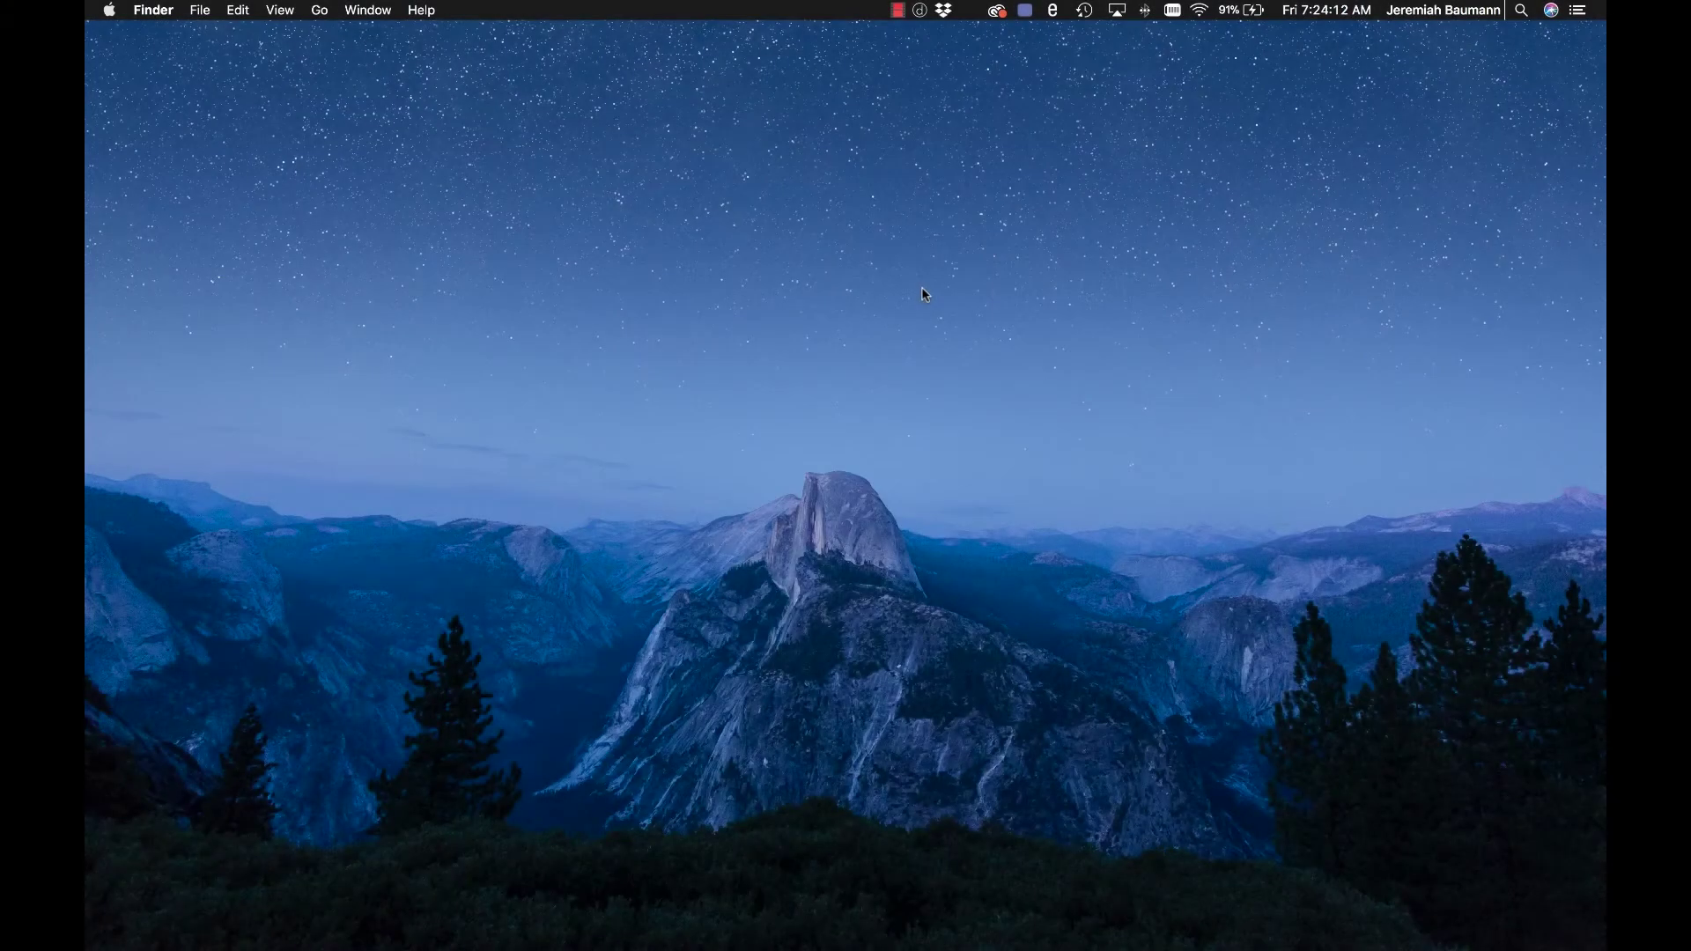
mouse_move(1064, 866)
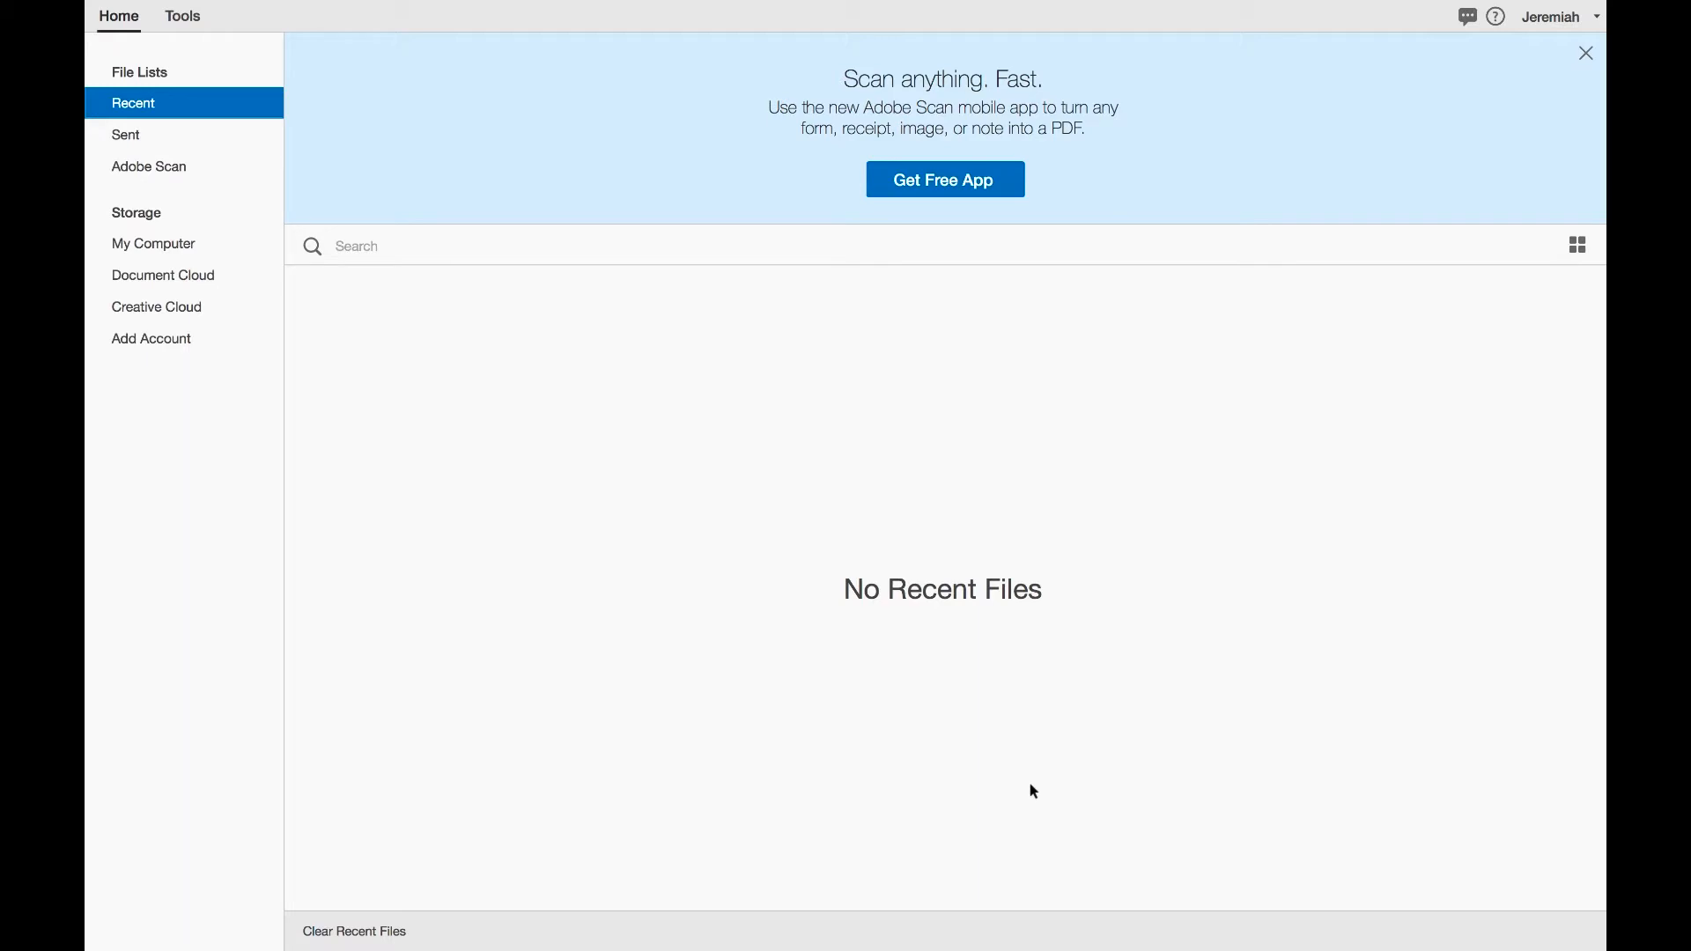
mouse_move(916, 760)
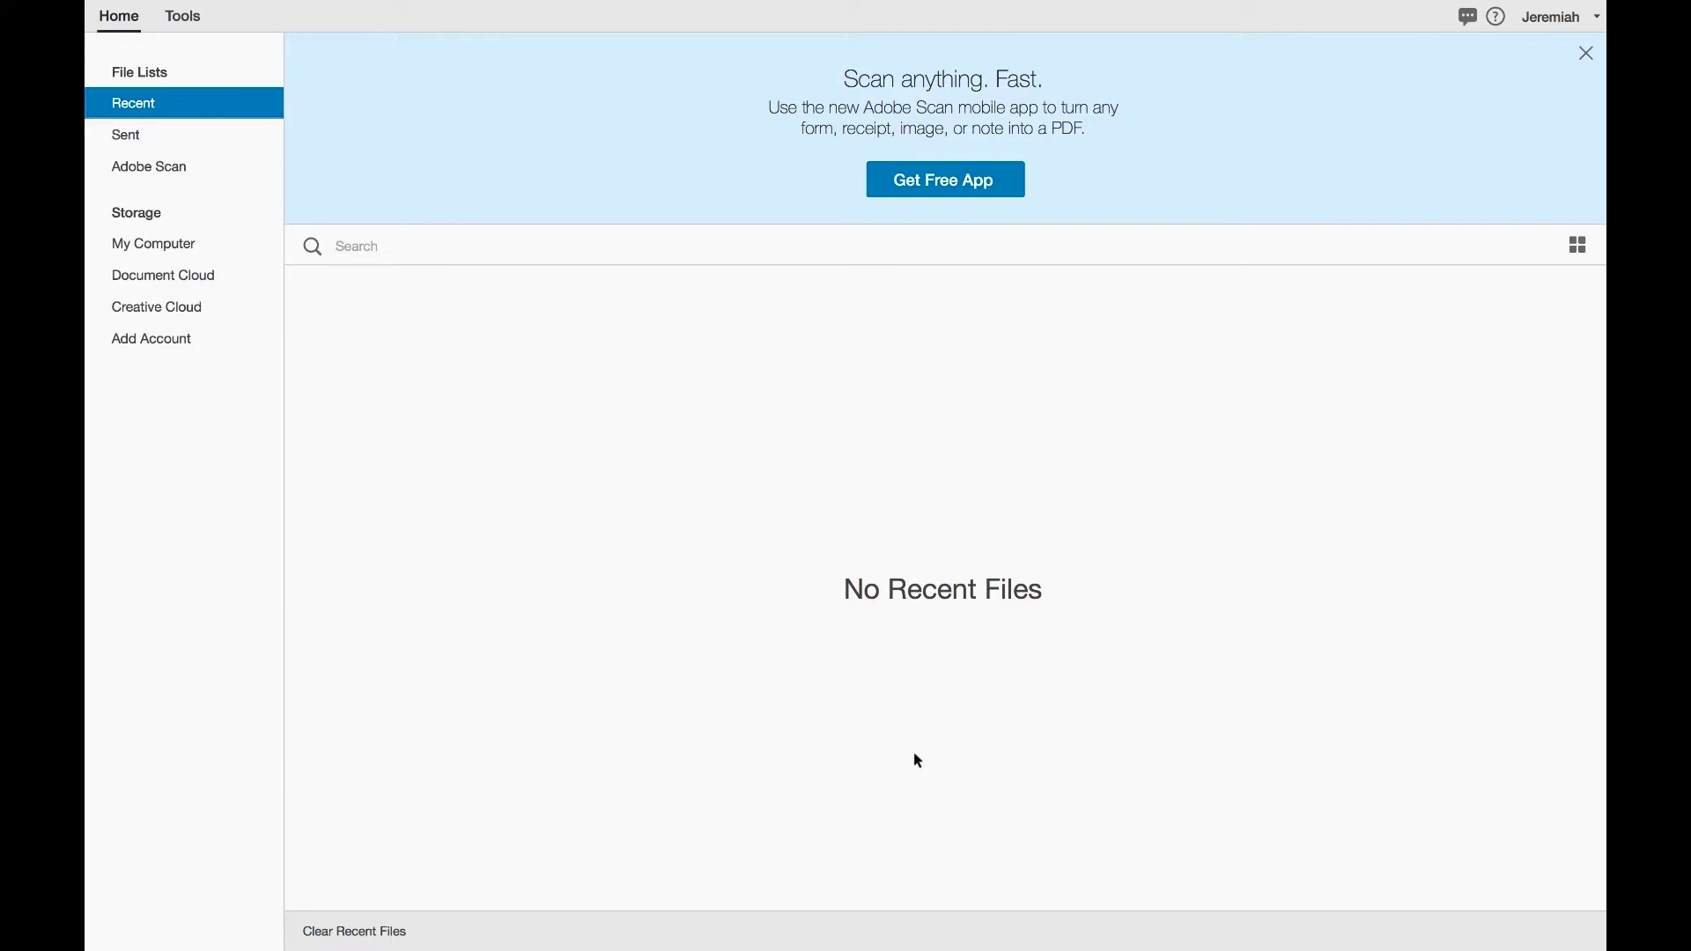
mouse_move(831, 711)
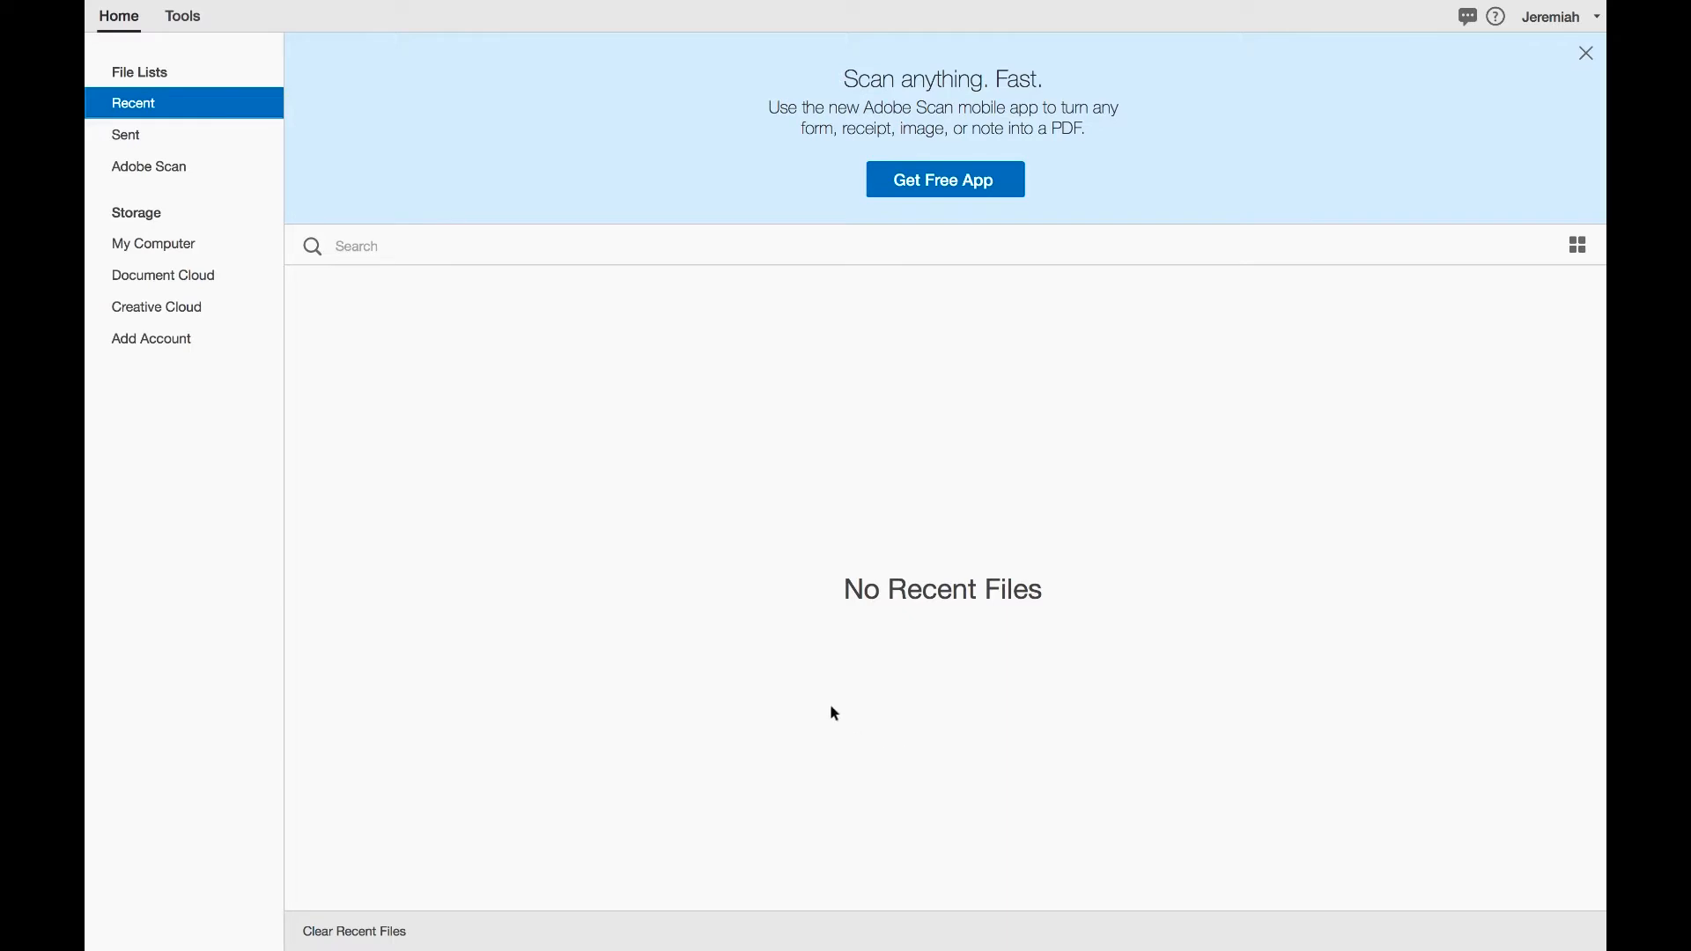
mouse_move(417, 414)
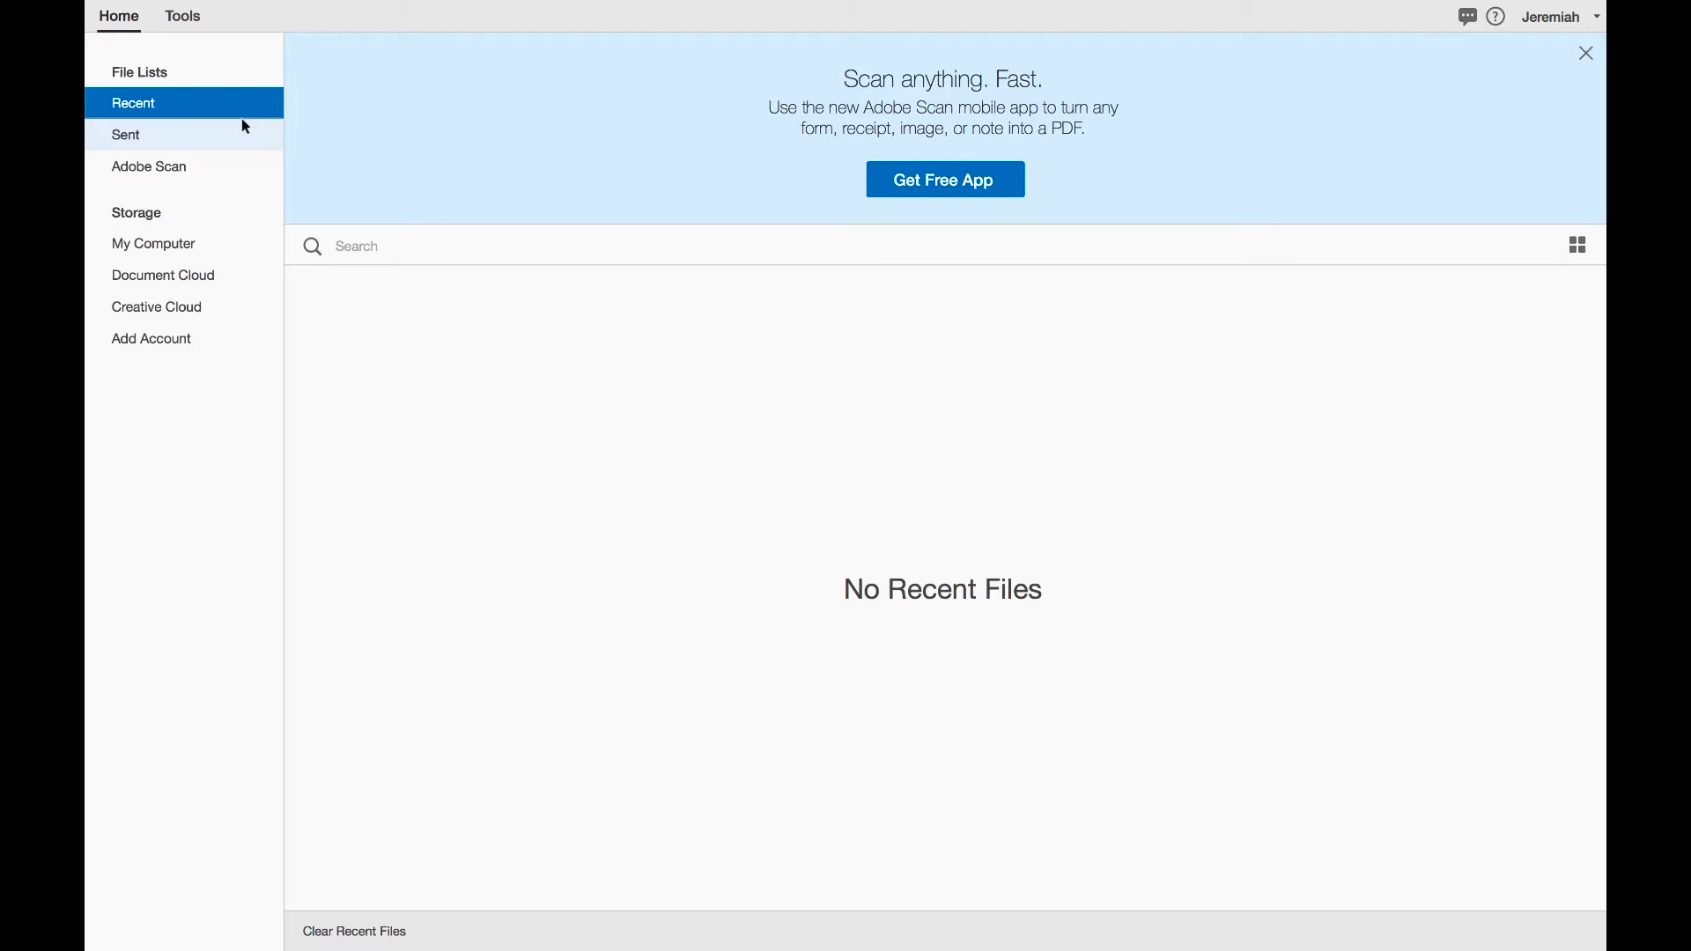
mouse_move(420, 360)
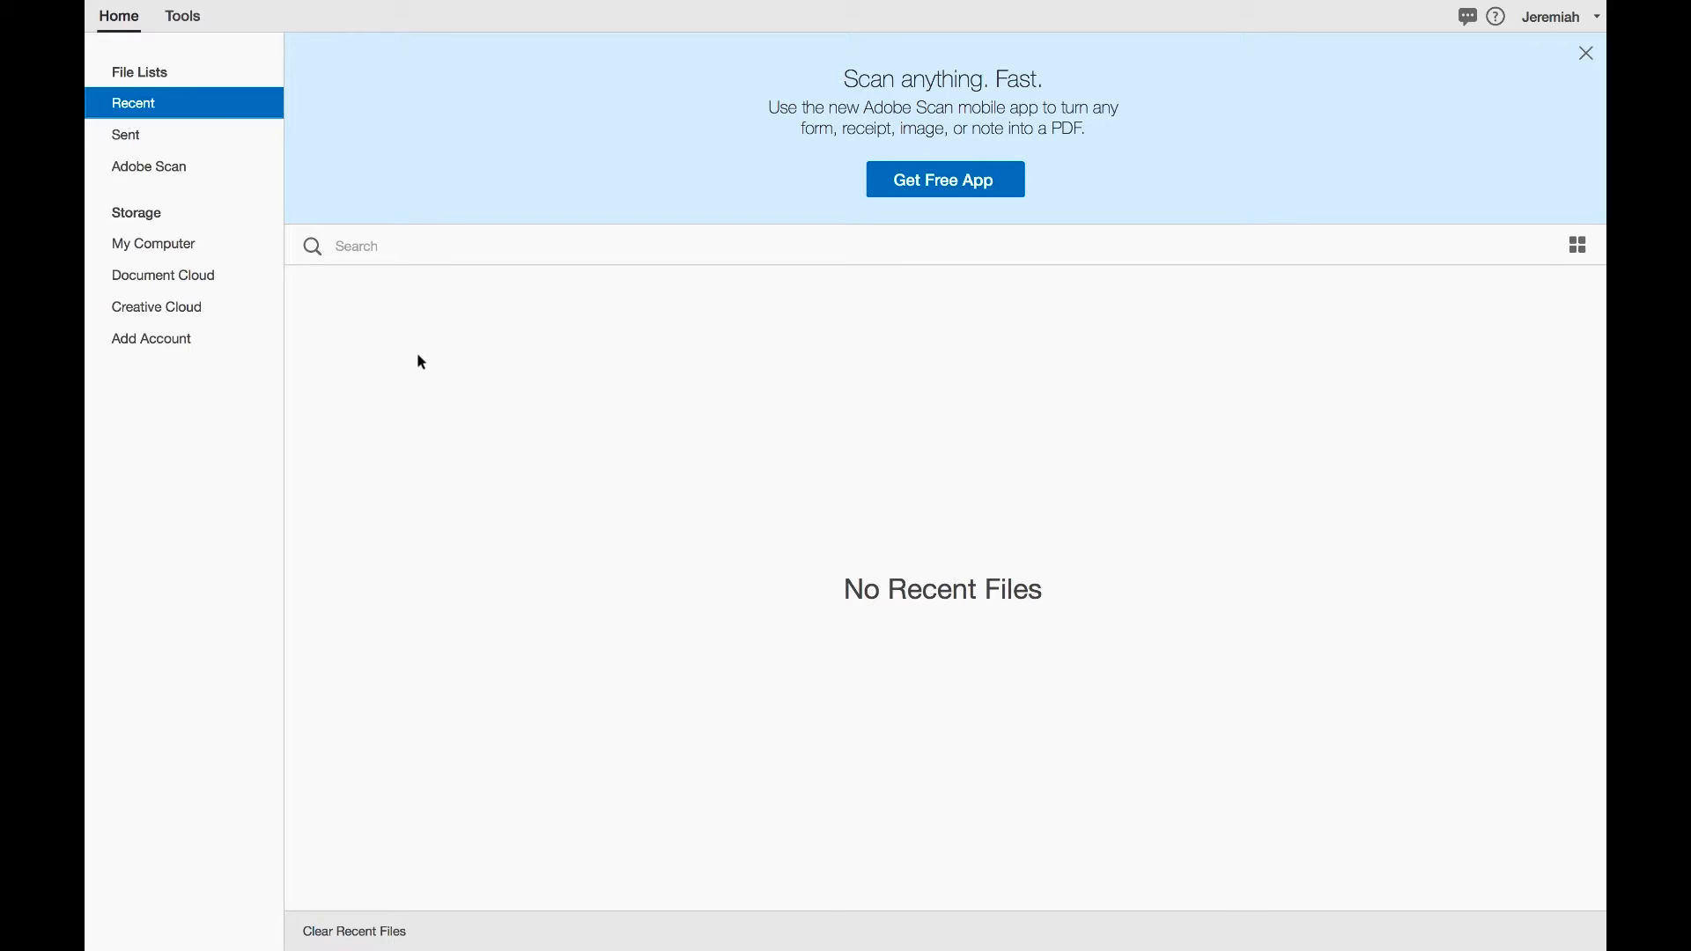
mouse_move(494, 277)
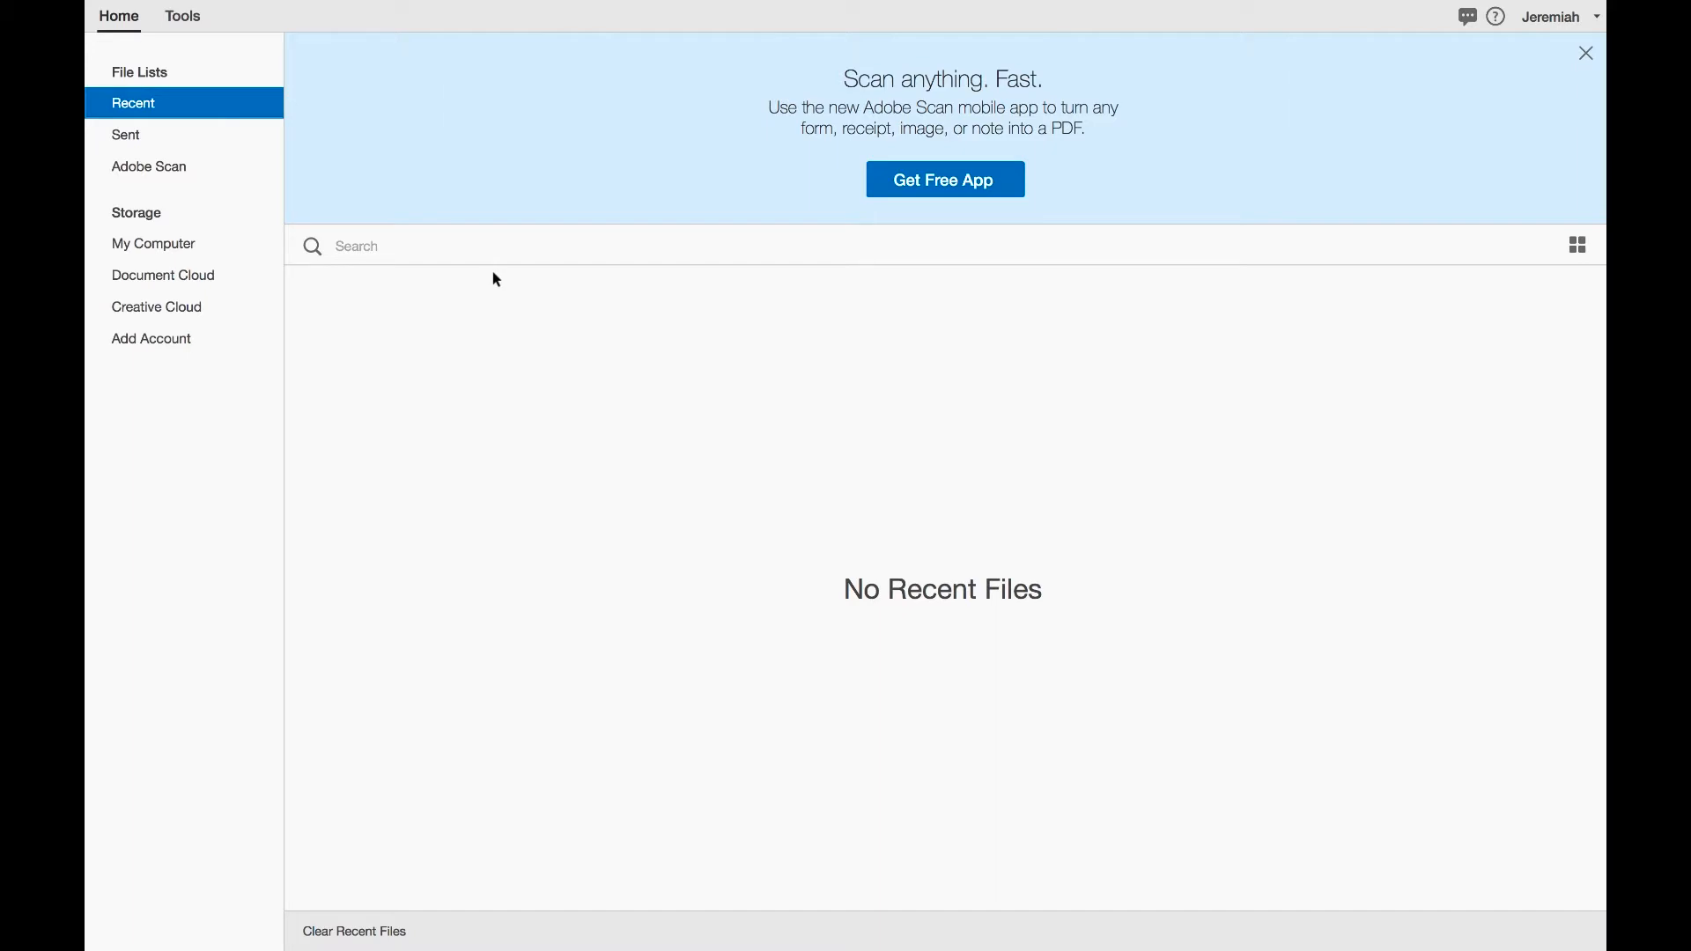
mouse_move(173, 103)
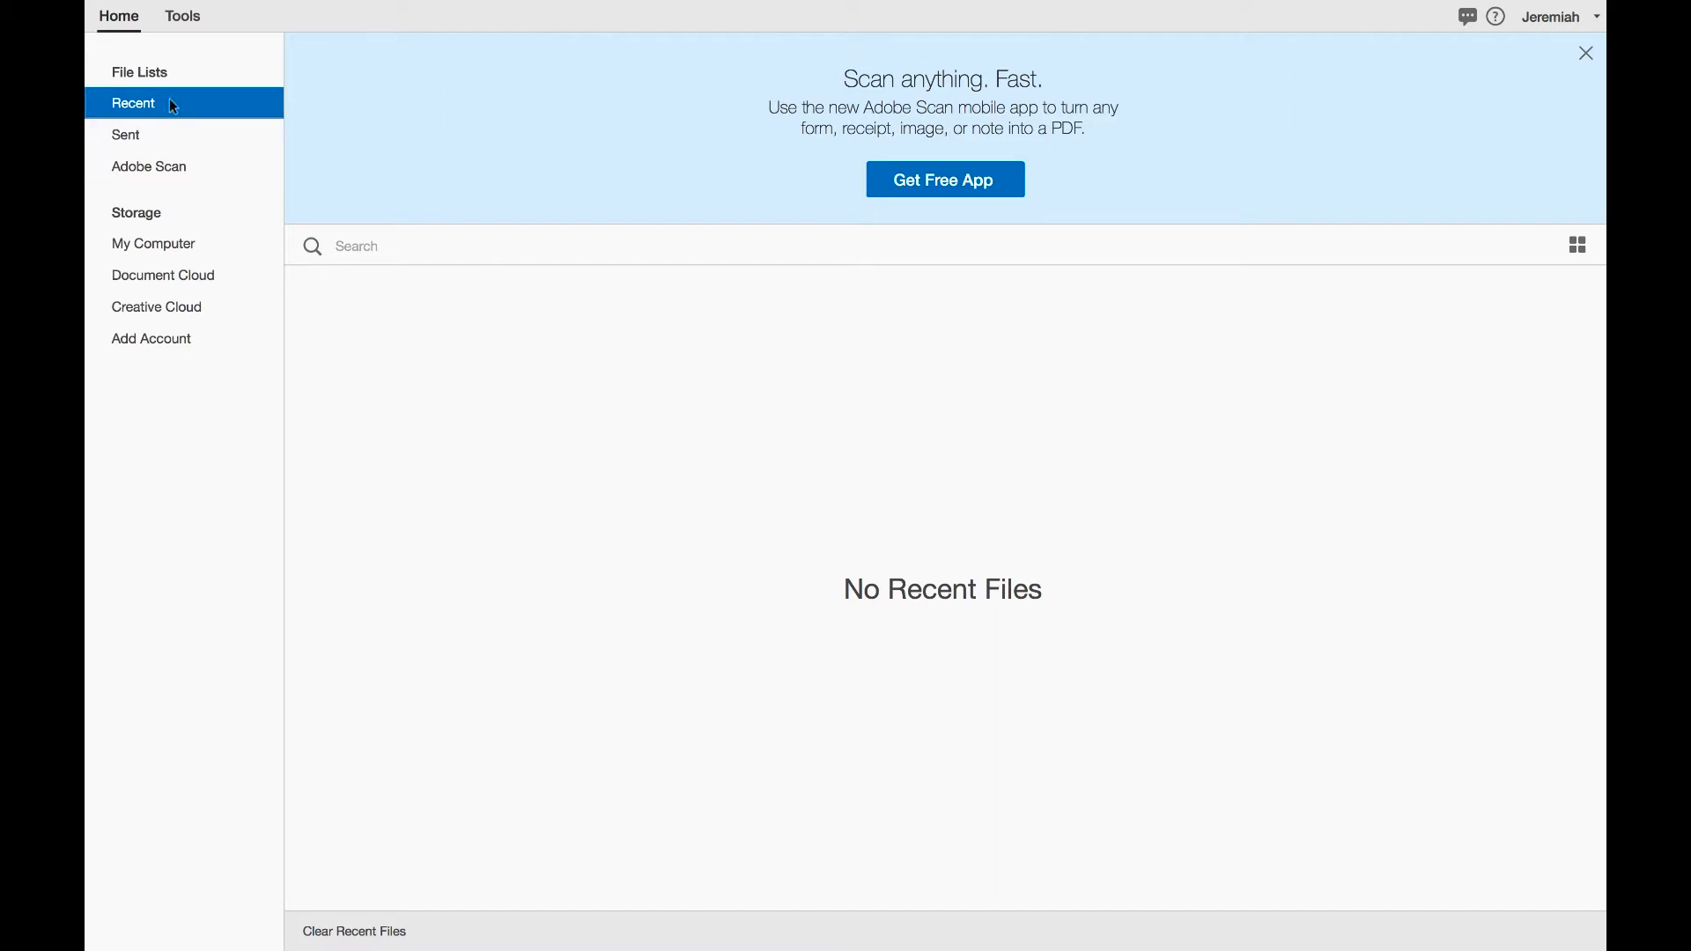
mouse_move(188, 25)
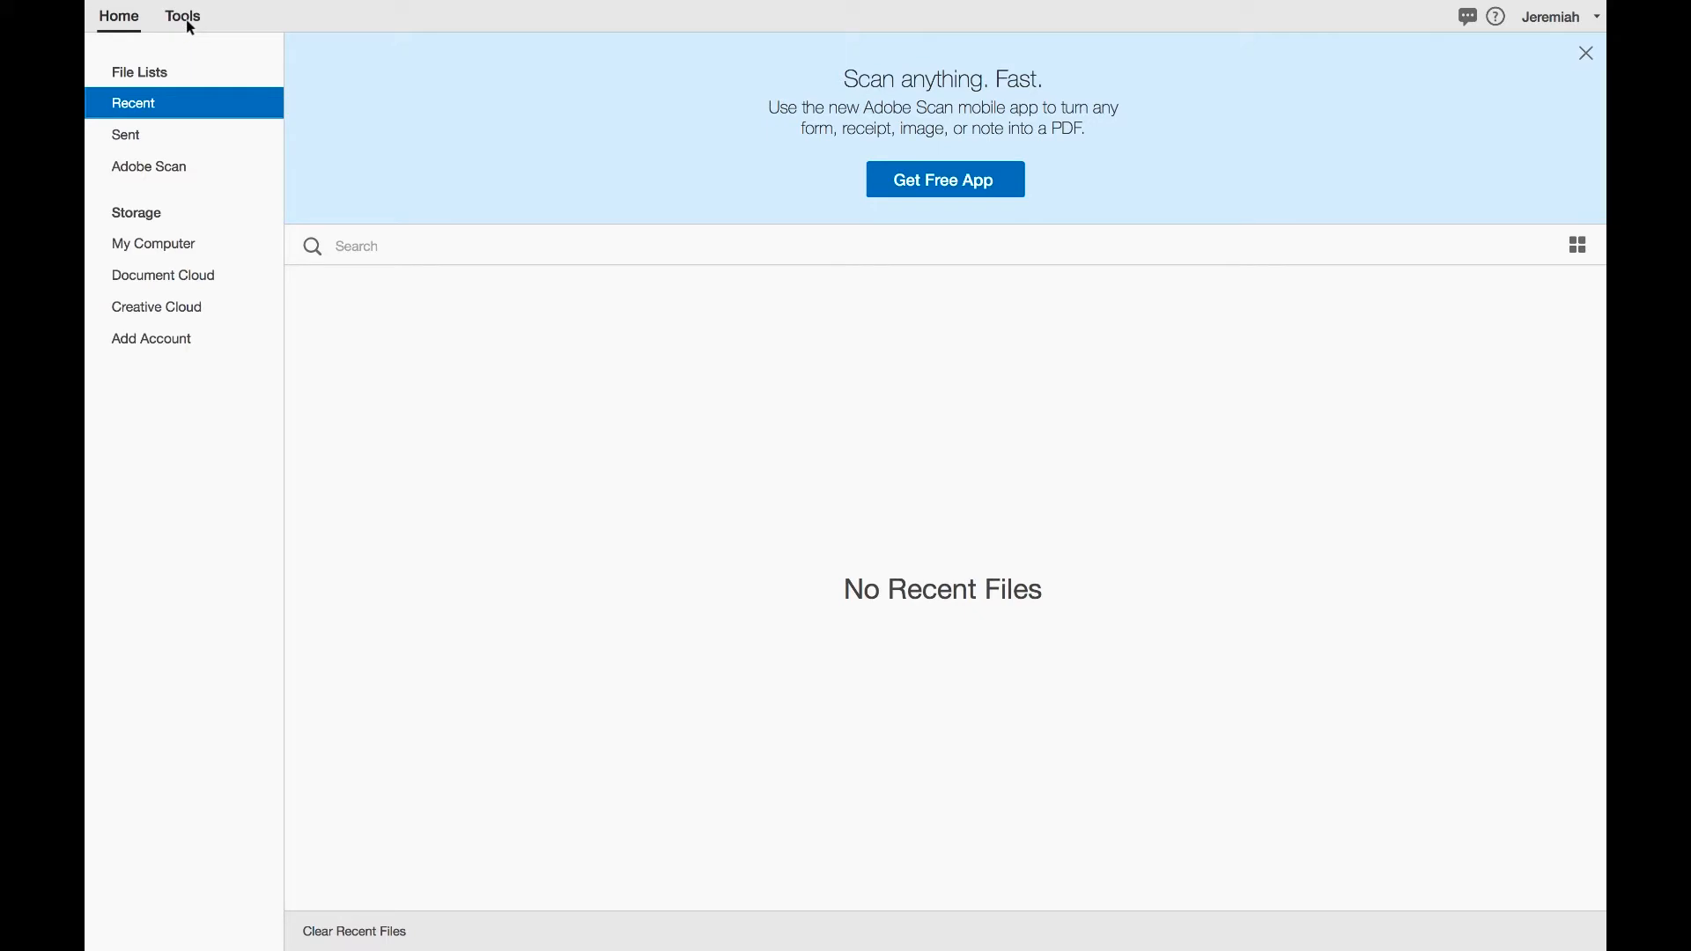
Step: Browse the Tools center down to Protect & Standardize and Customize, then back to the top
click(183, 16)
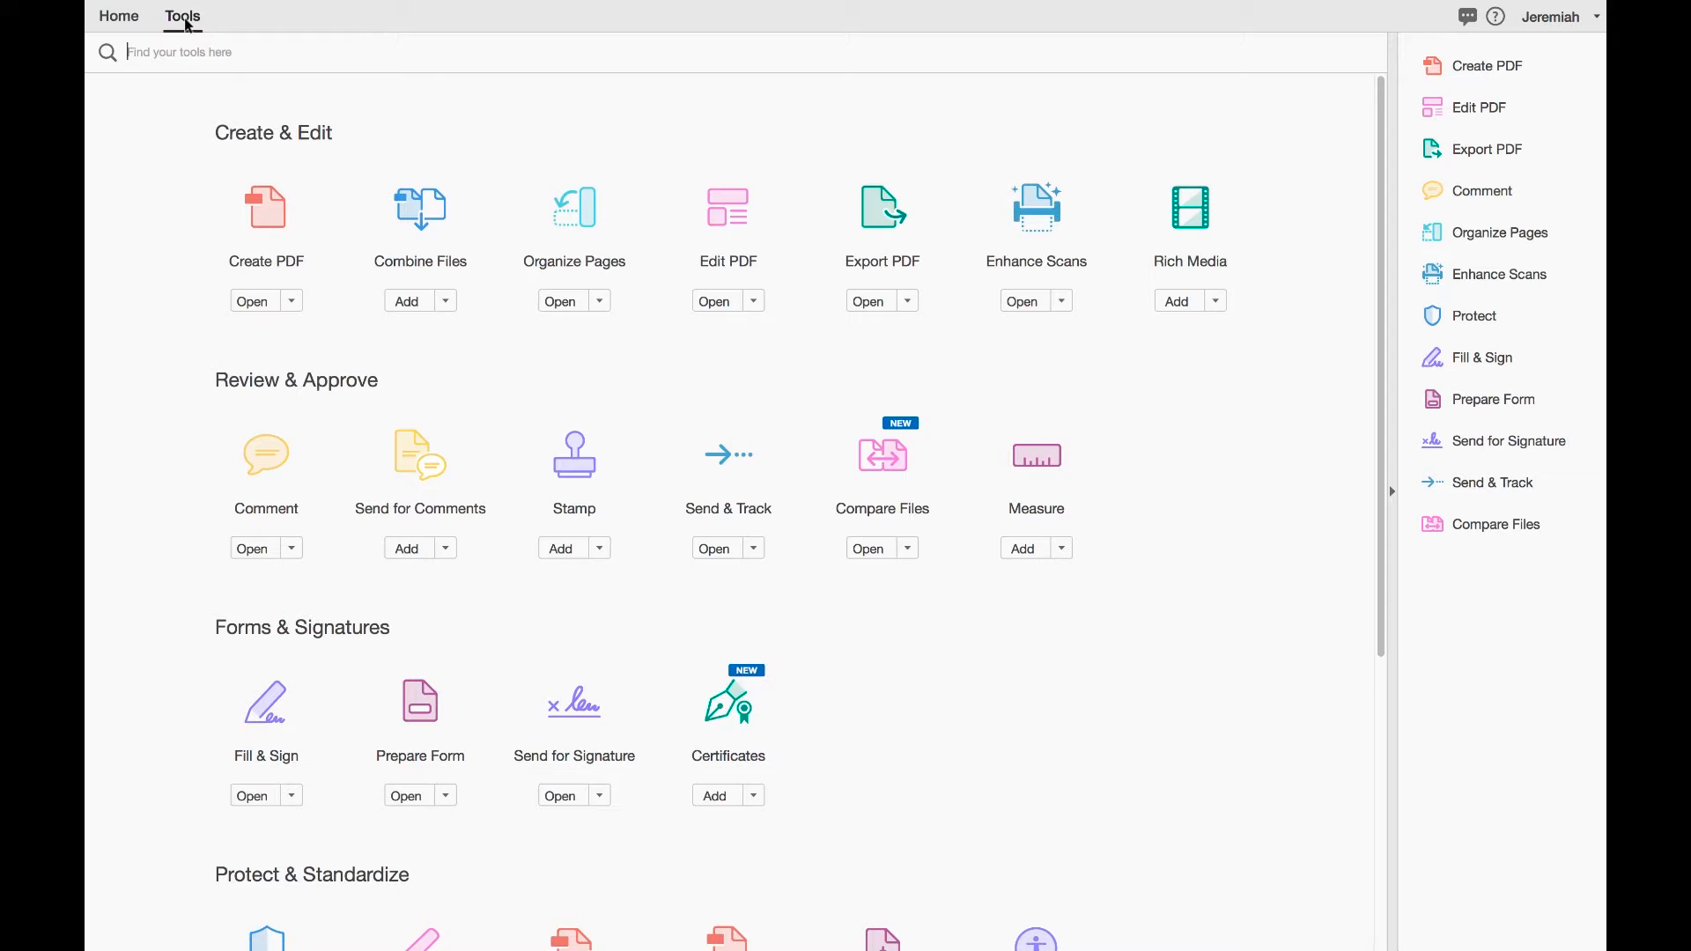
mouse_move(187, 19)
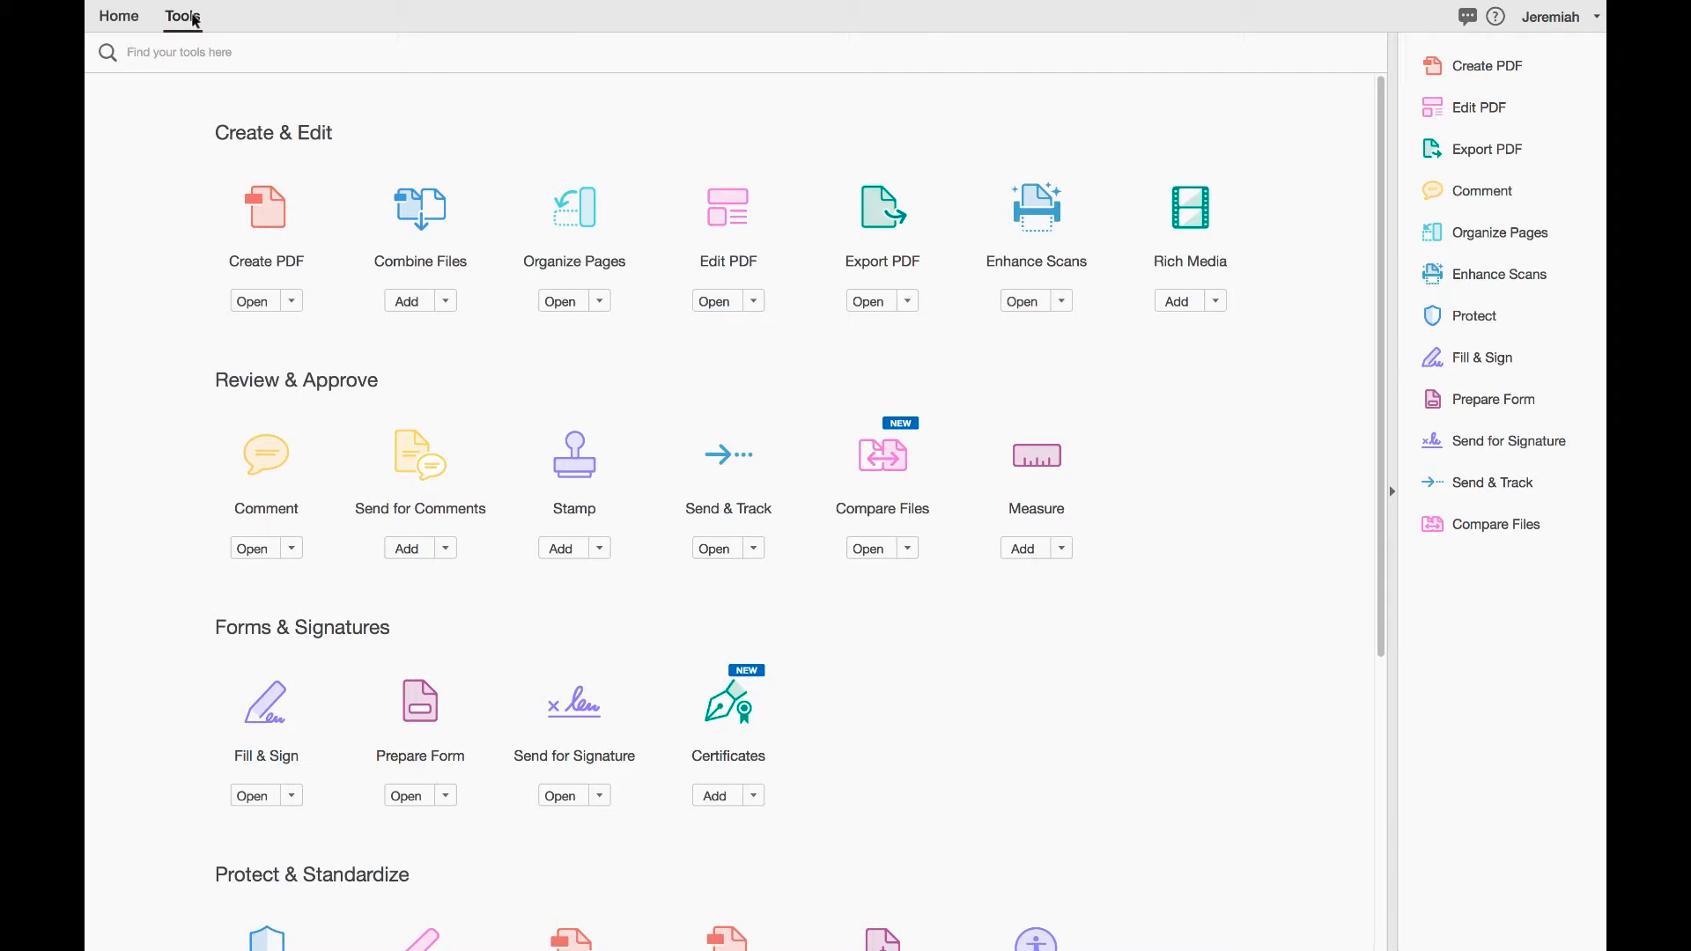
mouse_move(195, 55)
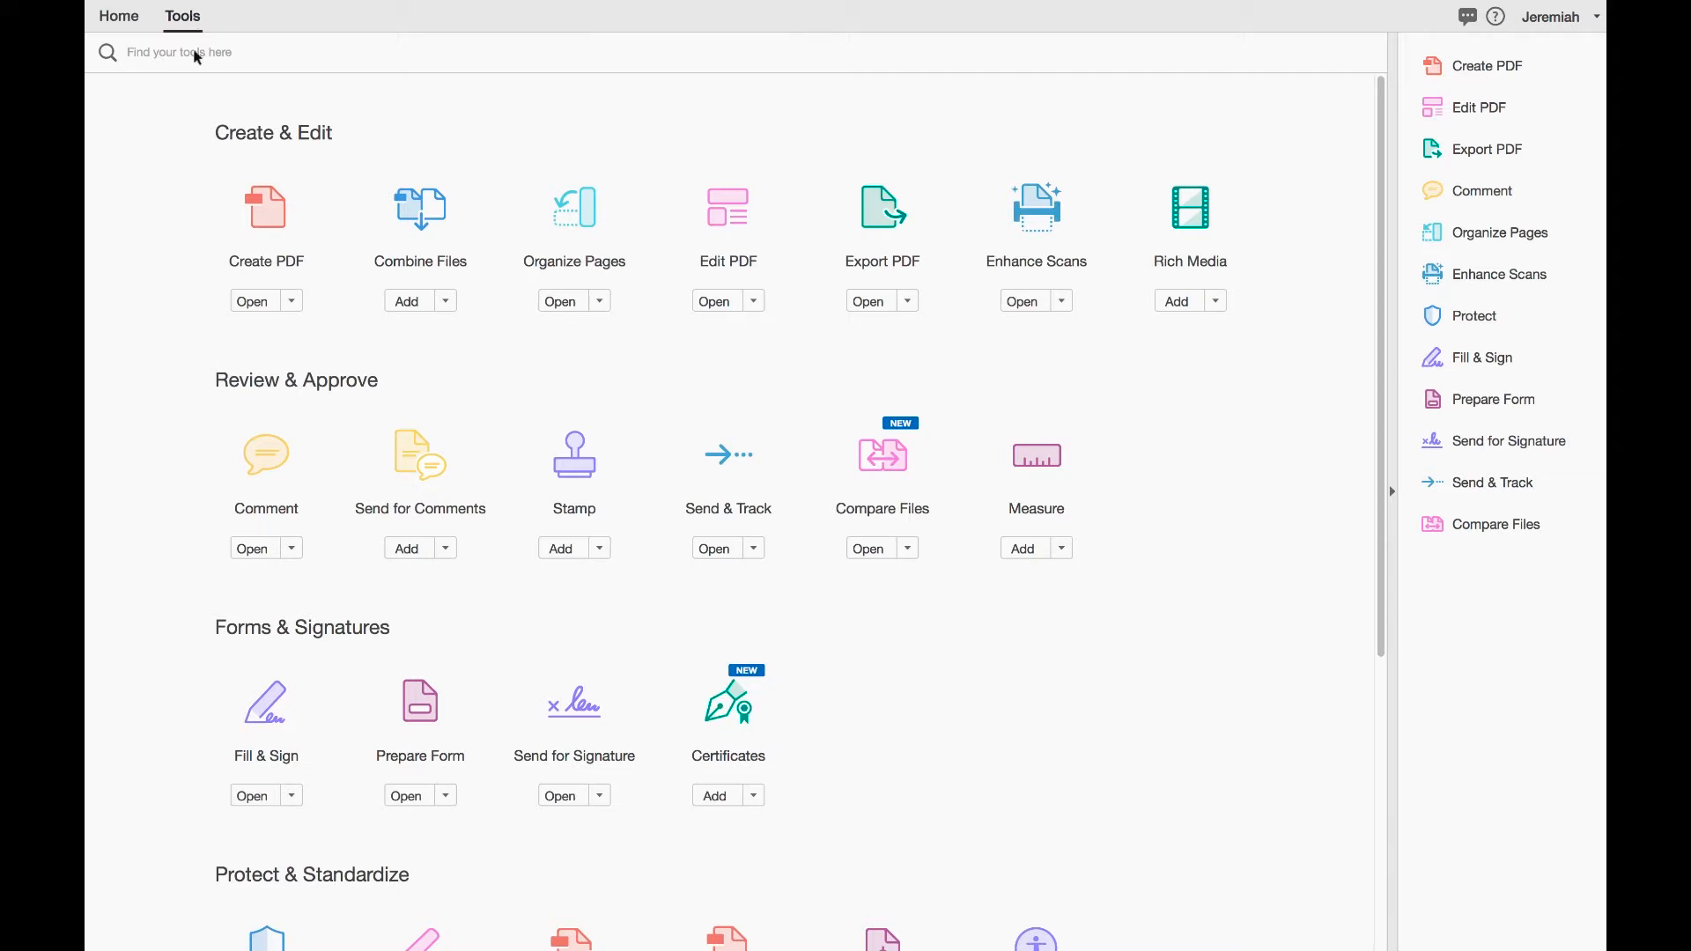
mouse_move(223, 116)
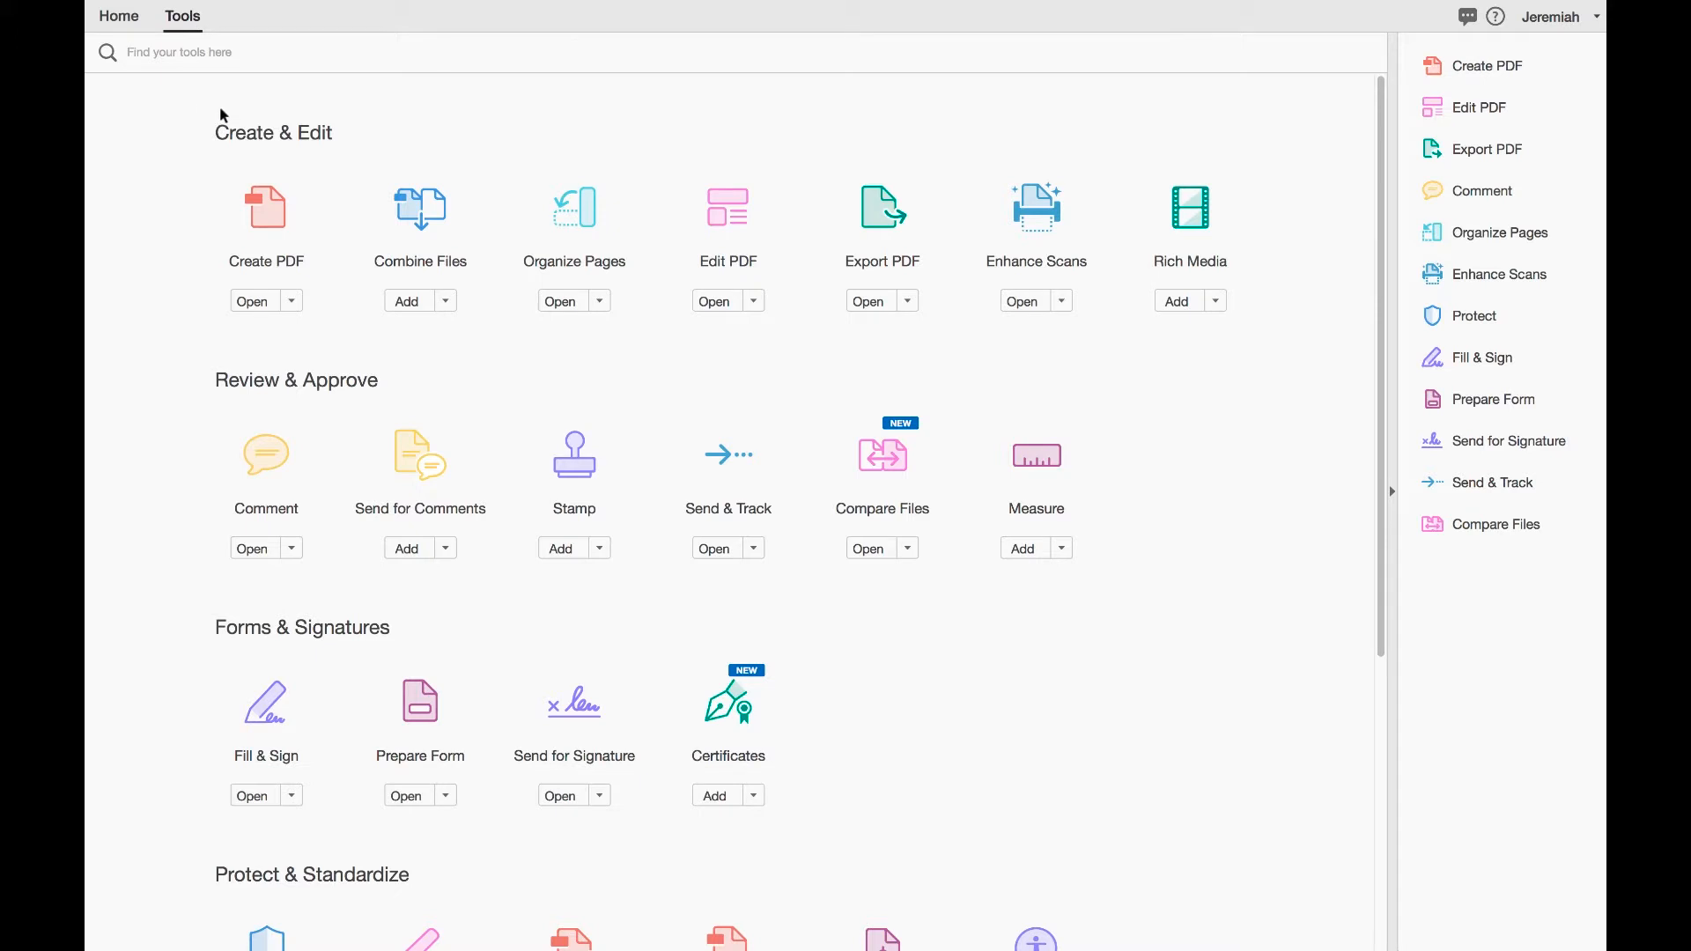
scroll(down, 3)
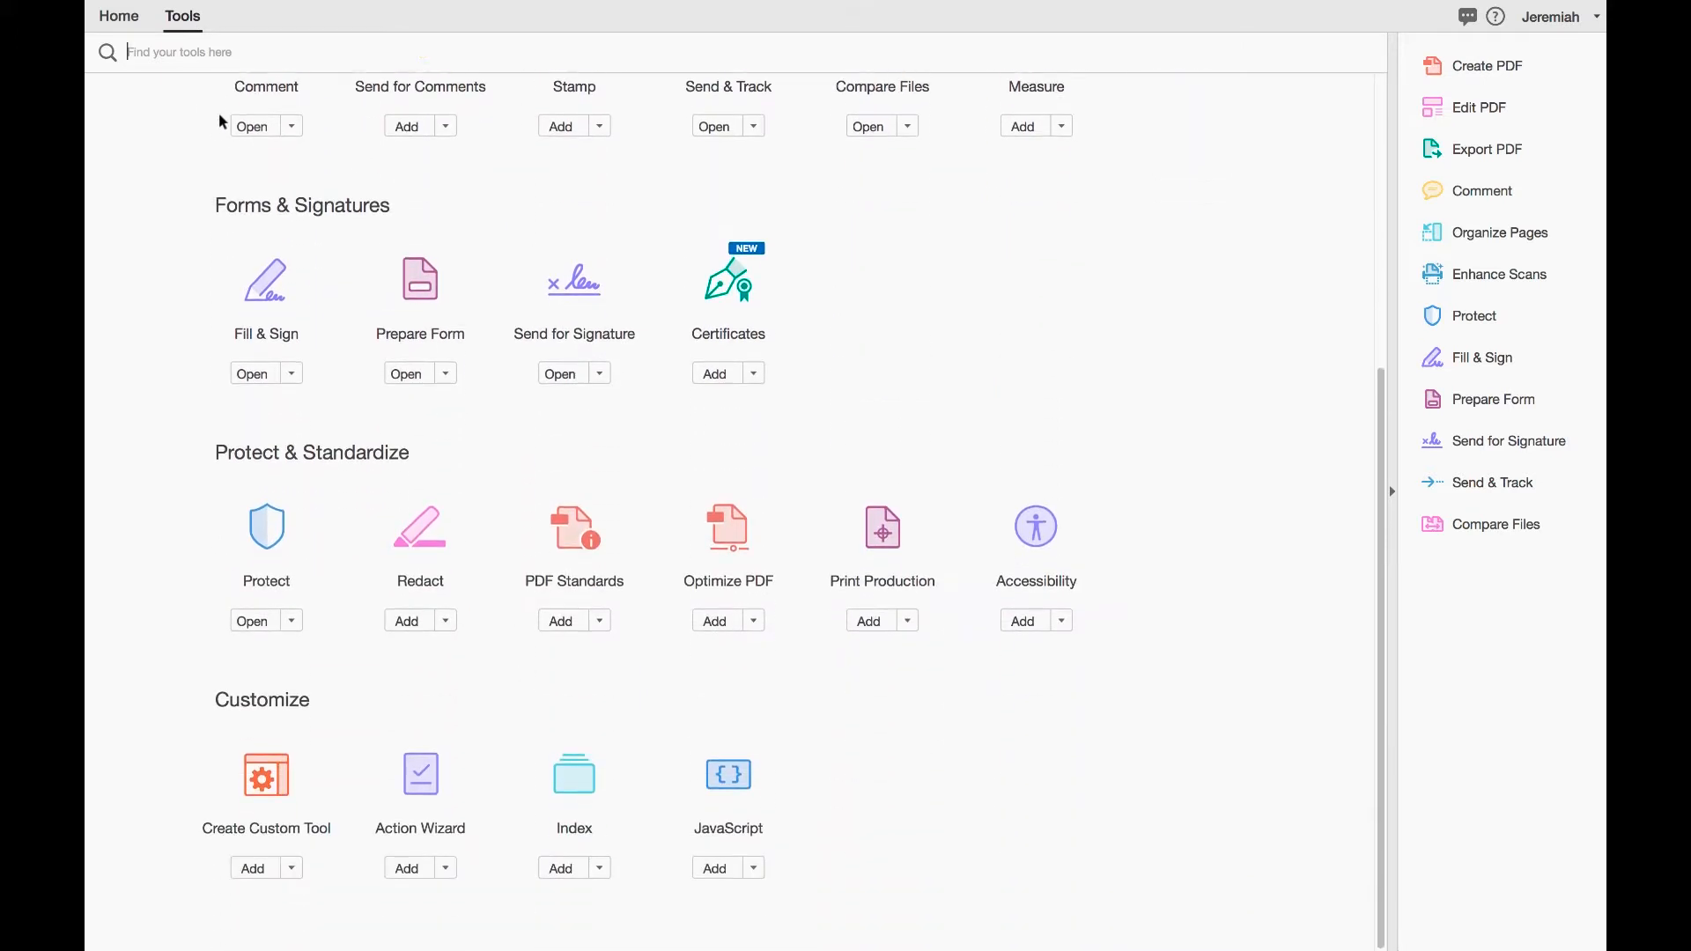
mouse_move(242, 327)
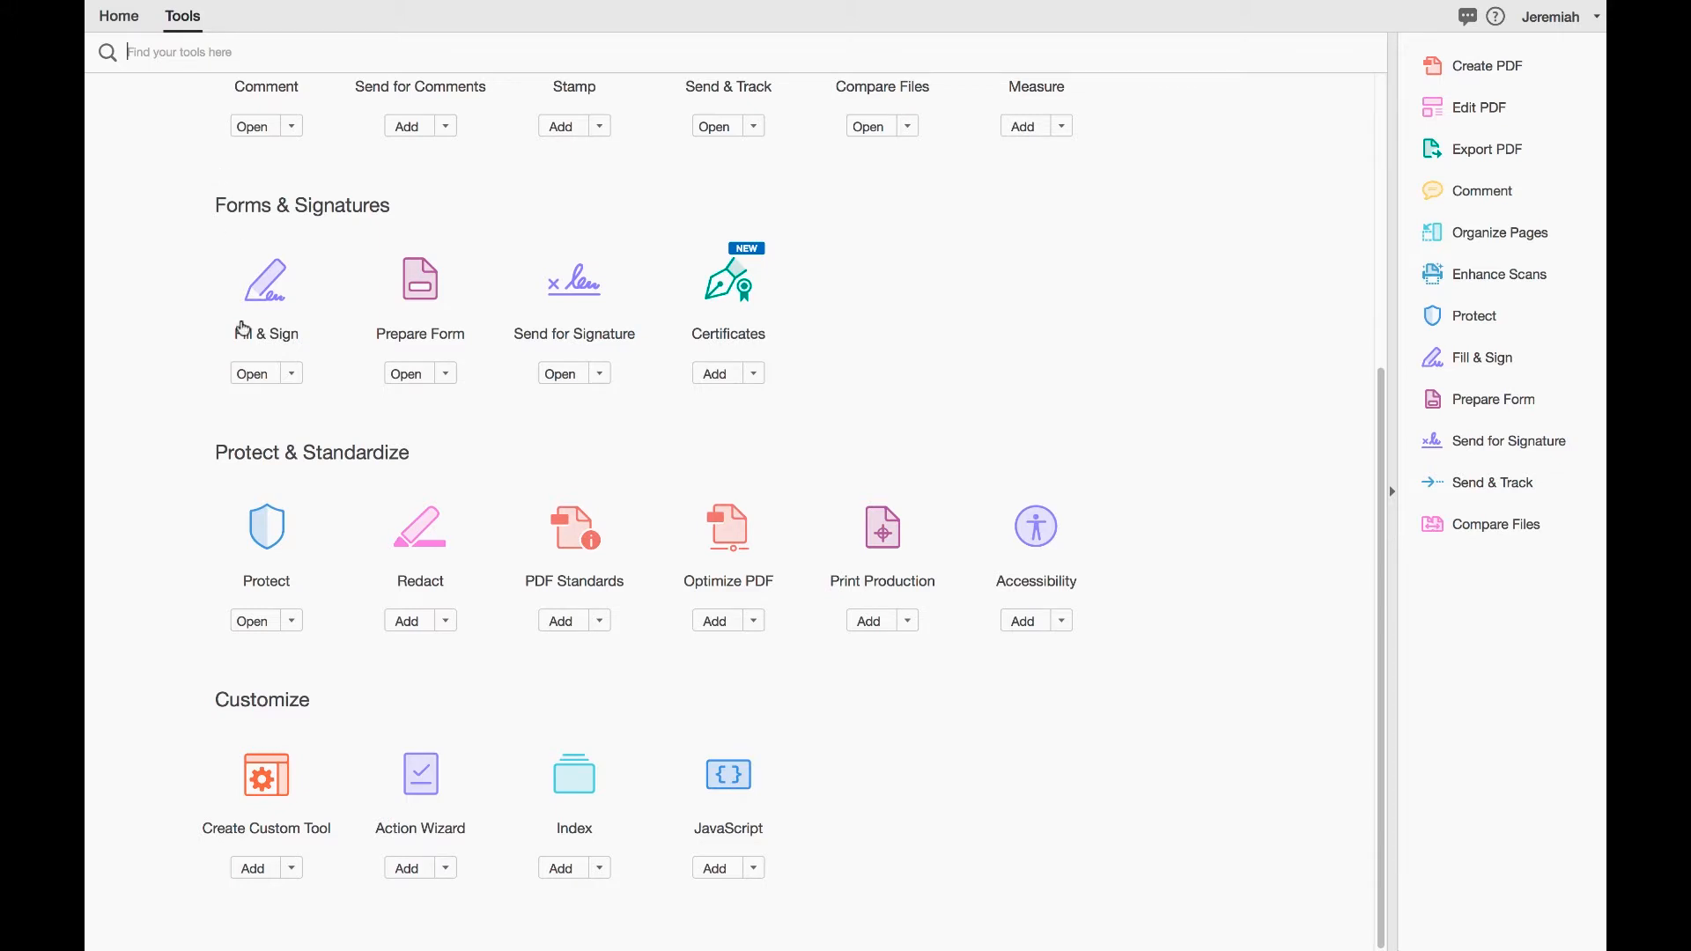
mouse_move(218, 559)
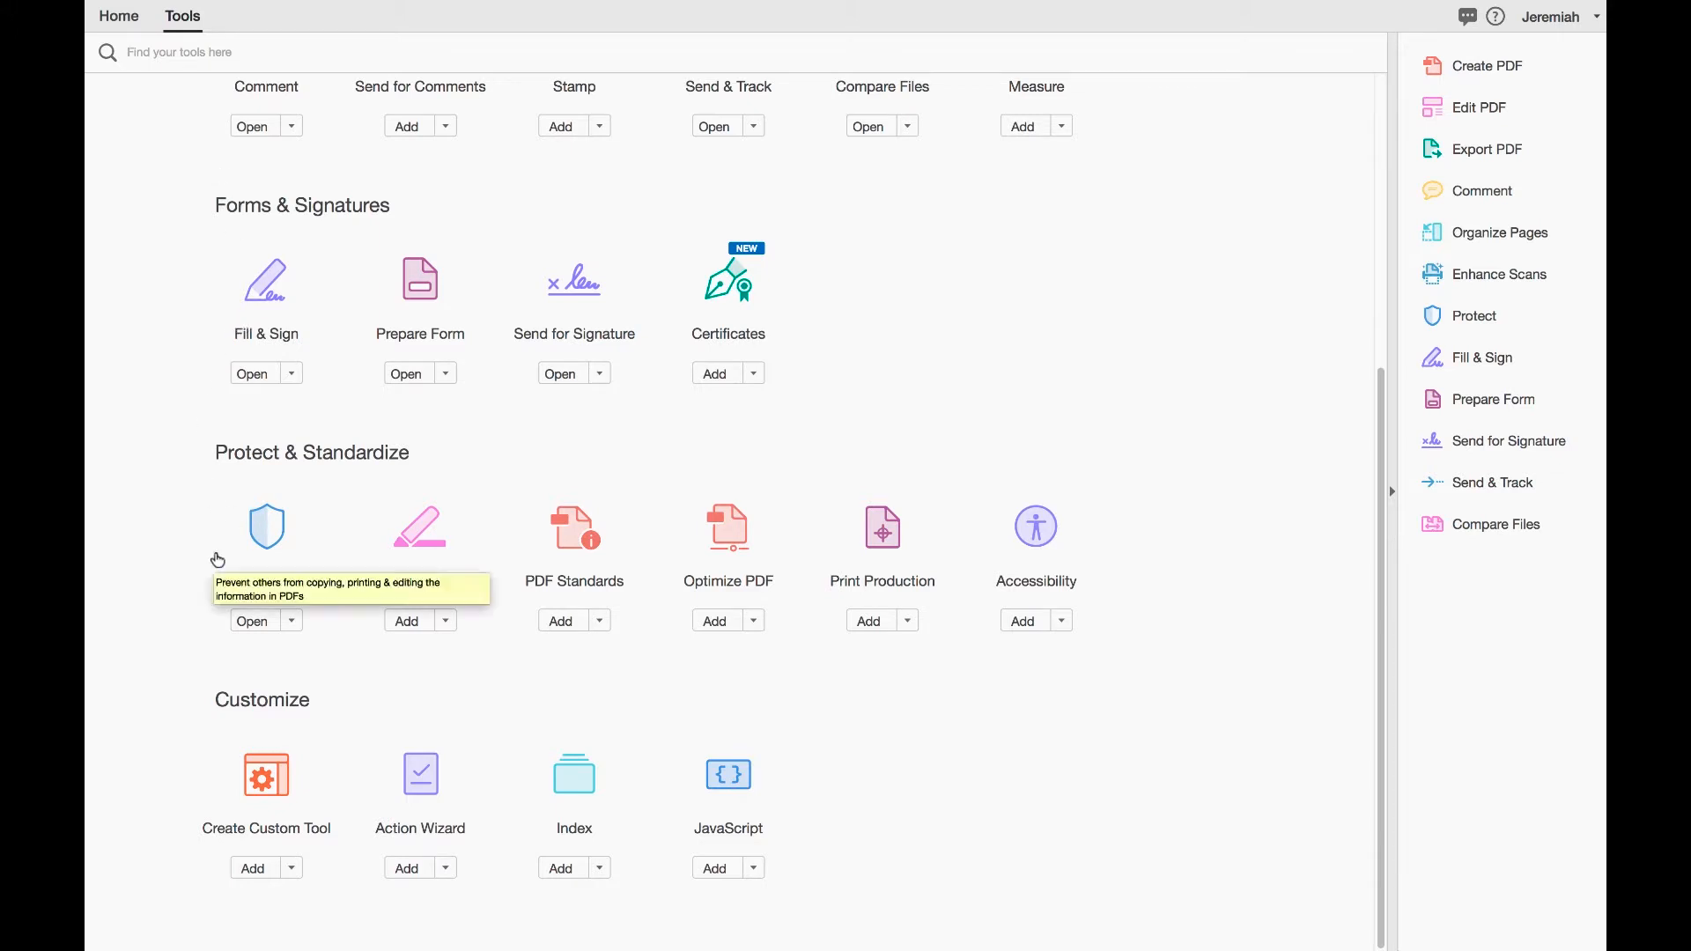
scroll(up, 3)
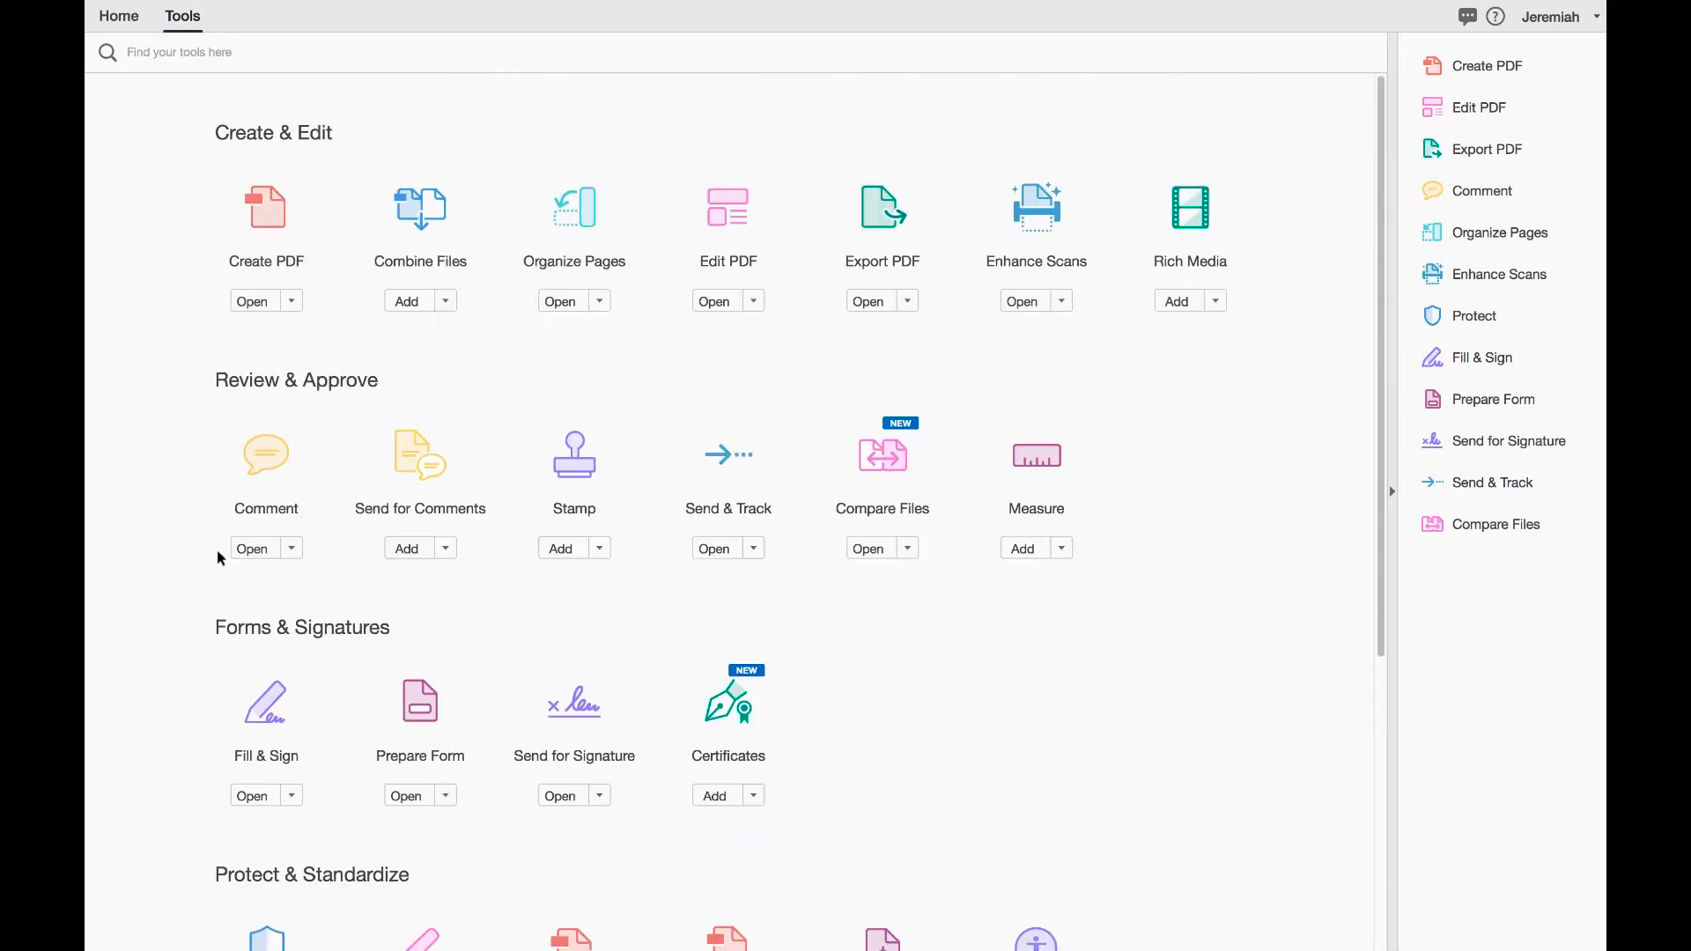
mouse_move(215, 427)
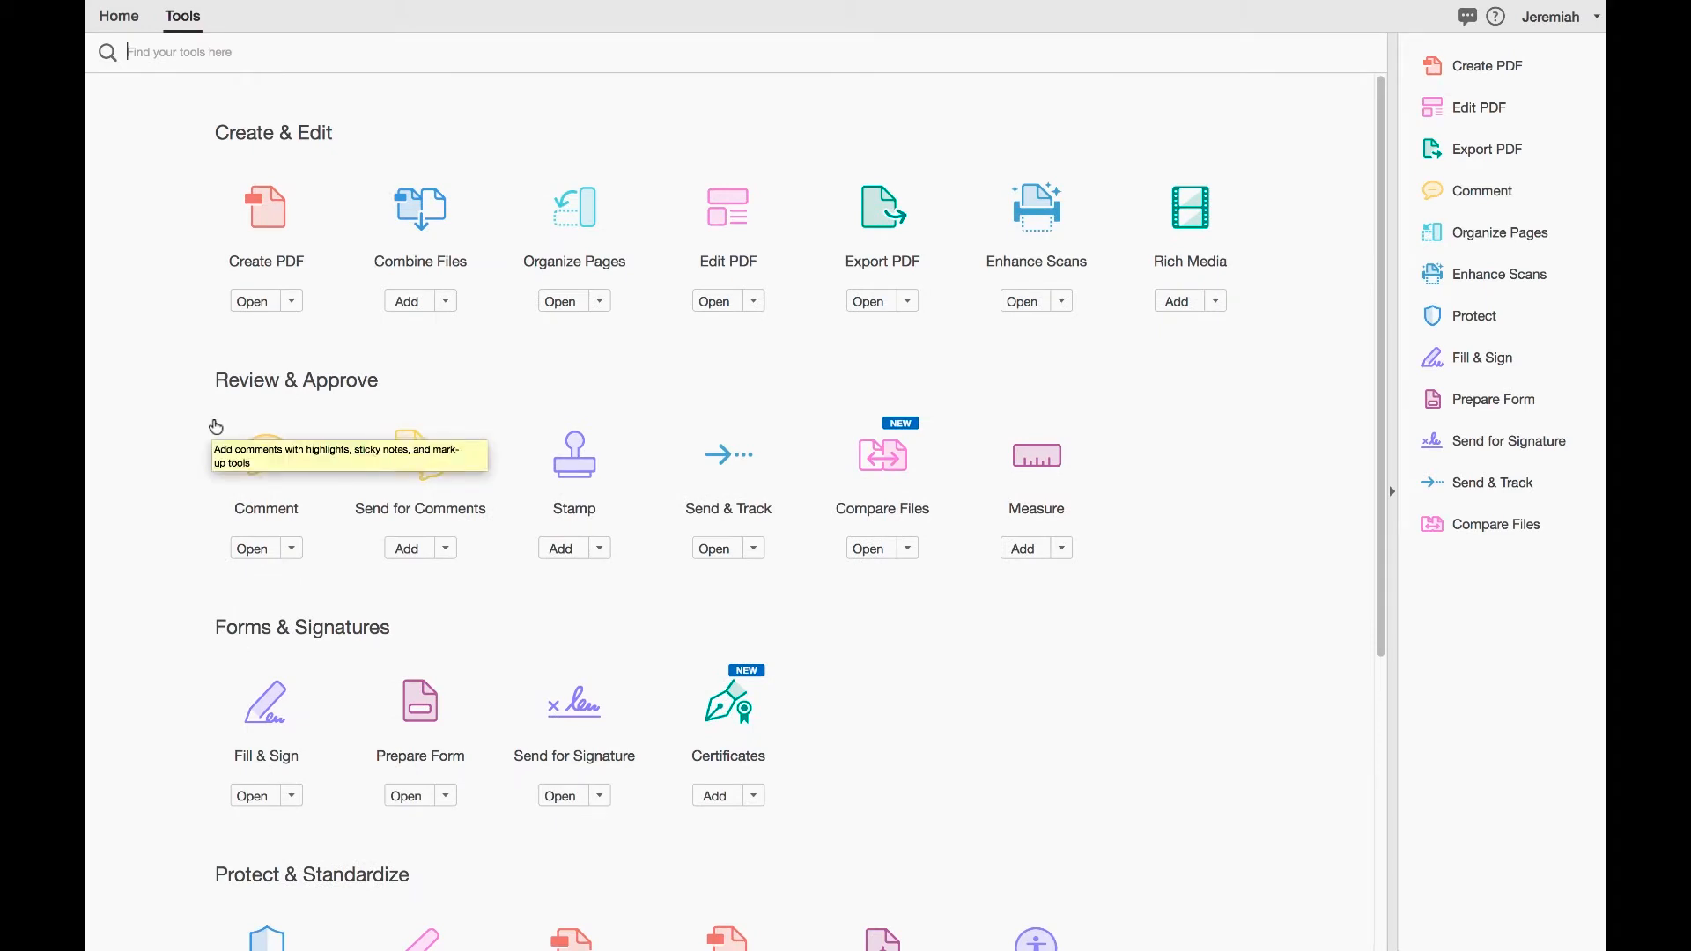
mouse_move(274, 368)
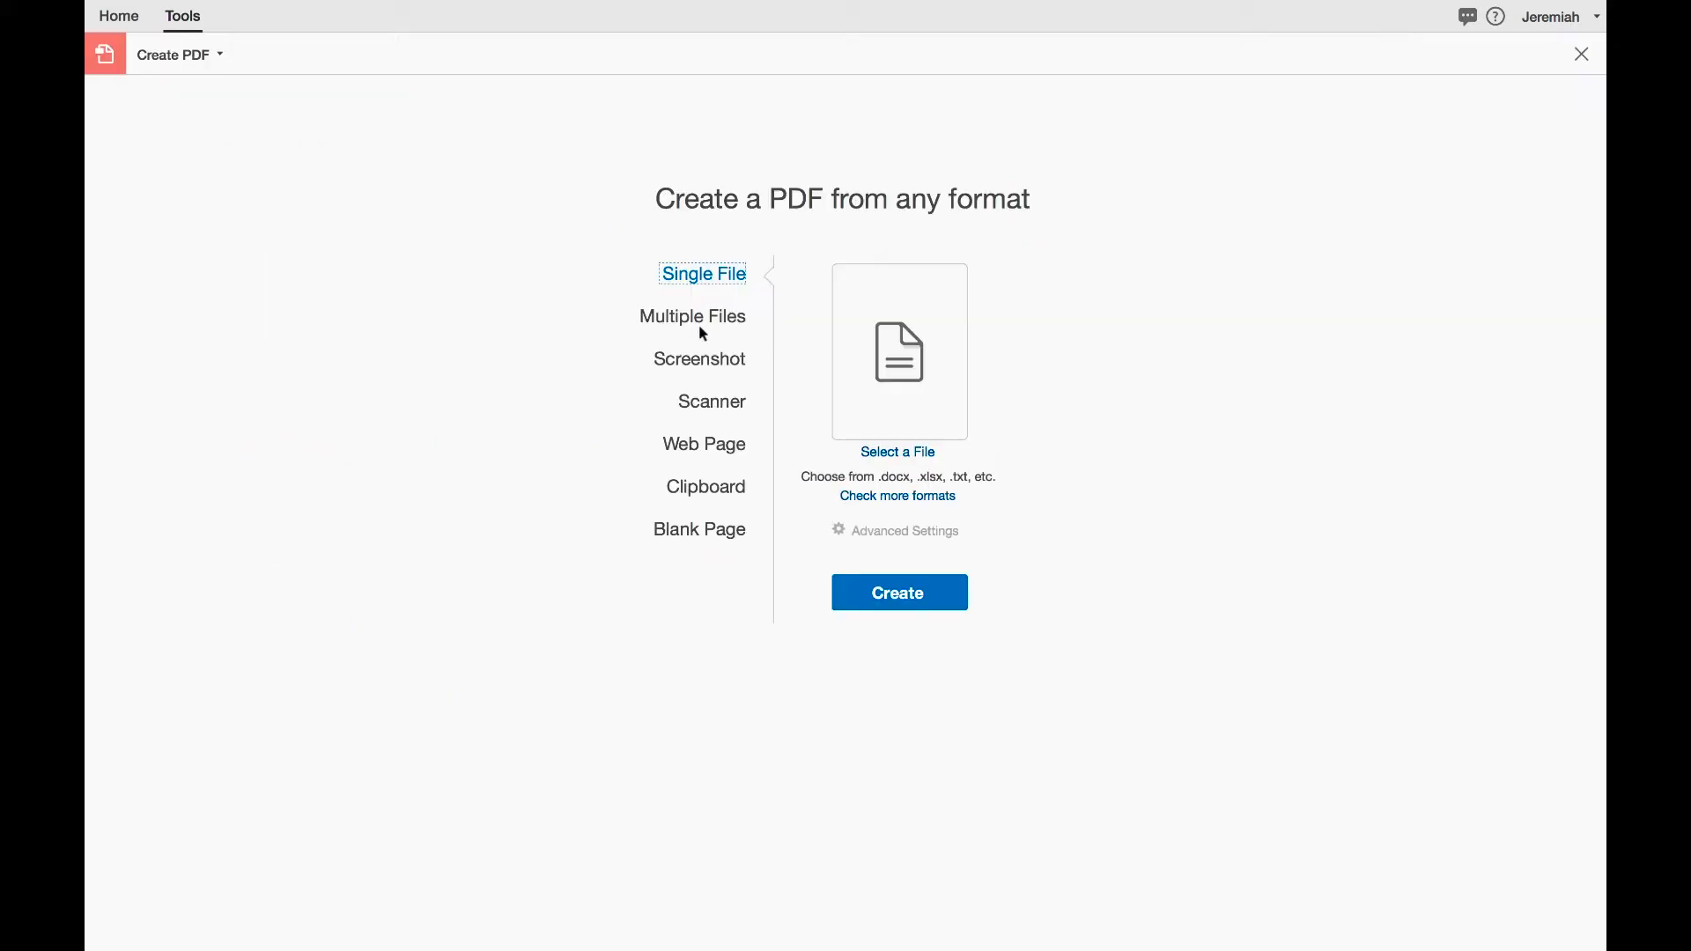
click(898, 452)
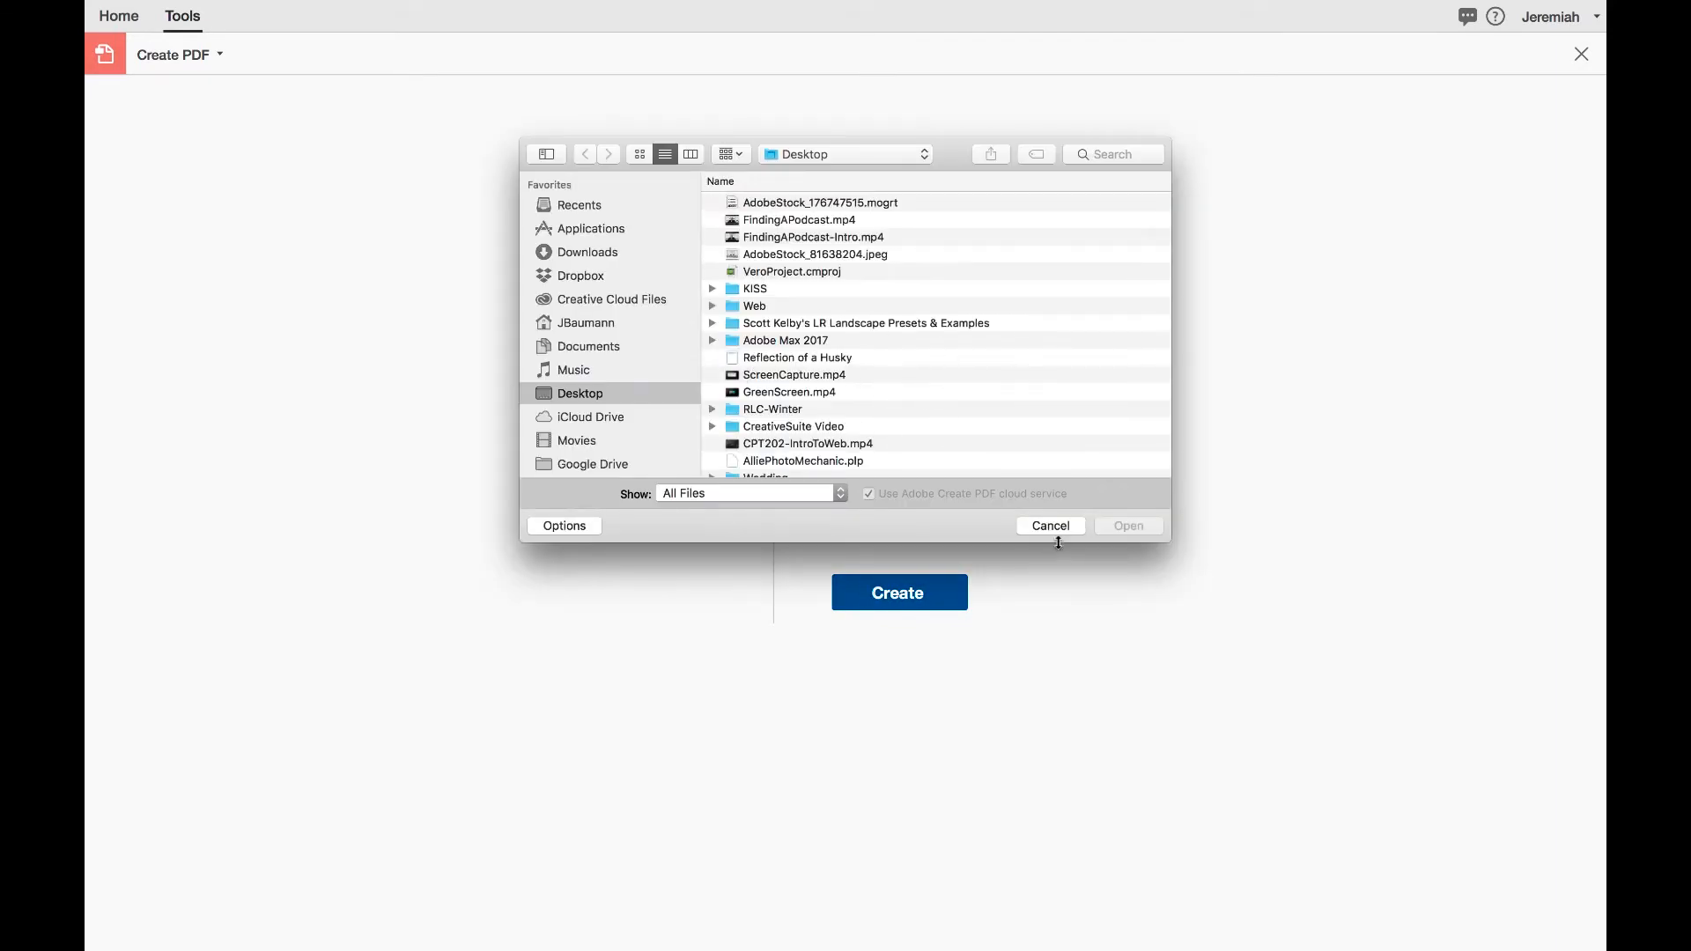
click(1050, 526)
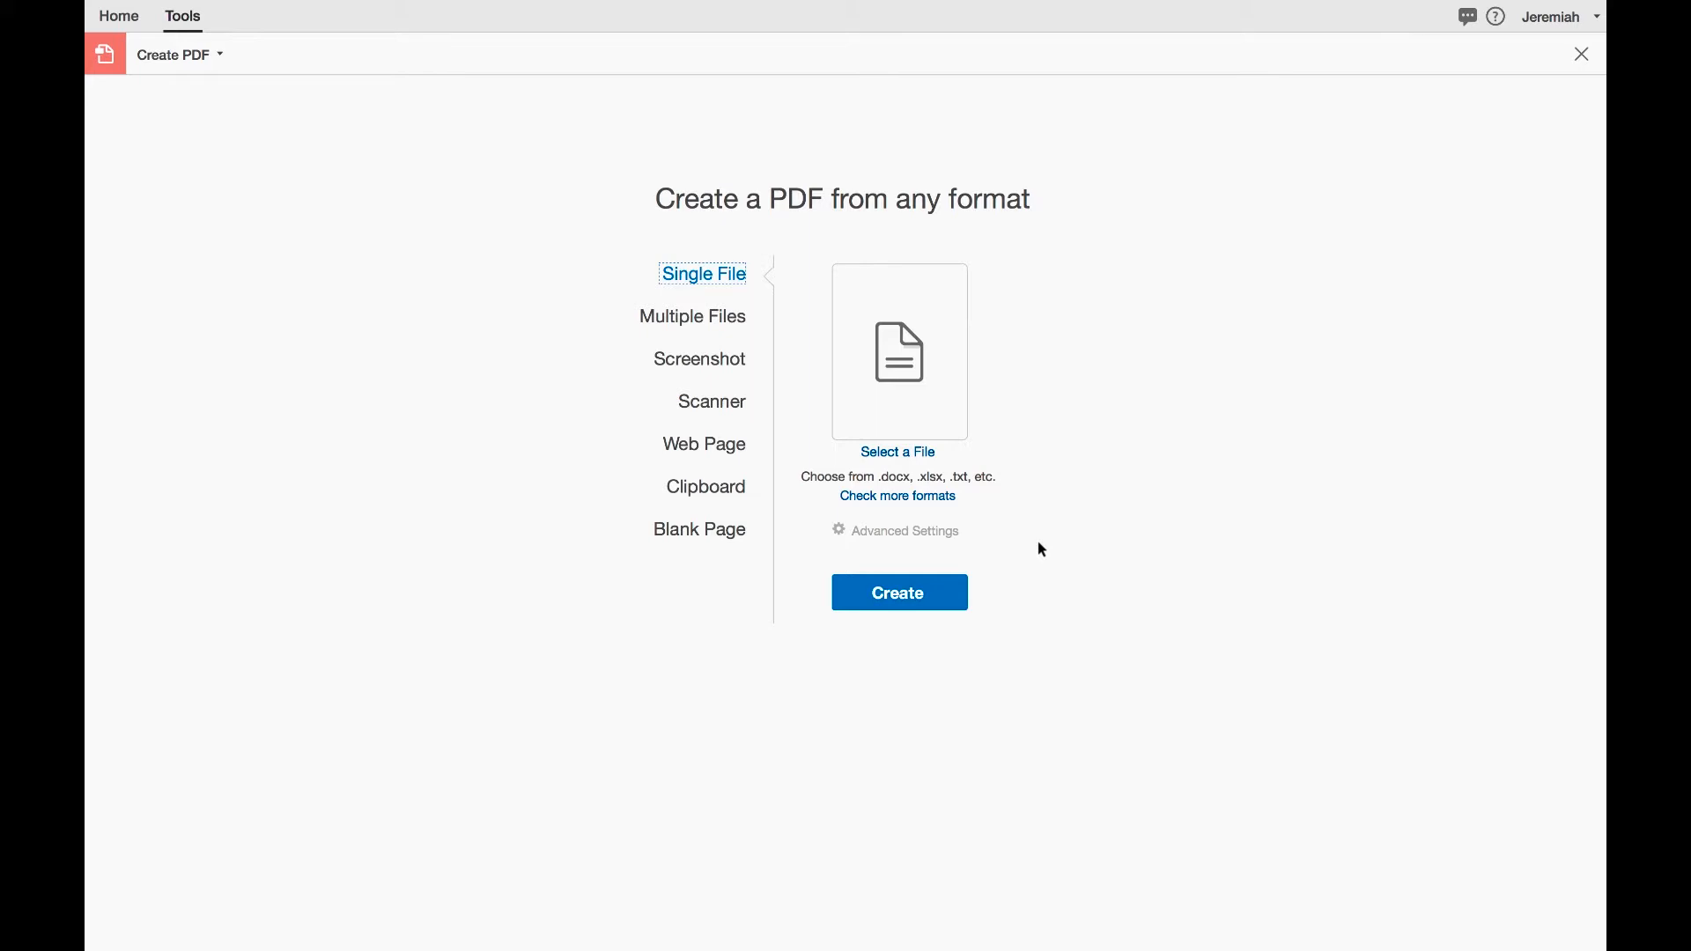
mouse_move(723, 340)
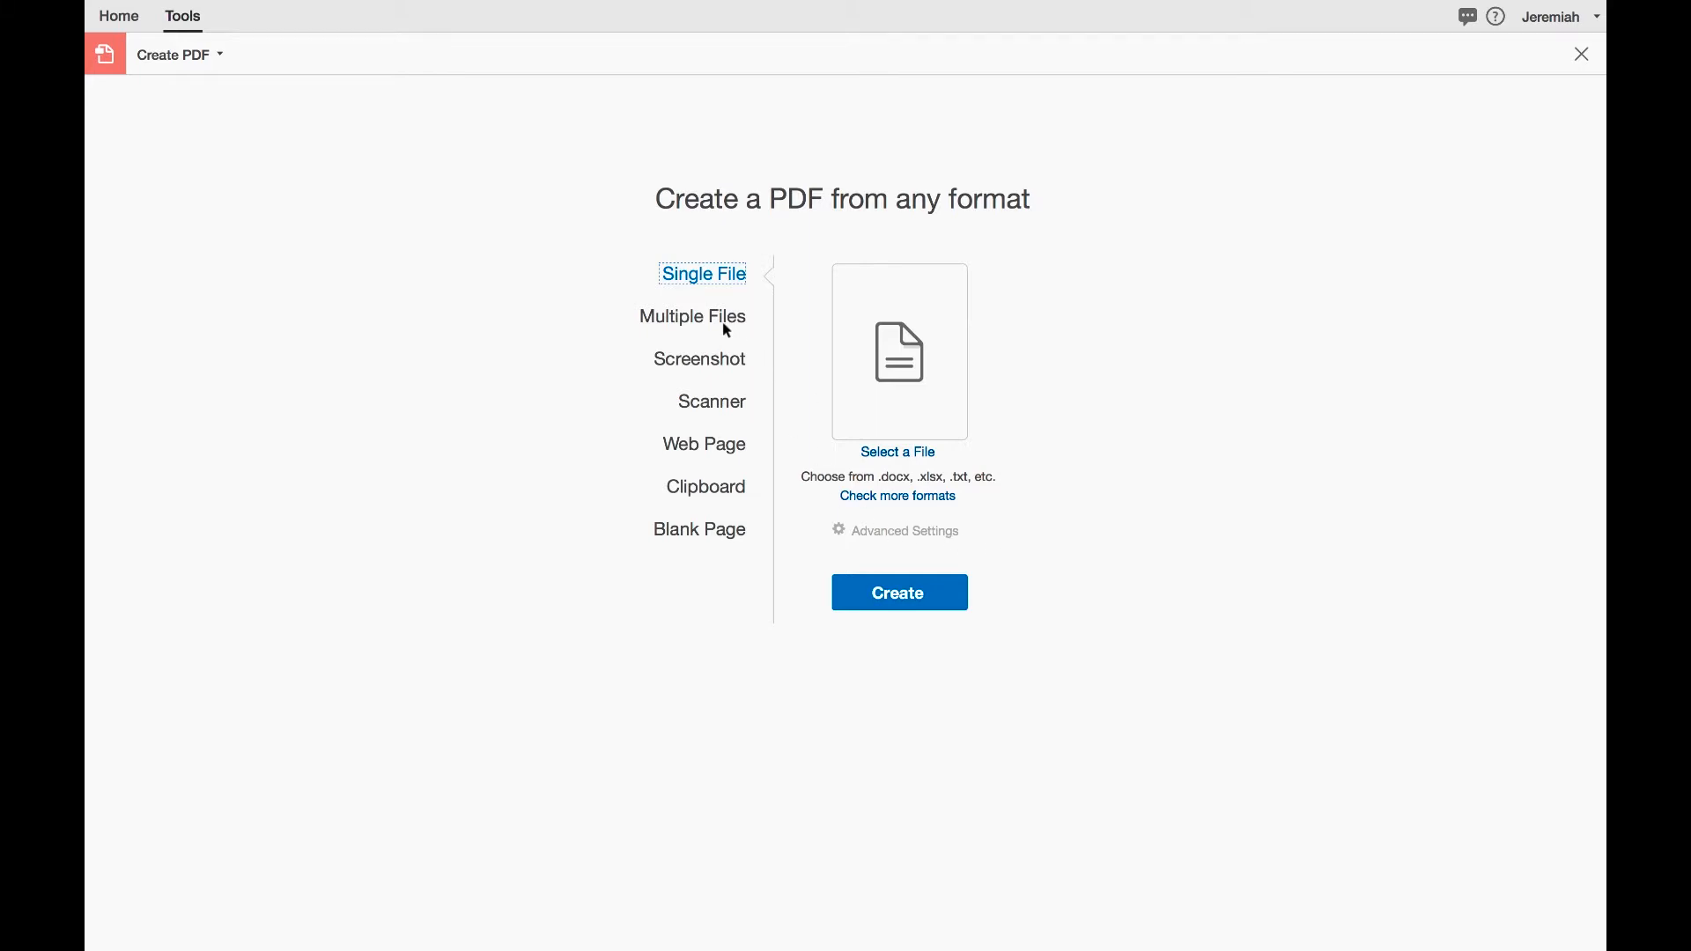
click(693, 316)
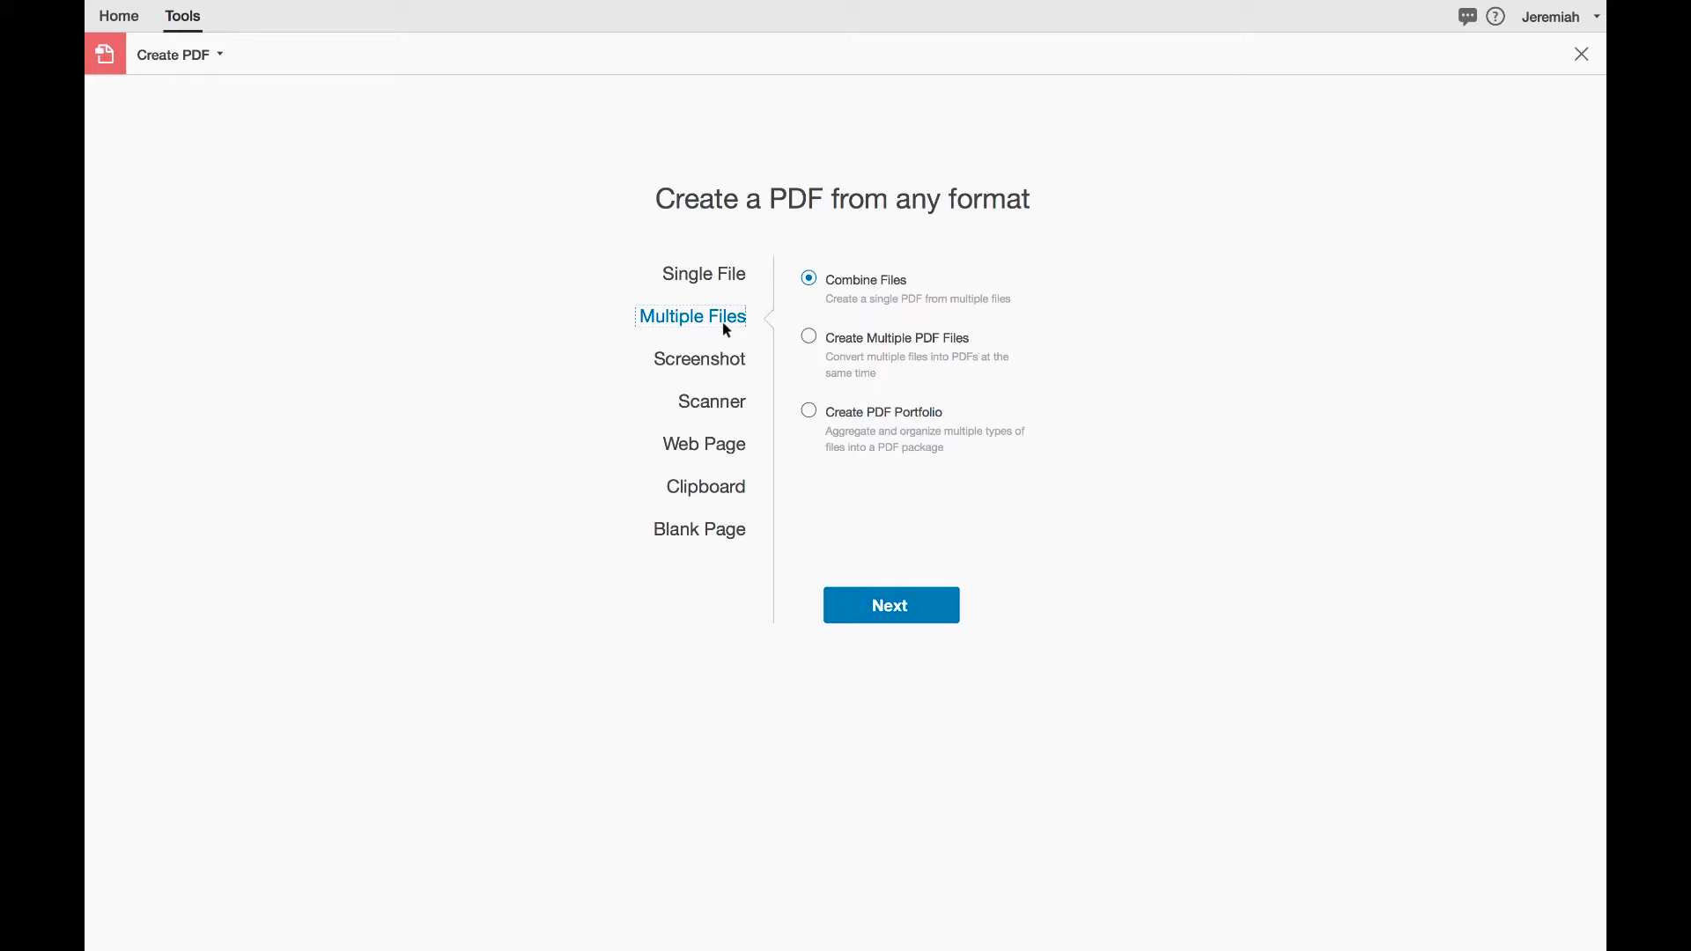
mouse_move(724, 355)
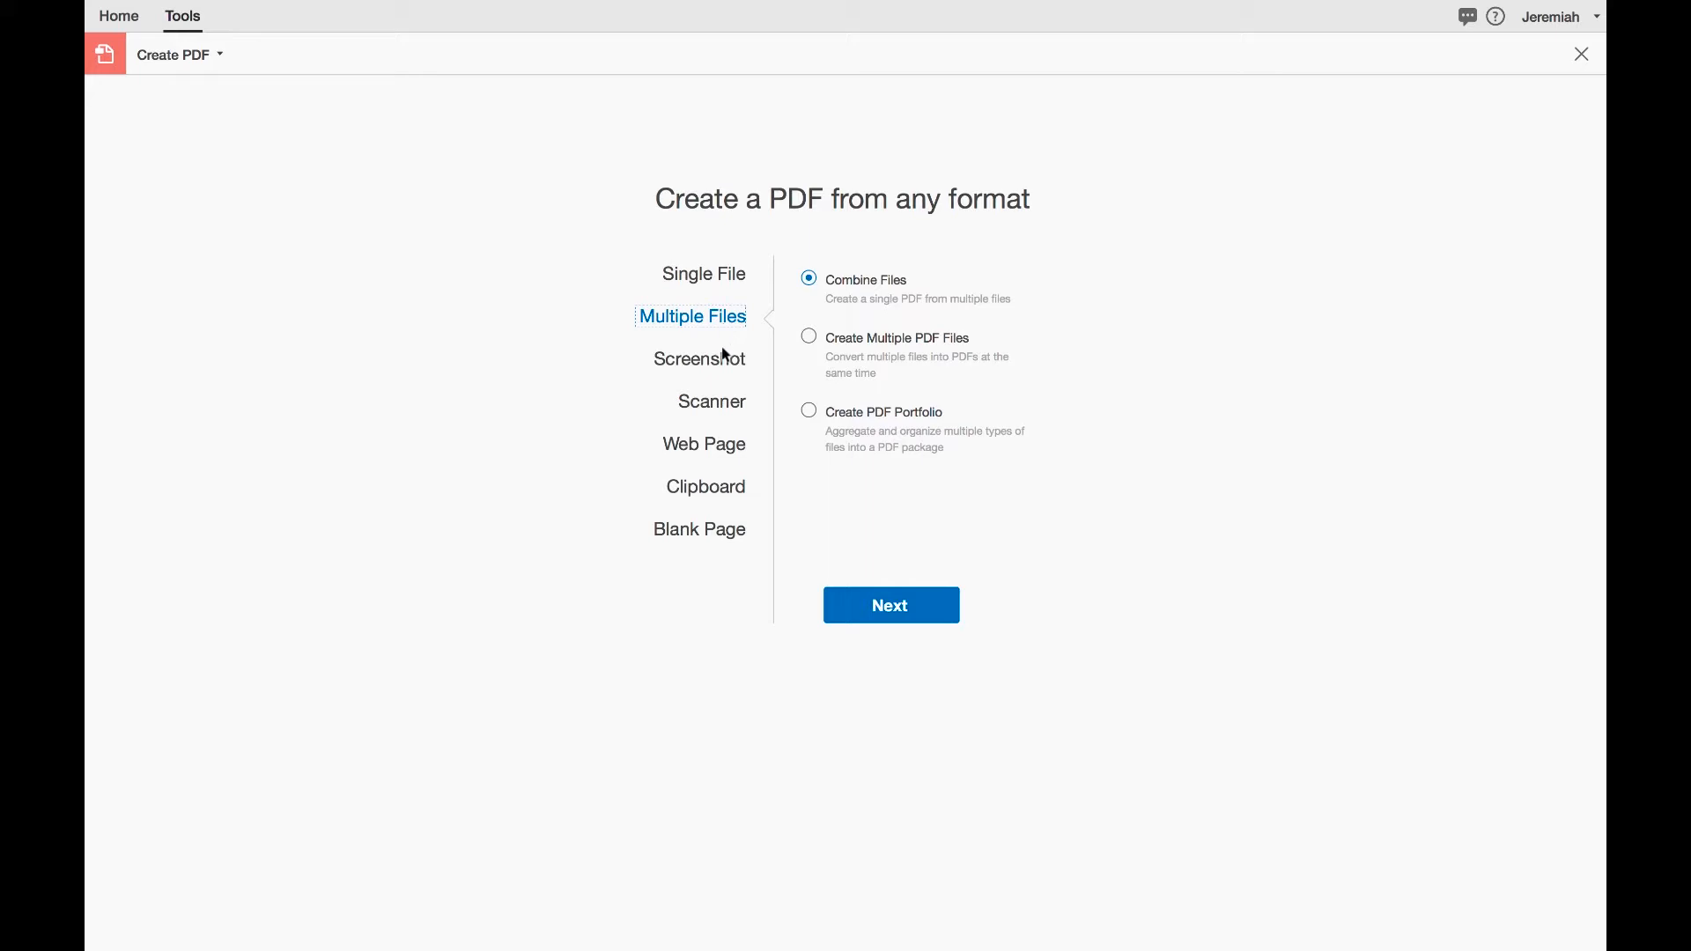
click(698, 360)
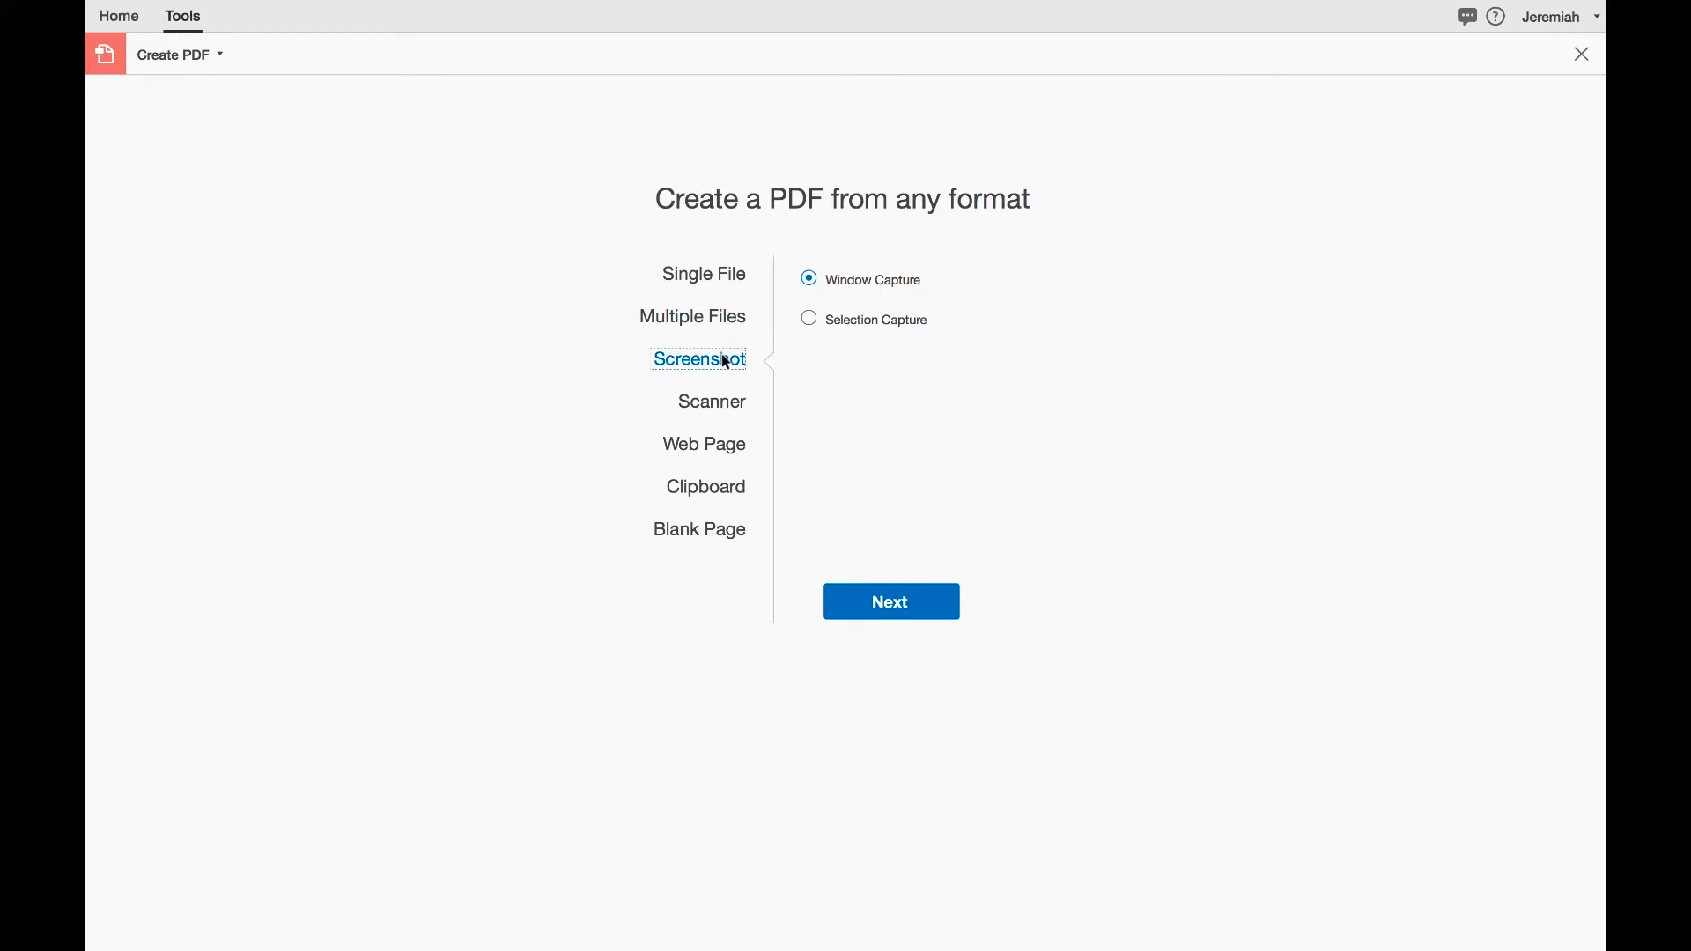
click(711, 401)
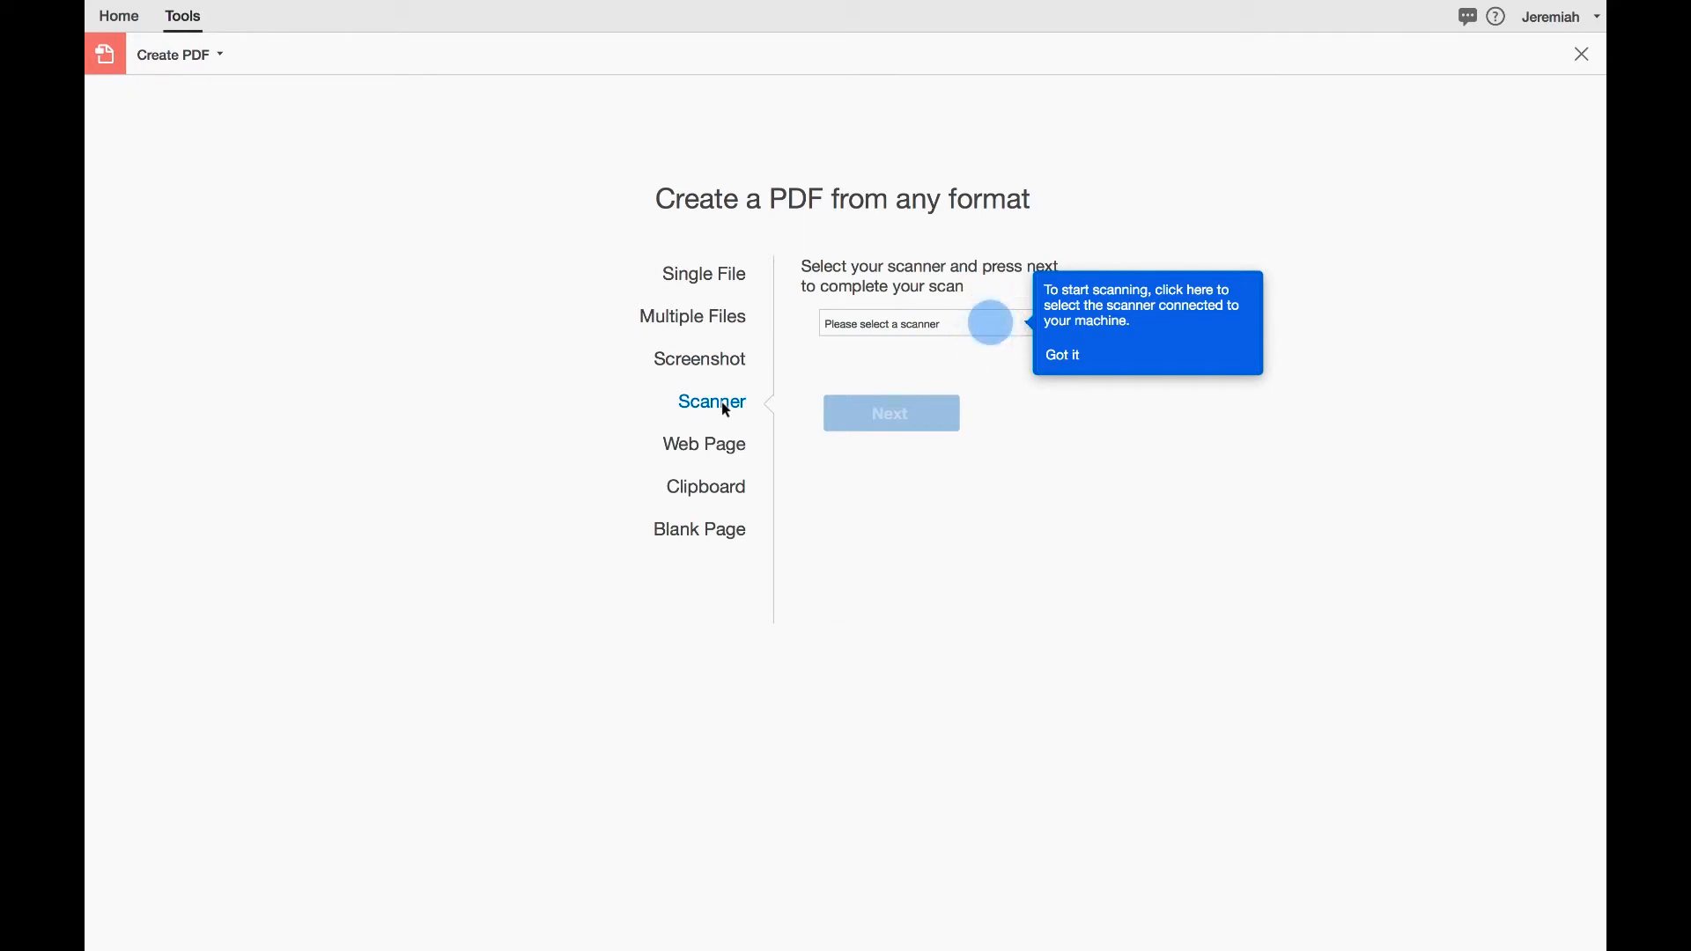
click(703, 444)
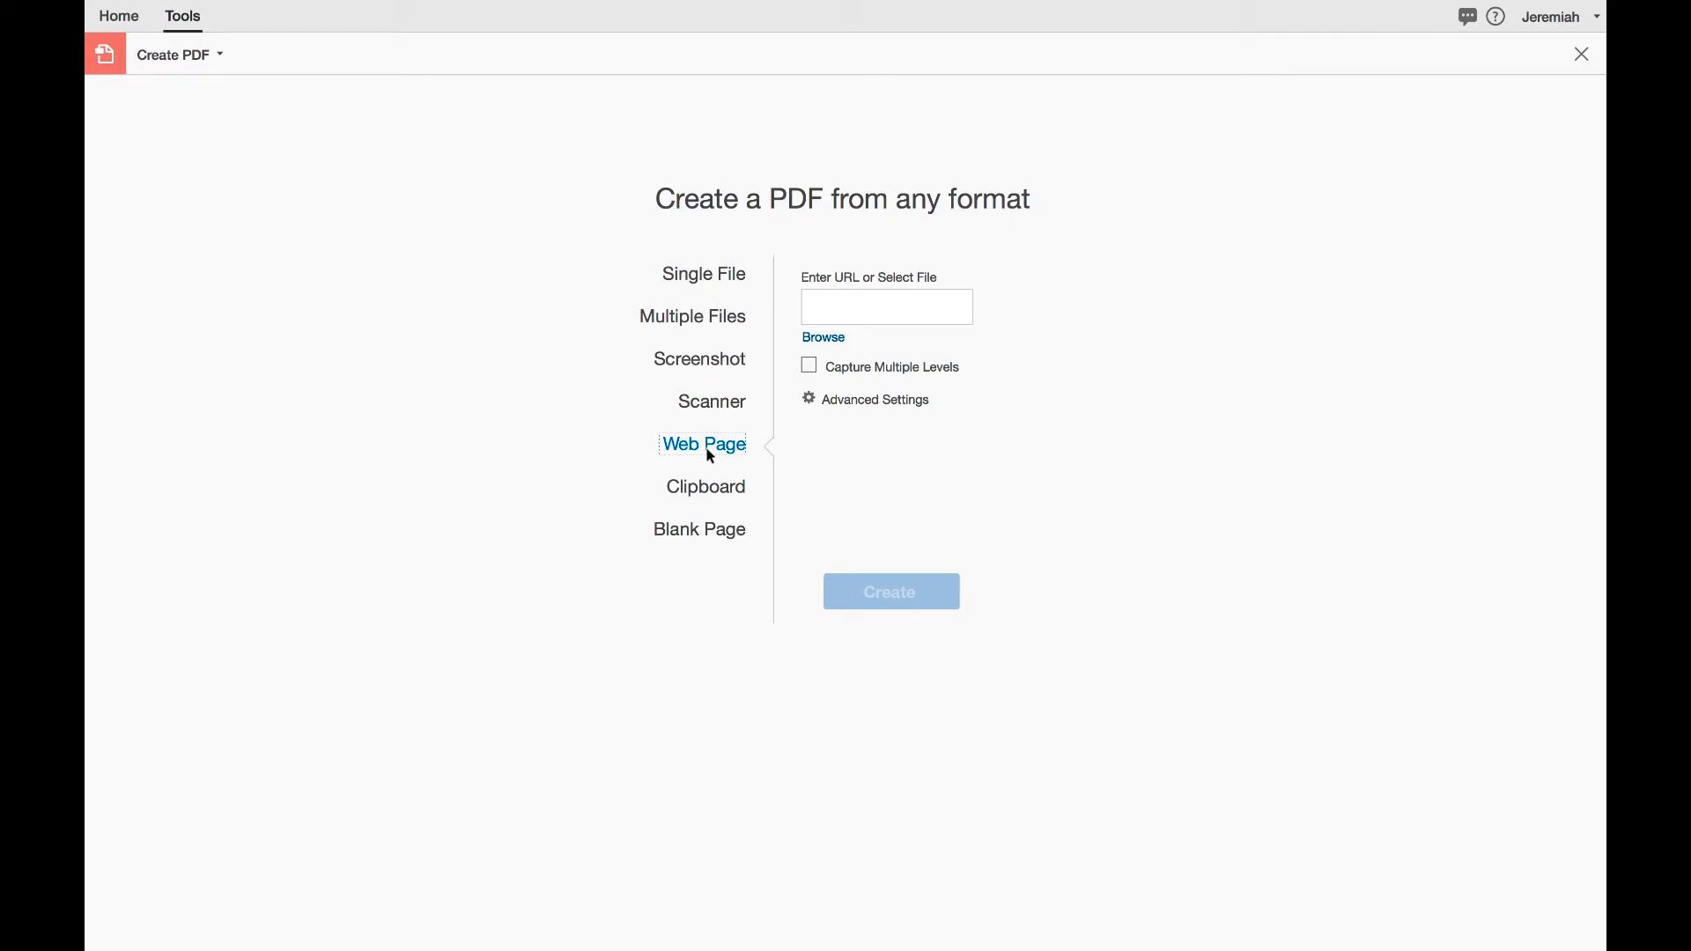
mouse_move(716, 495)
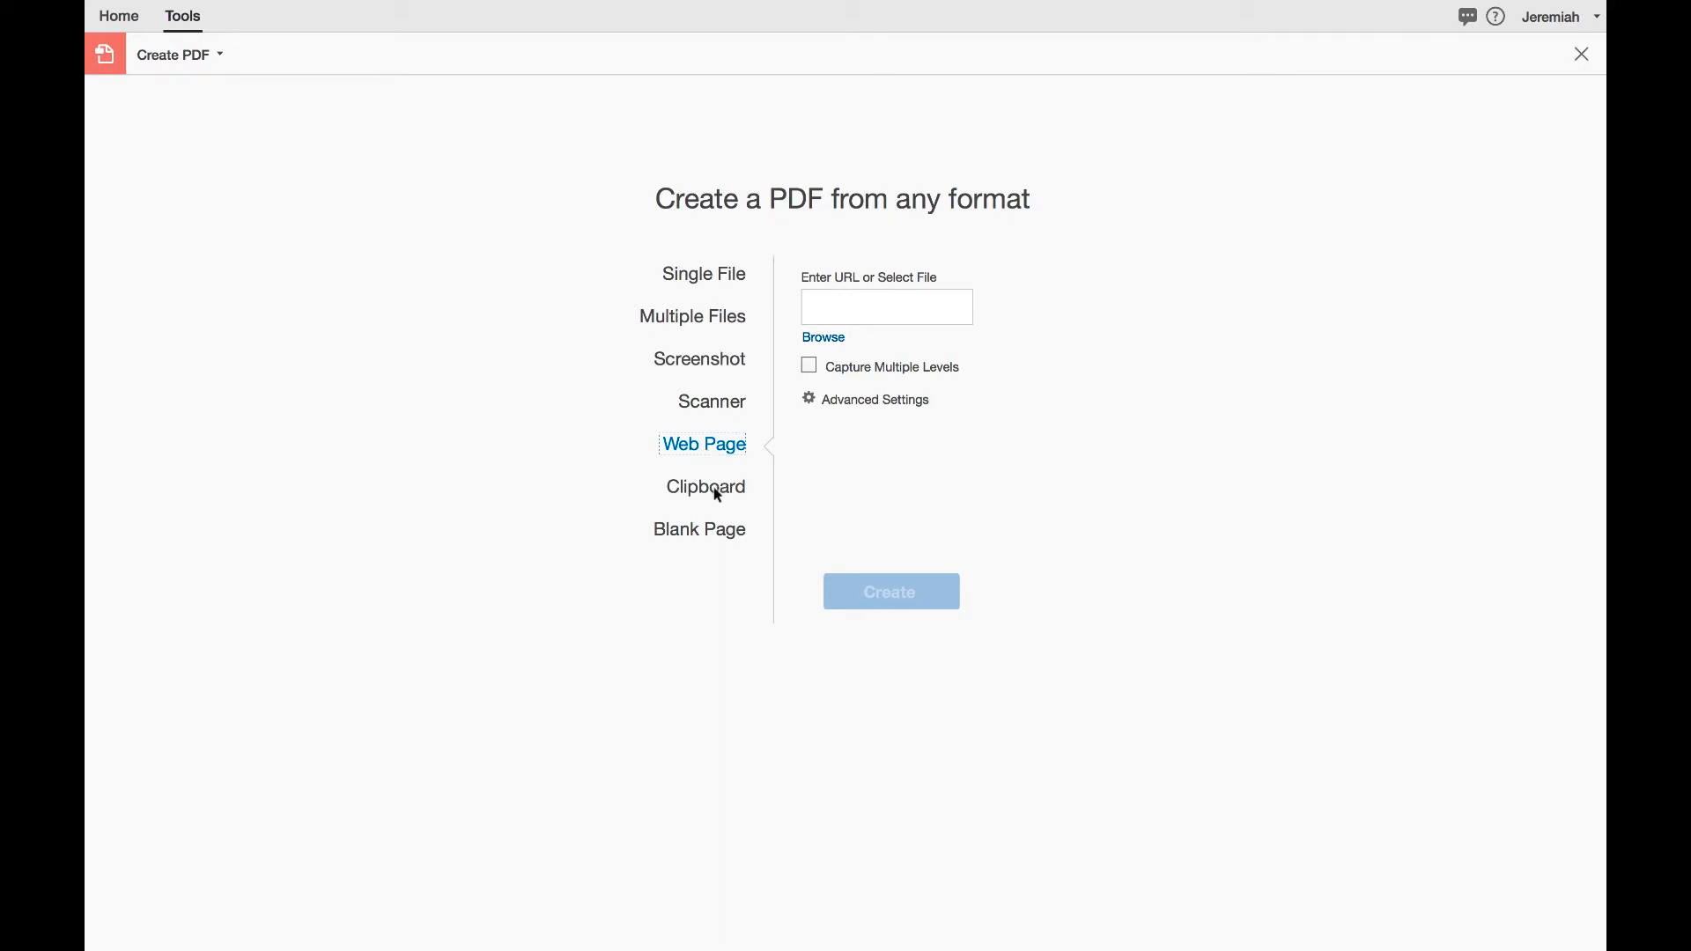
click(706, 488)
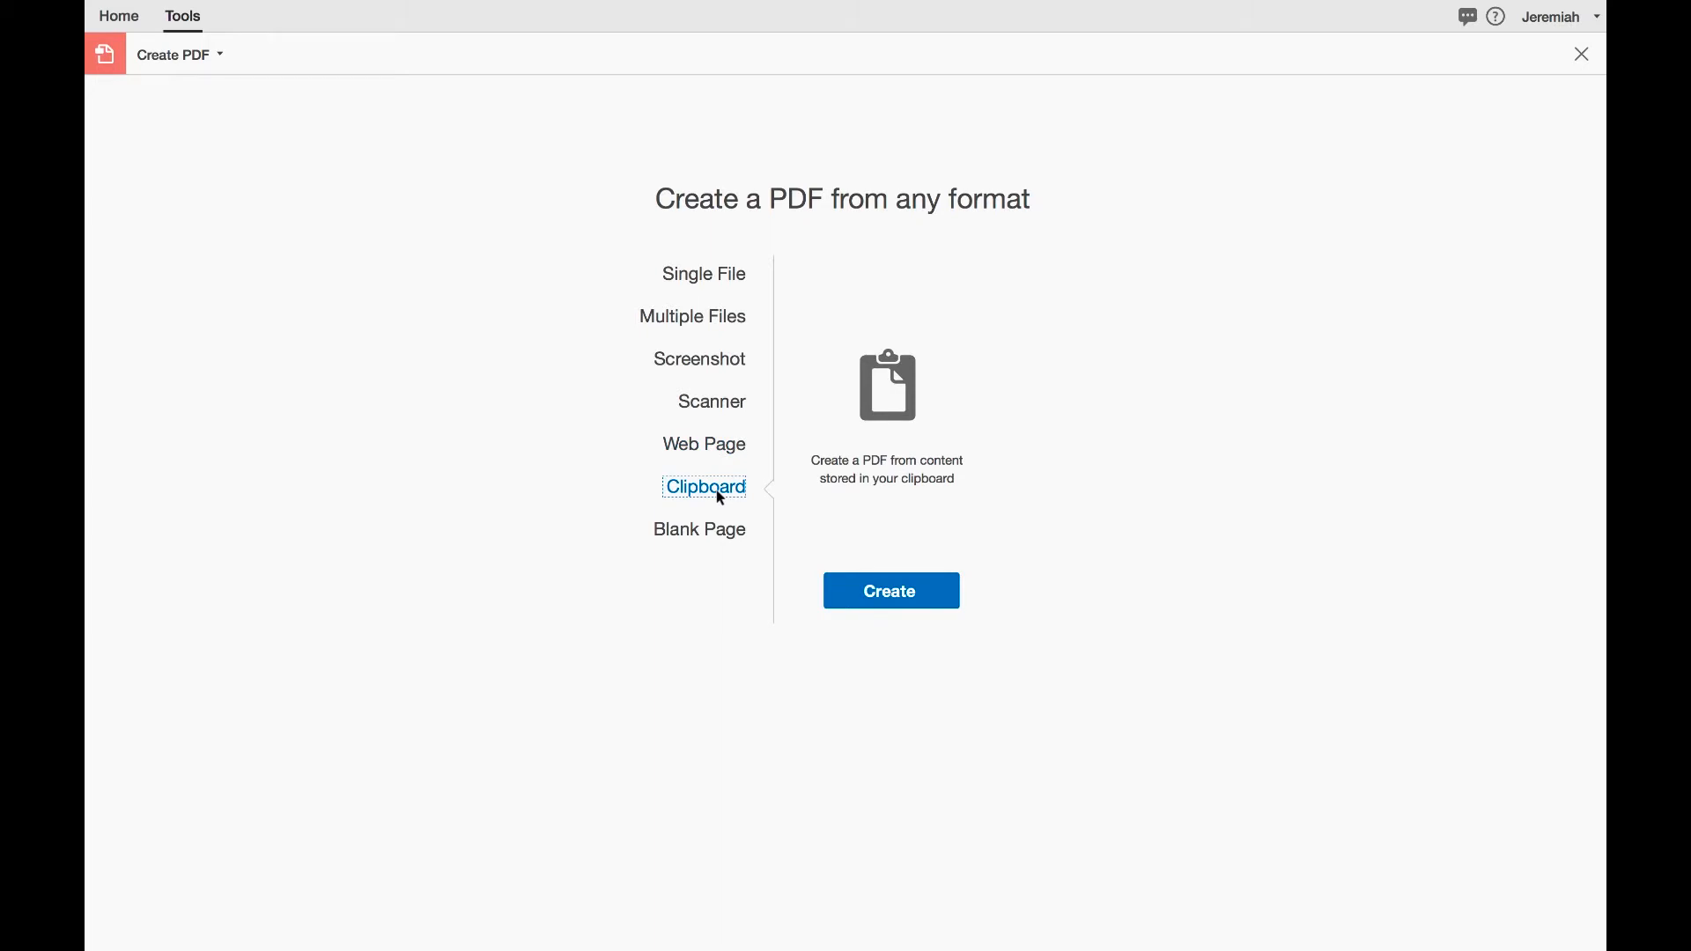
mouse_move(706, 531)
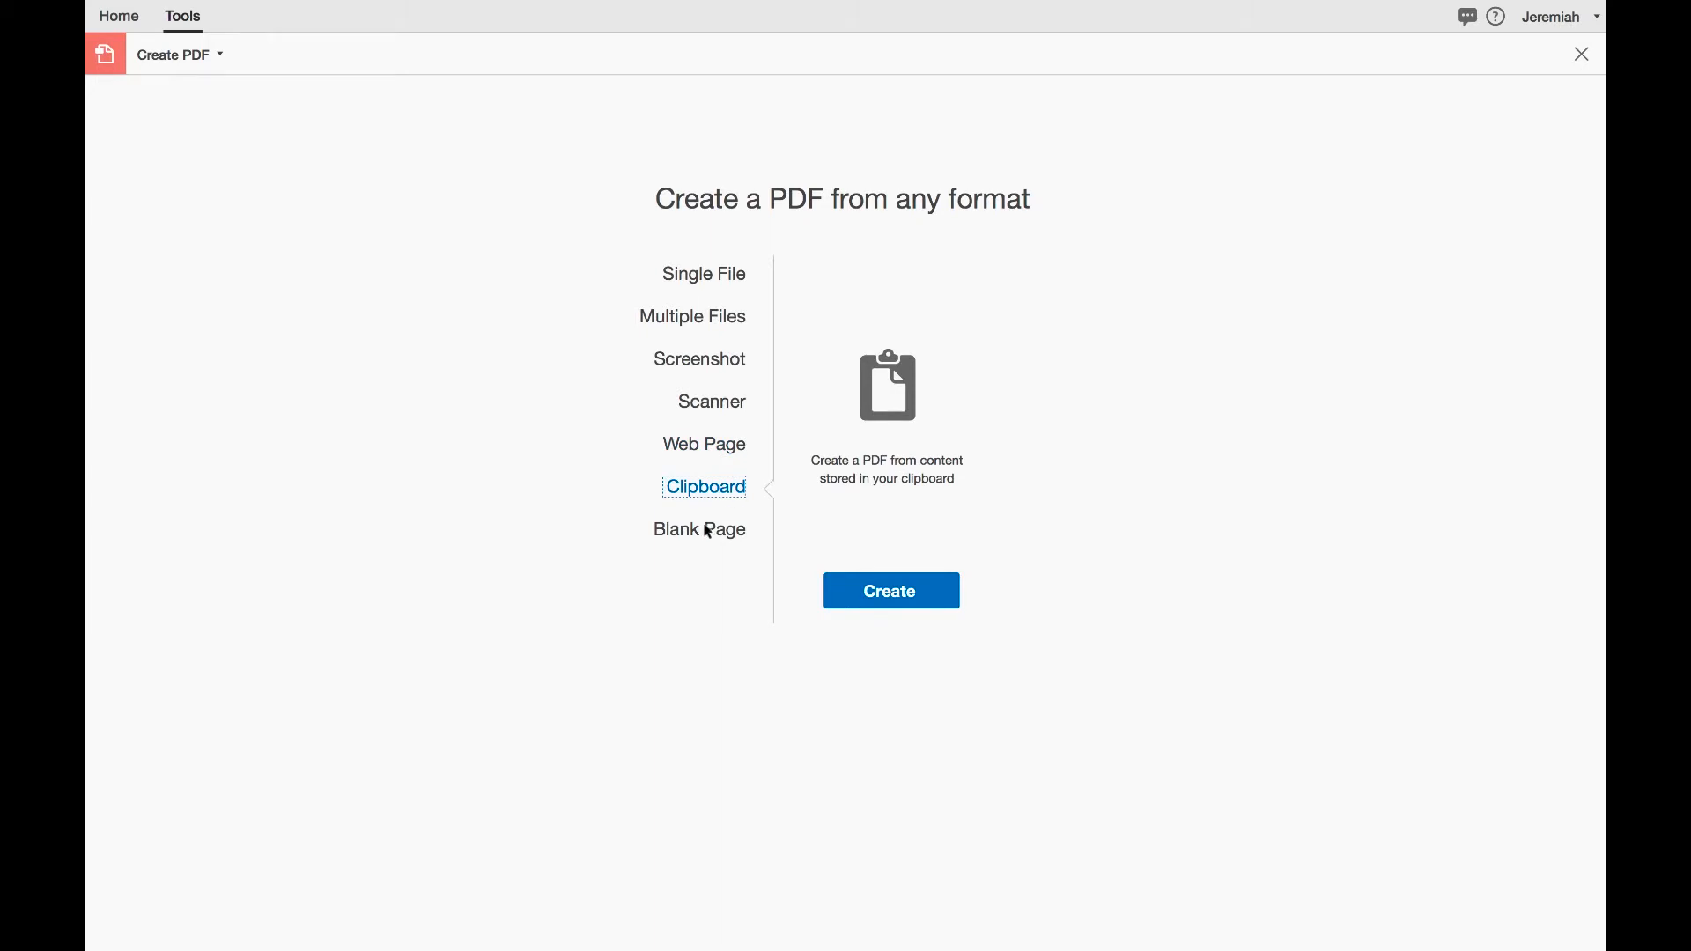
mouse_move(706, 536)
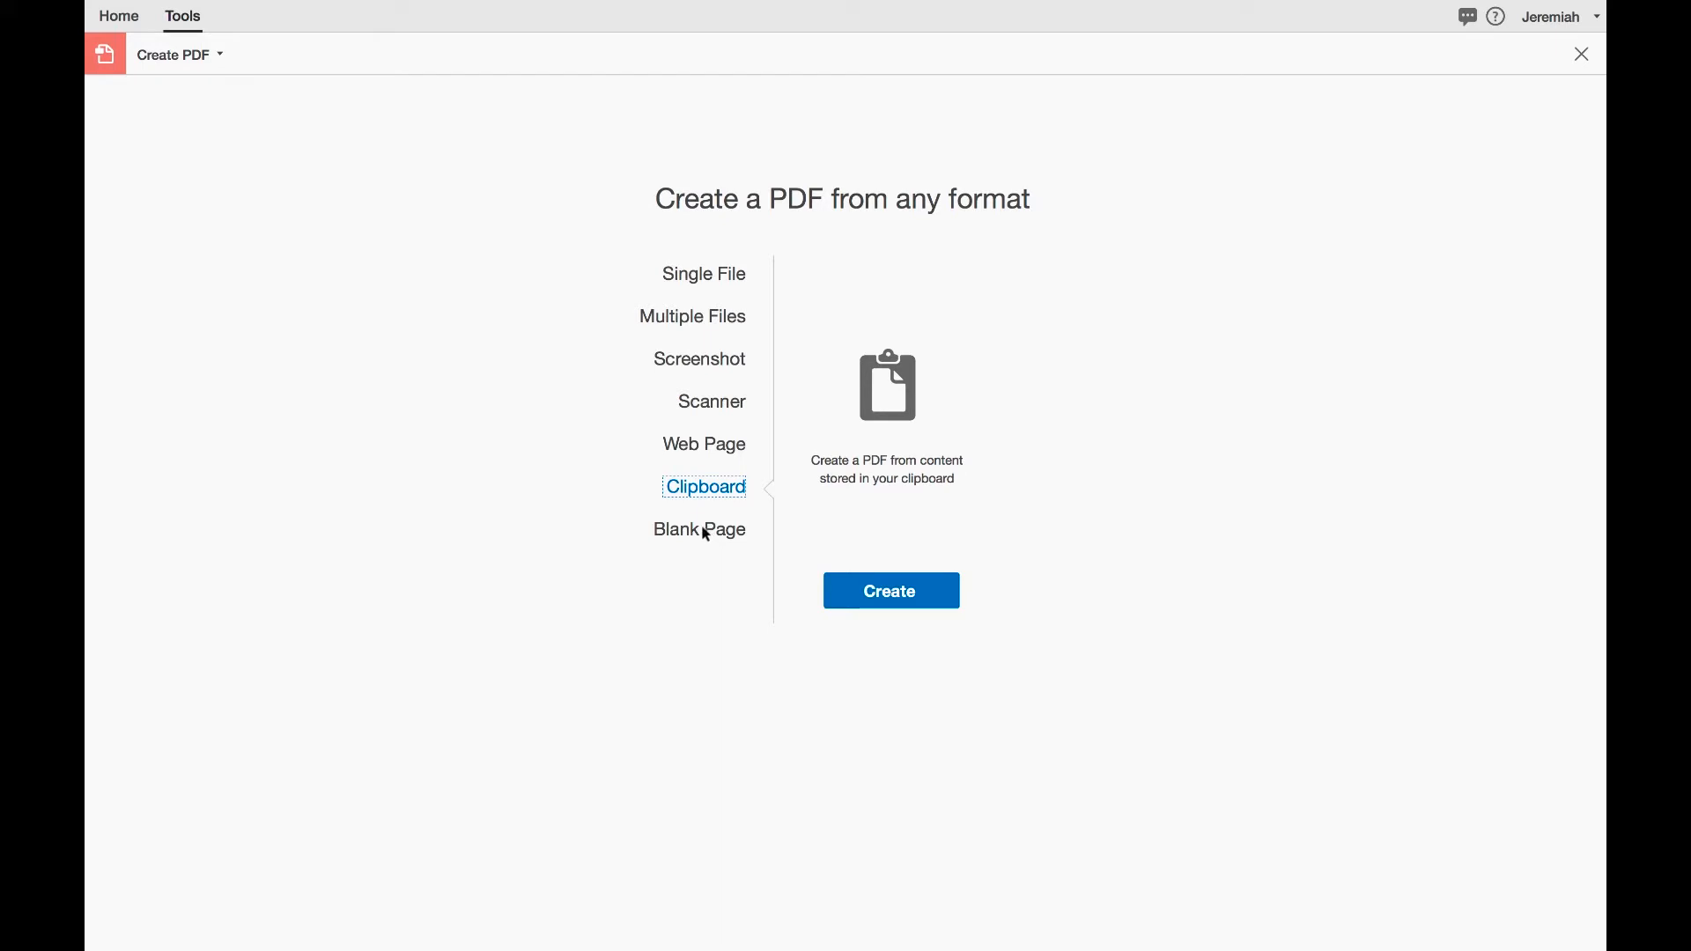
click(698, 530)
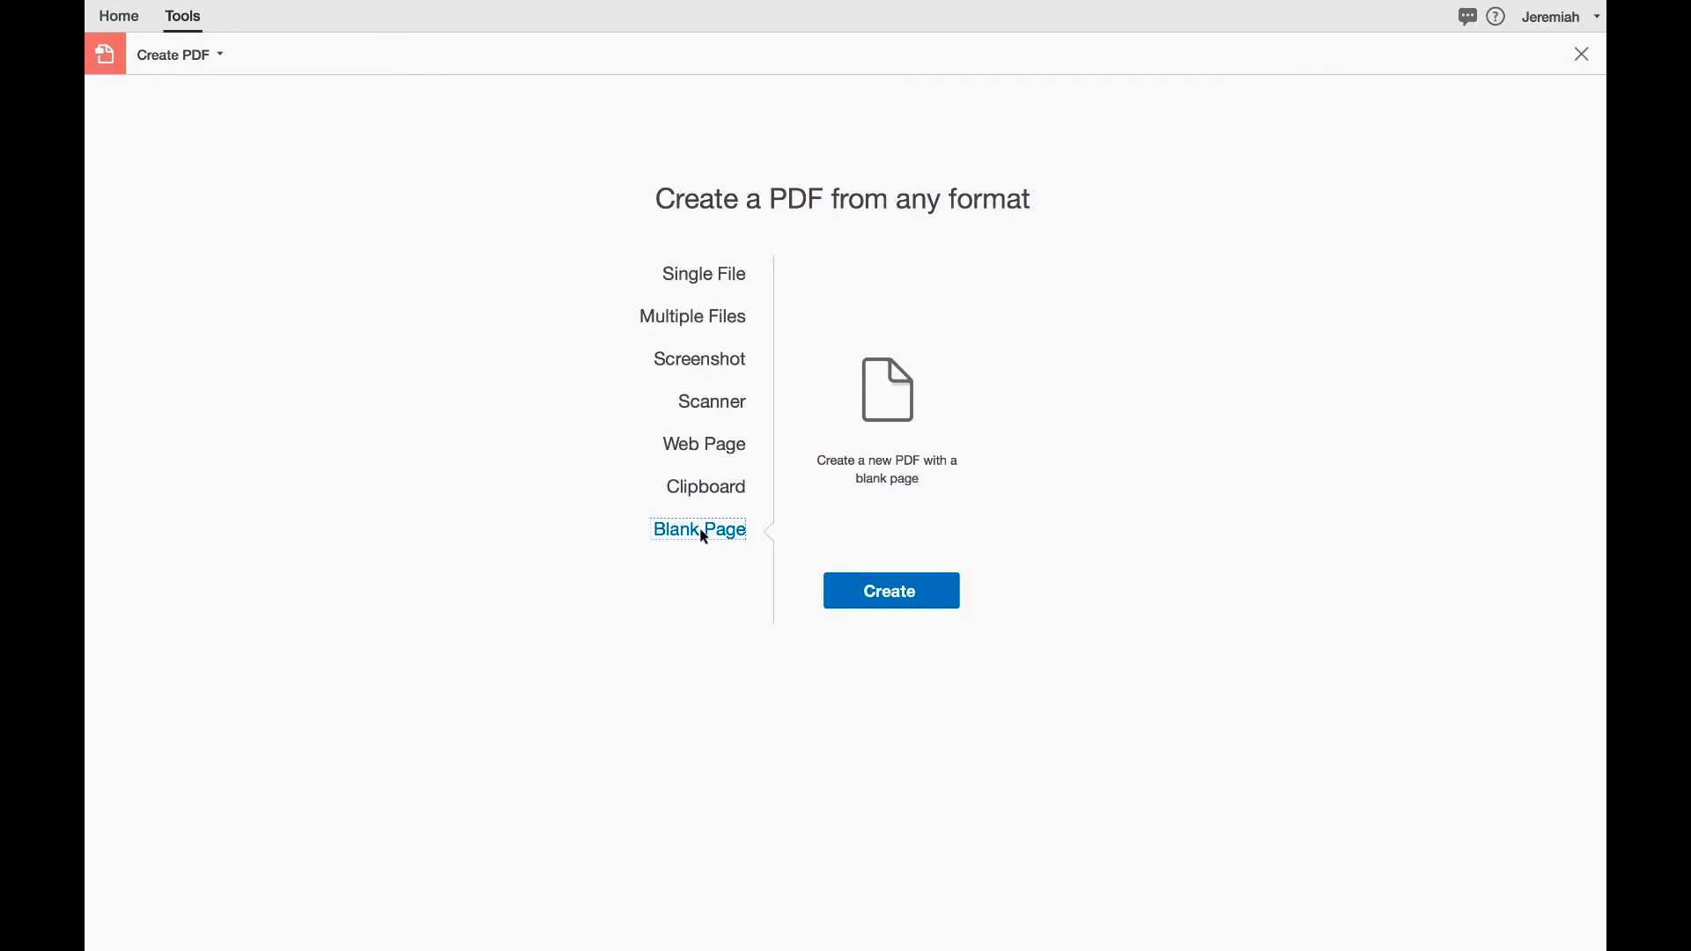
click(891, 590)
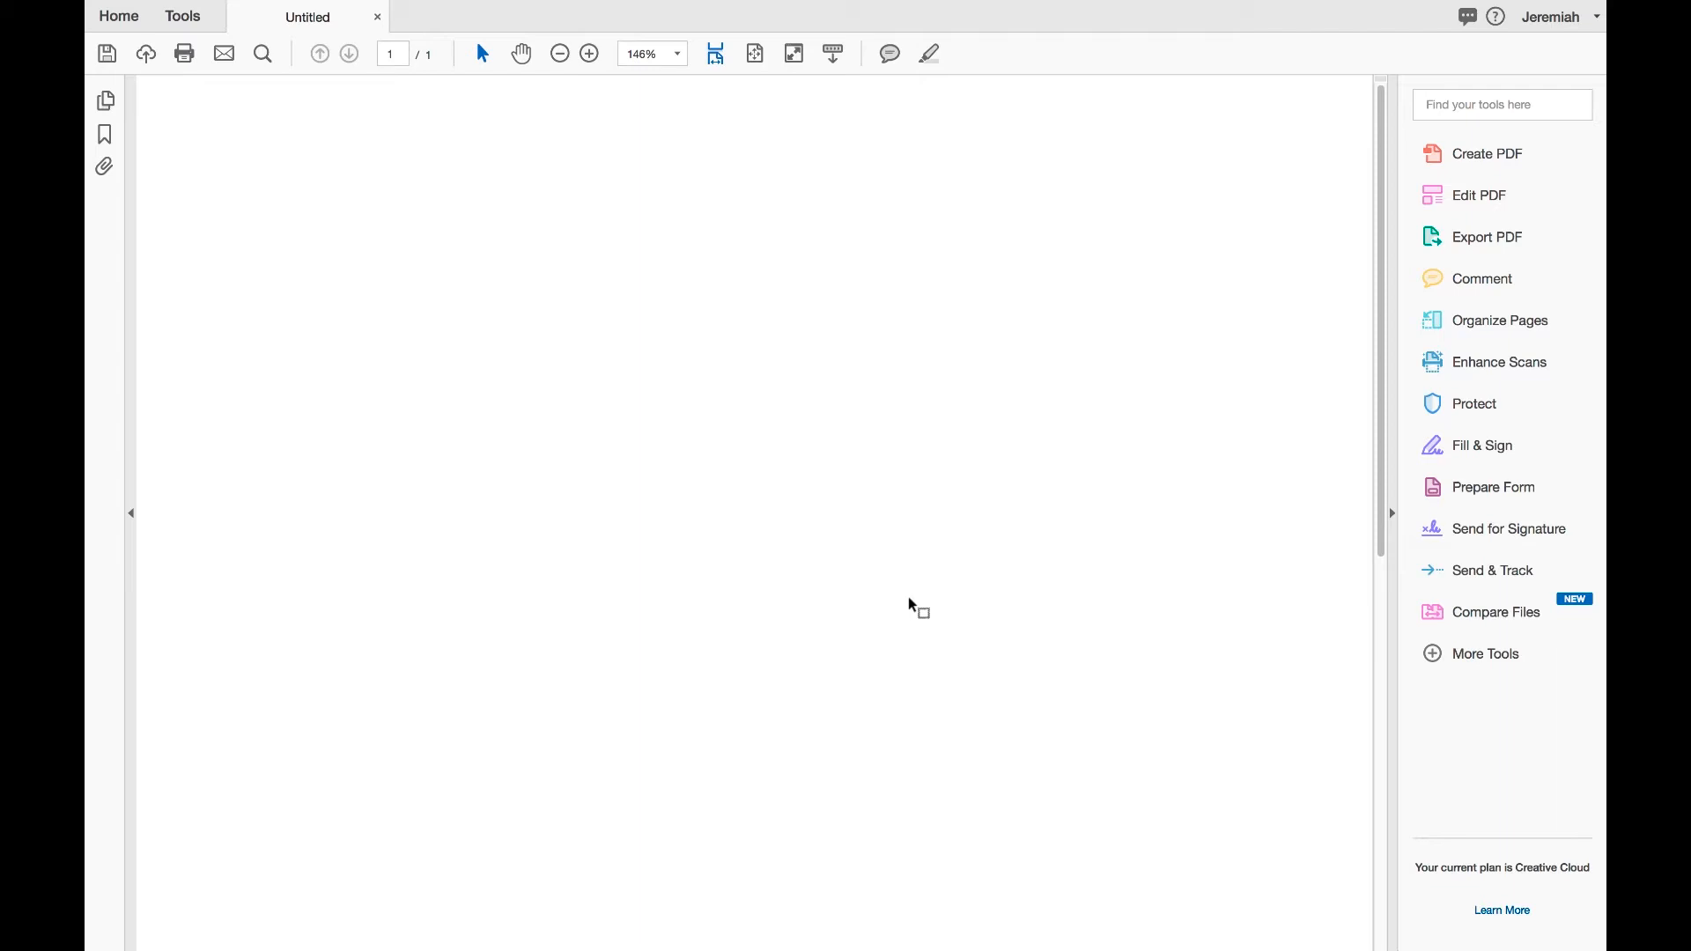
mouse_move(574, 296)
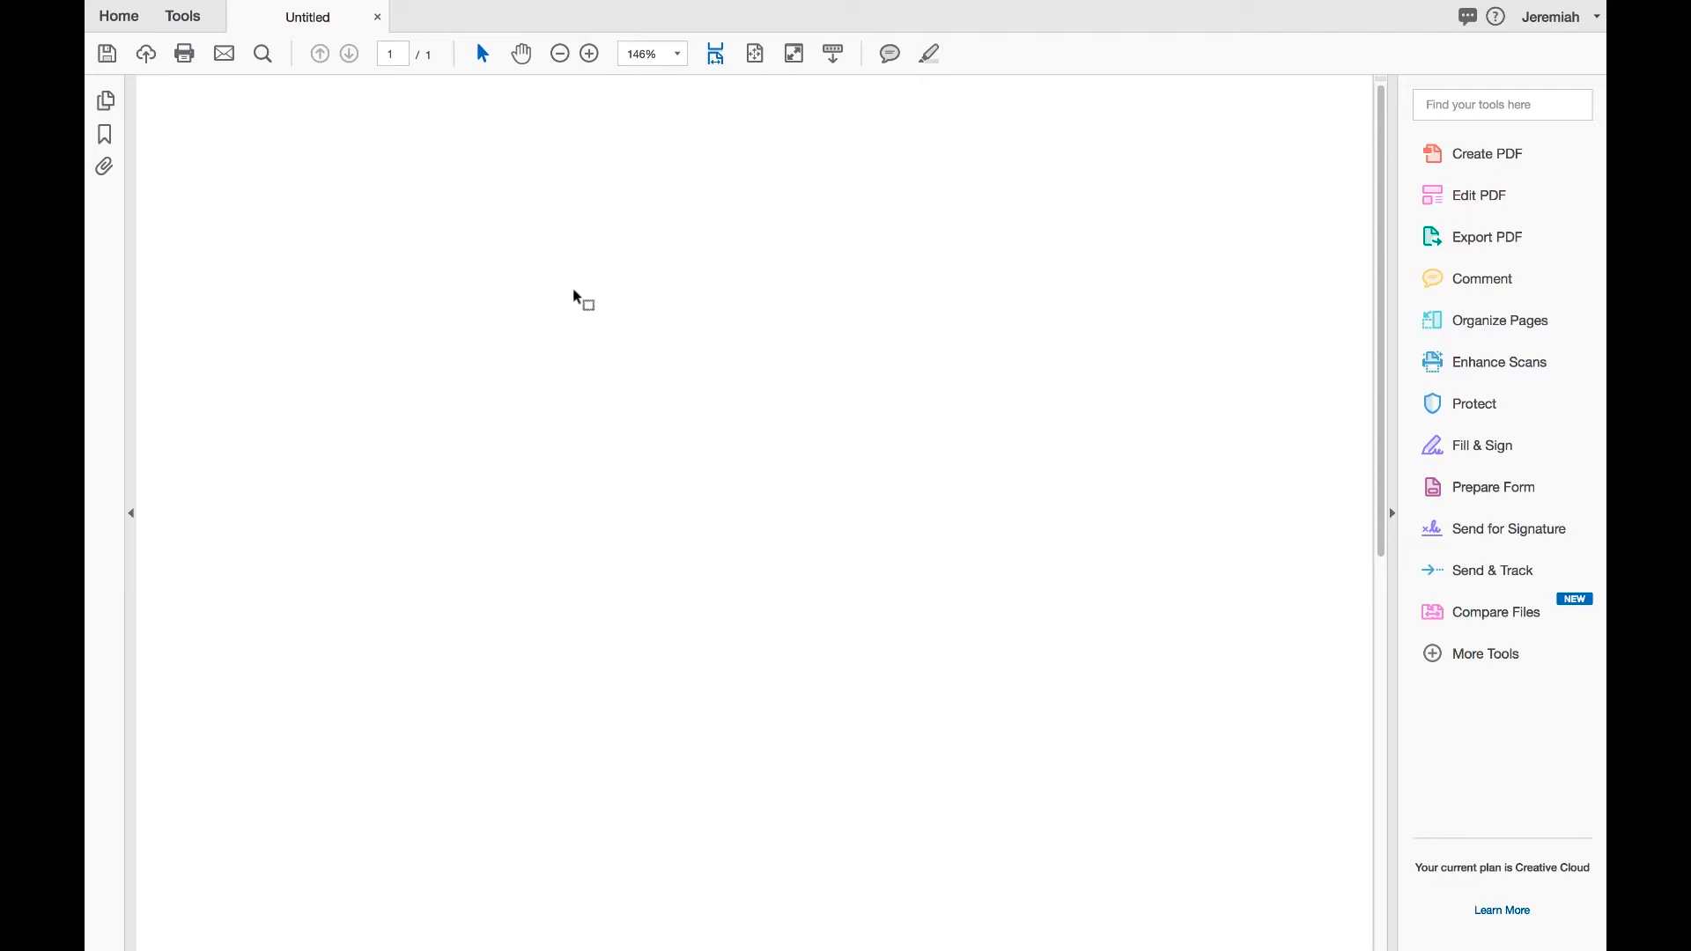
mouse_move(533, 335)
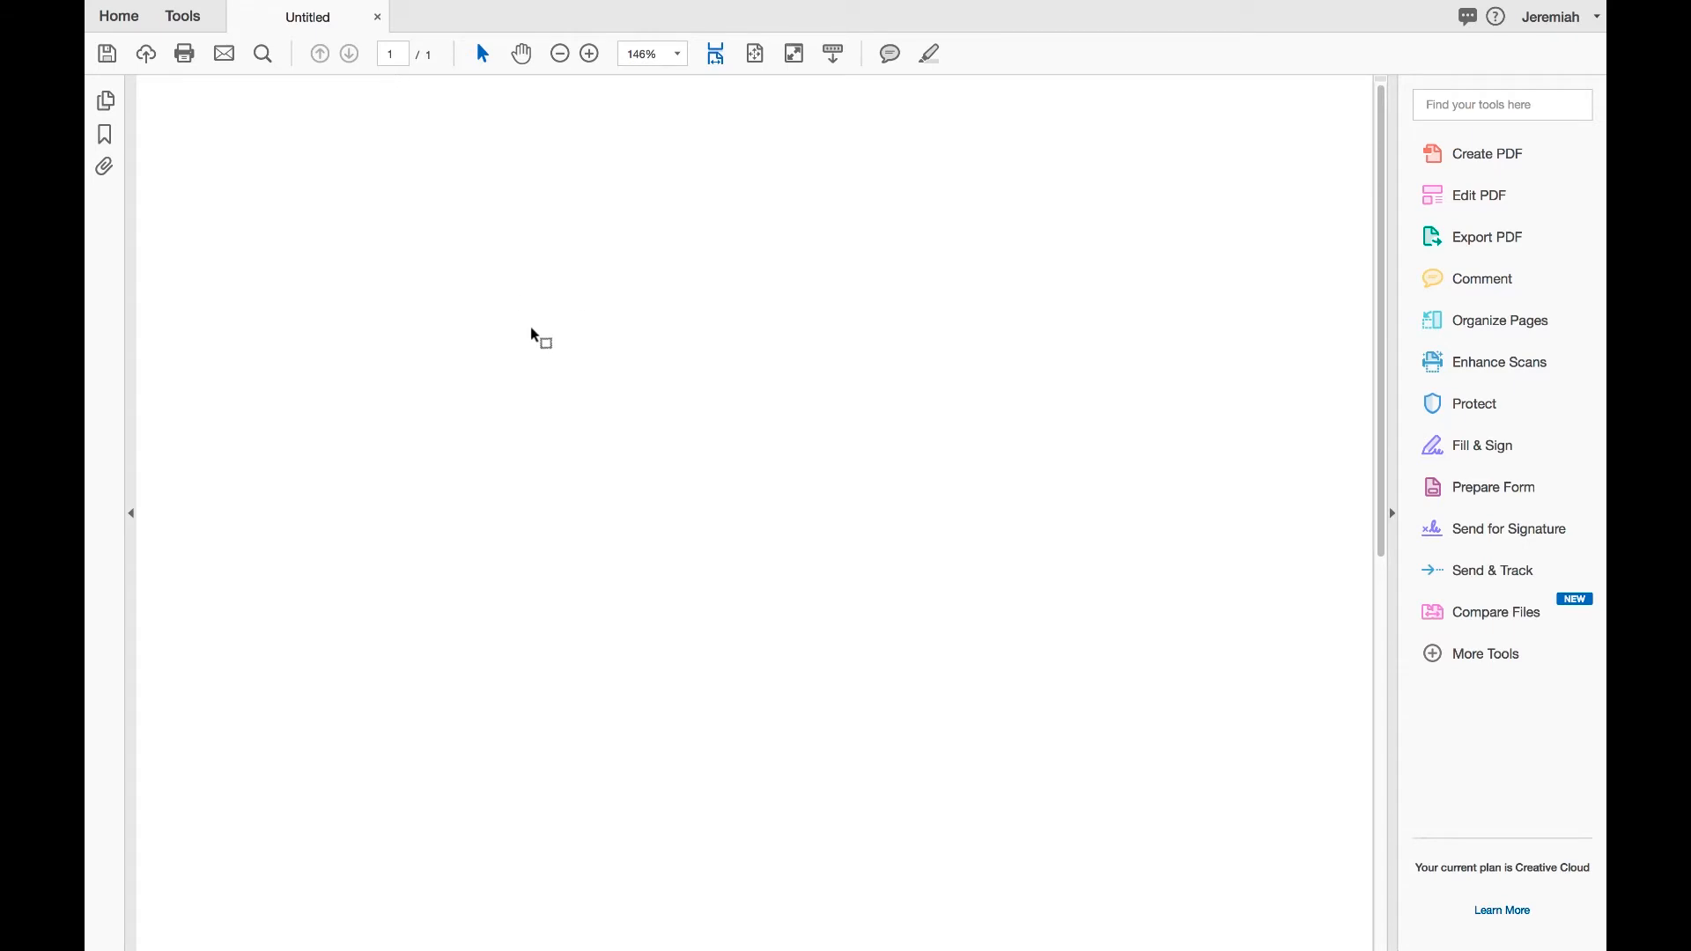
mouse_move(570, 326)
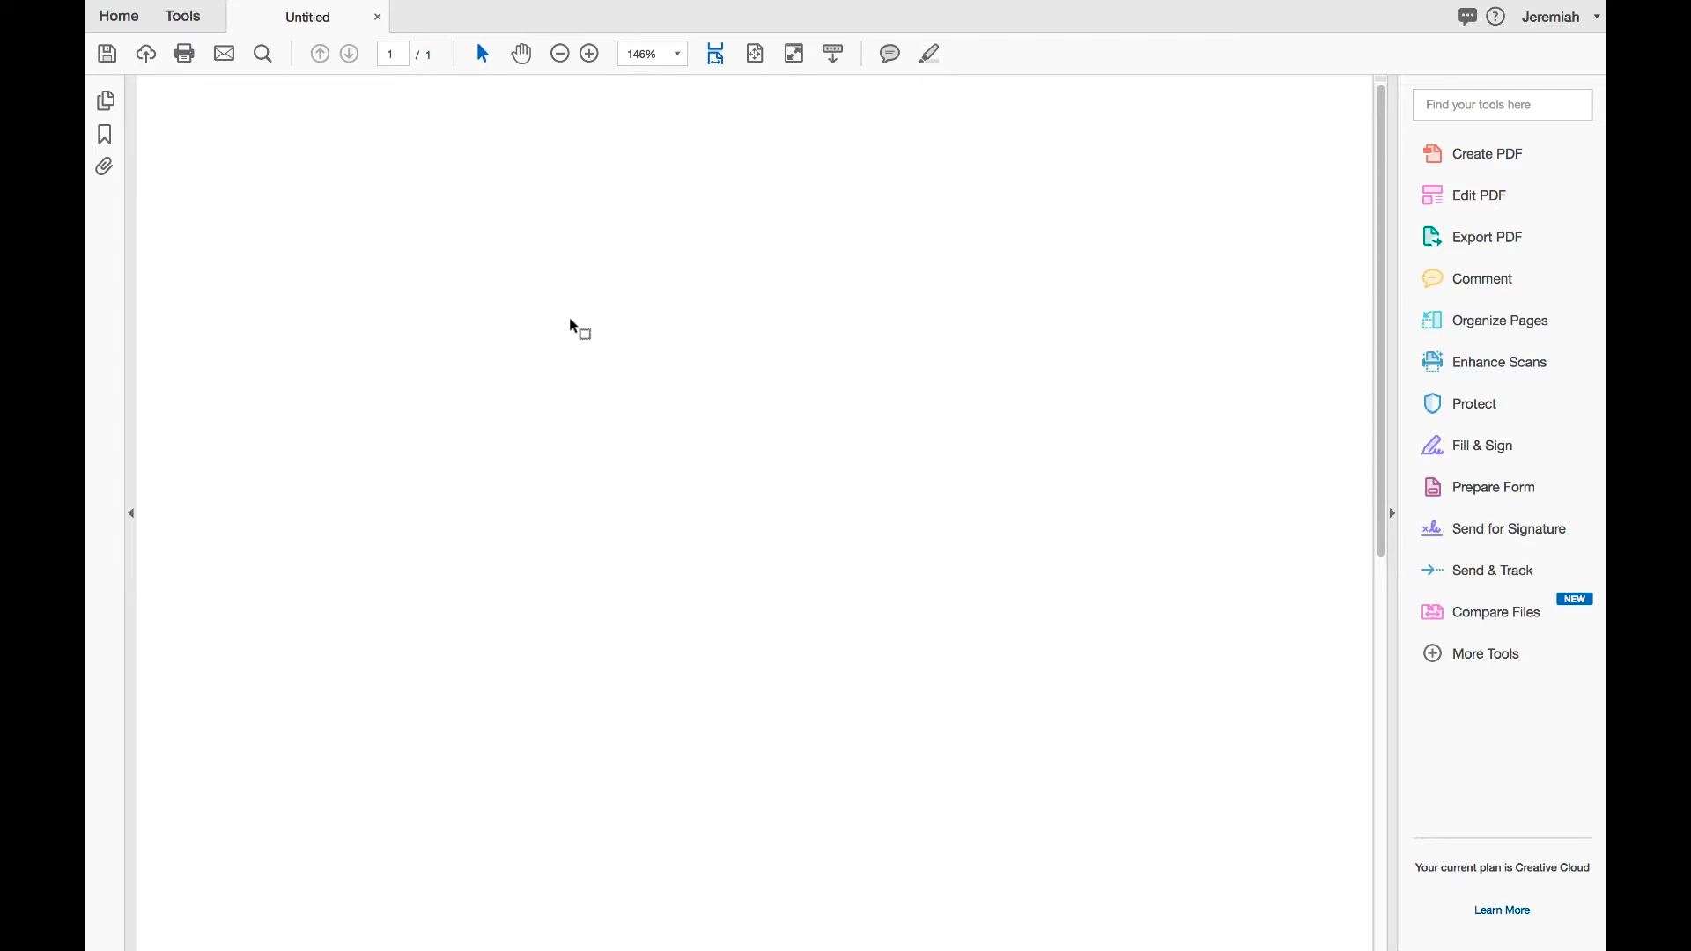
mouse_move(399, 146)
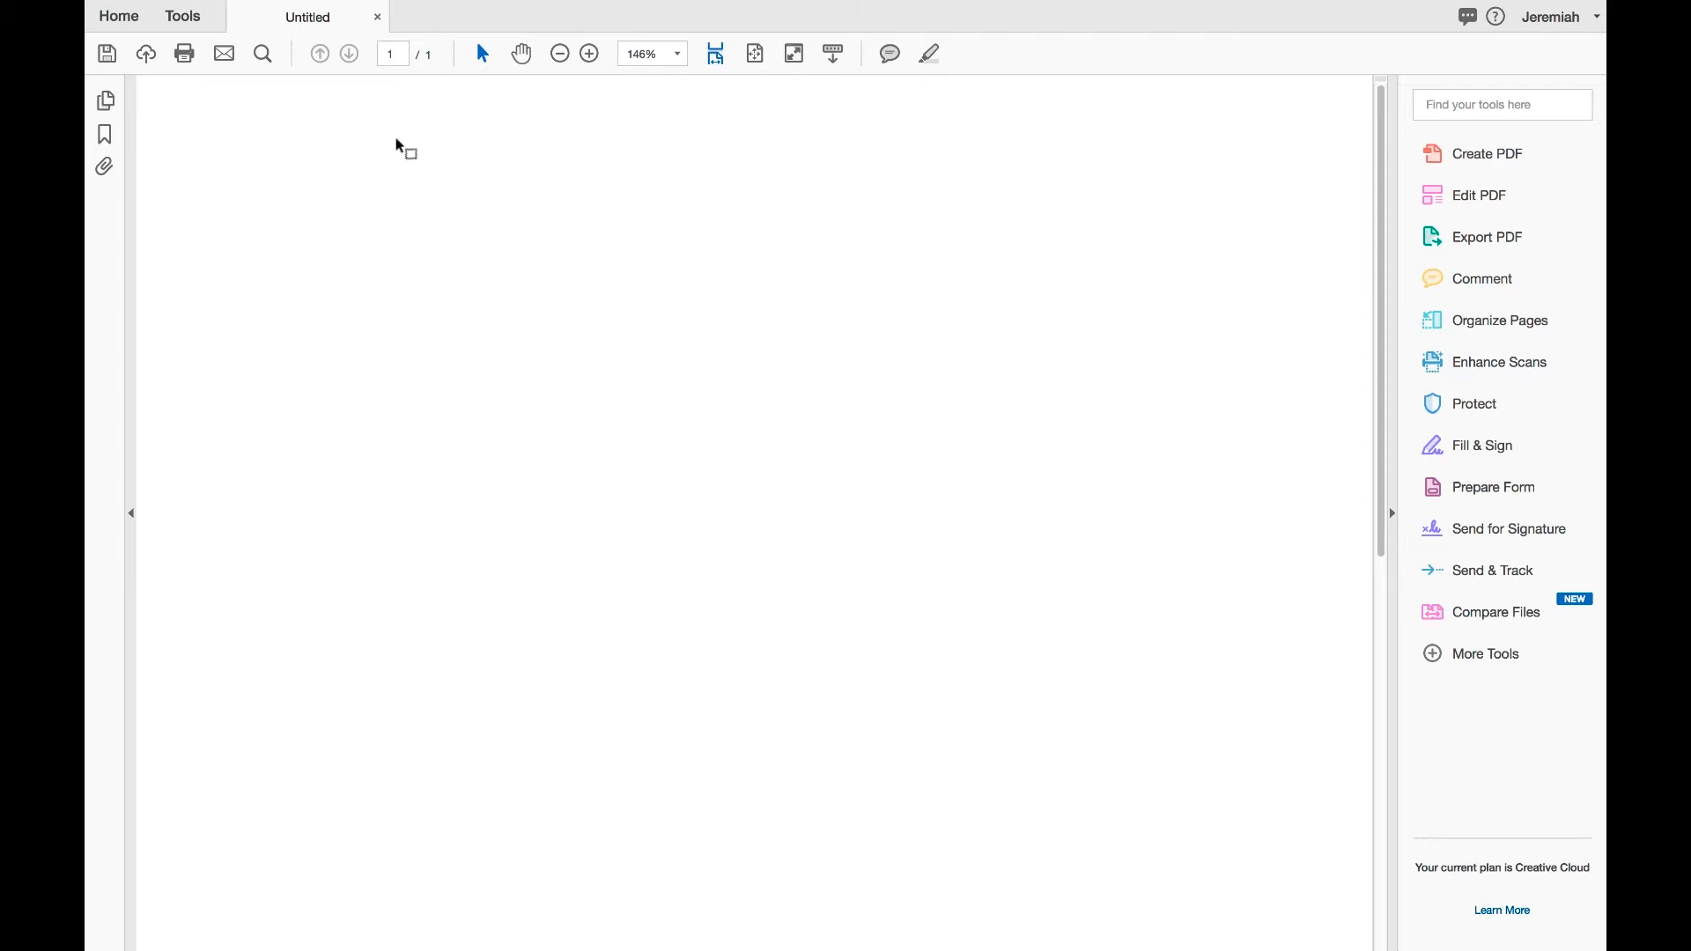
mouse_move(248, 62)
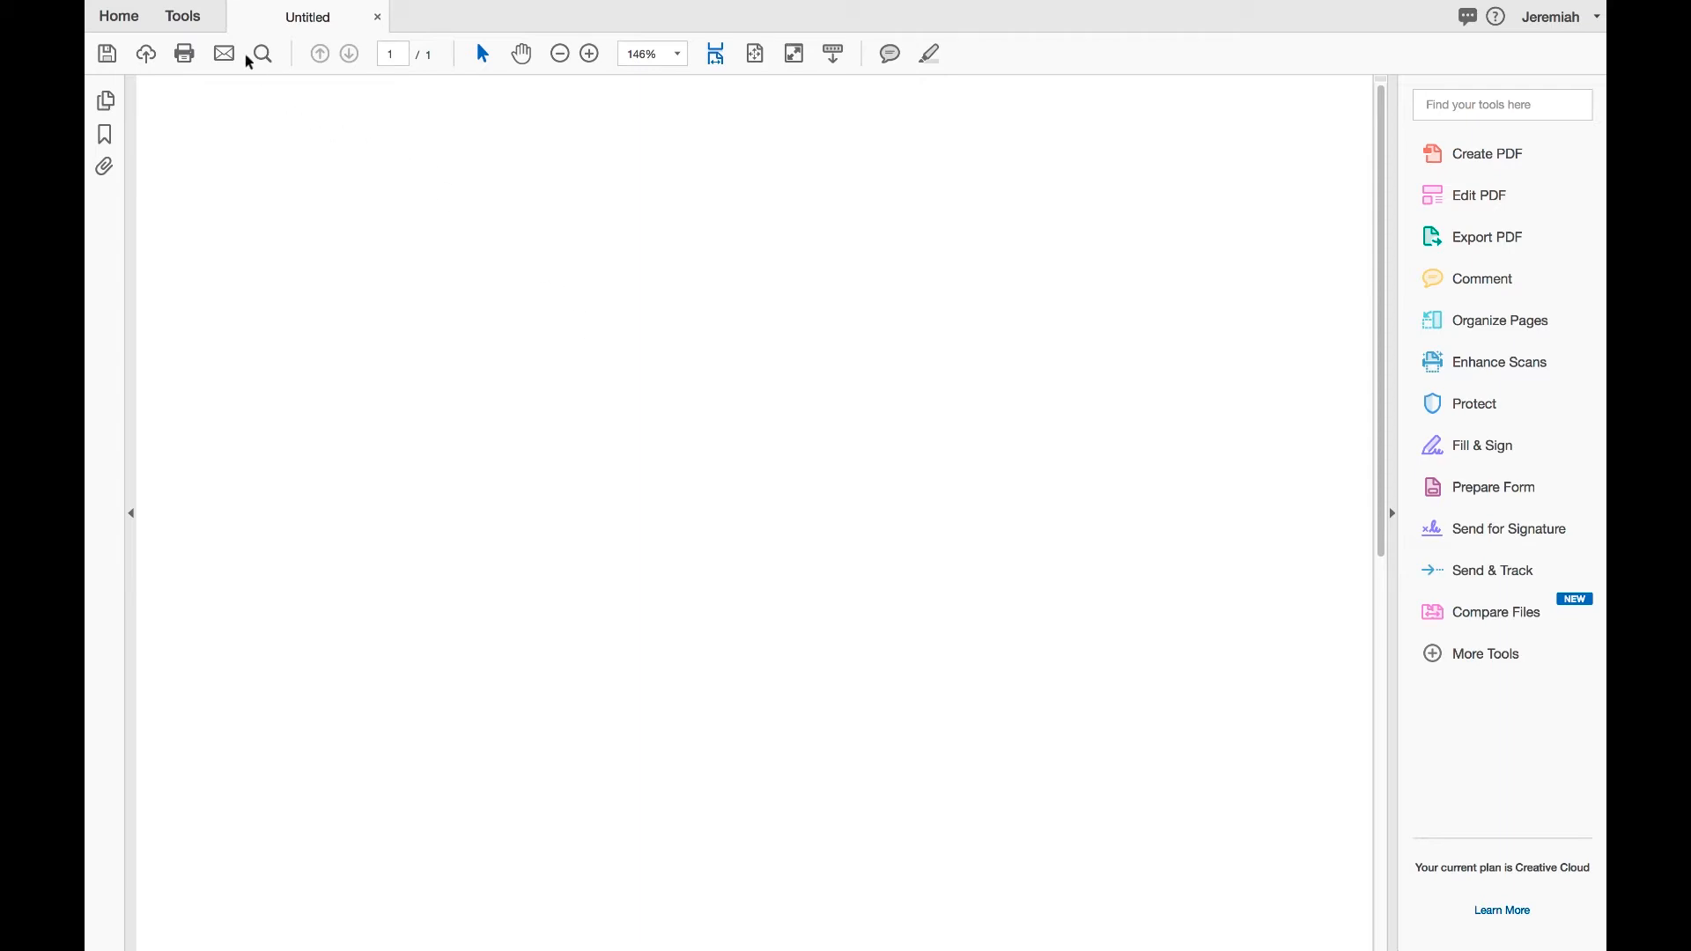
Step: Return to the Tools center showing Create & Edit, Review & Approve and Forms & Signatures
click(181, 16)
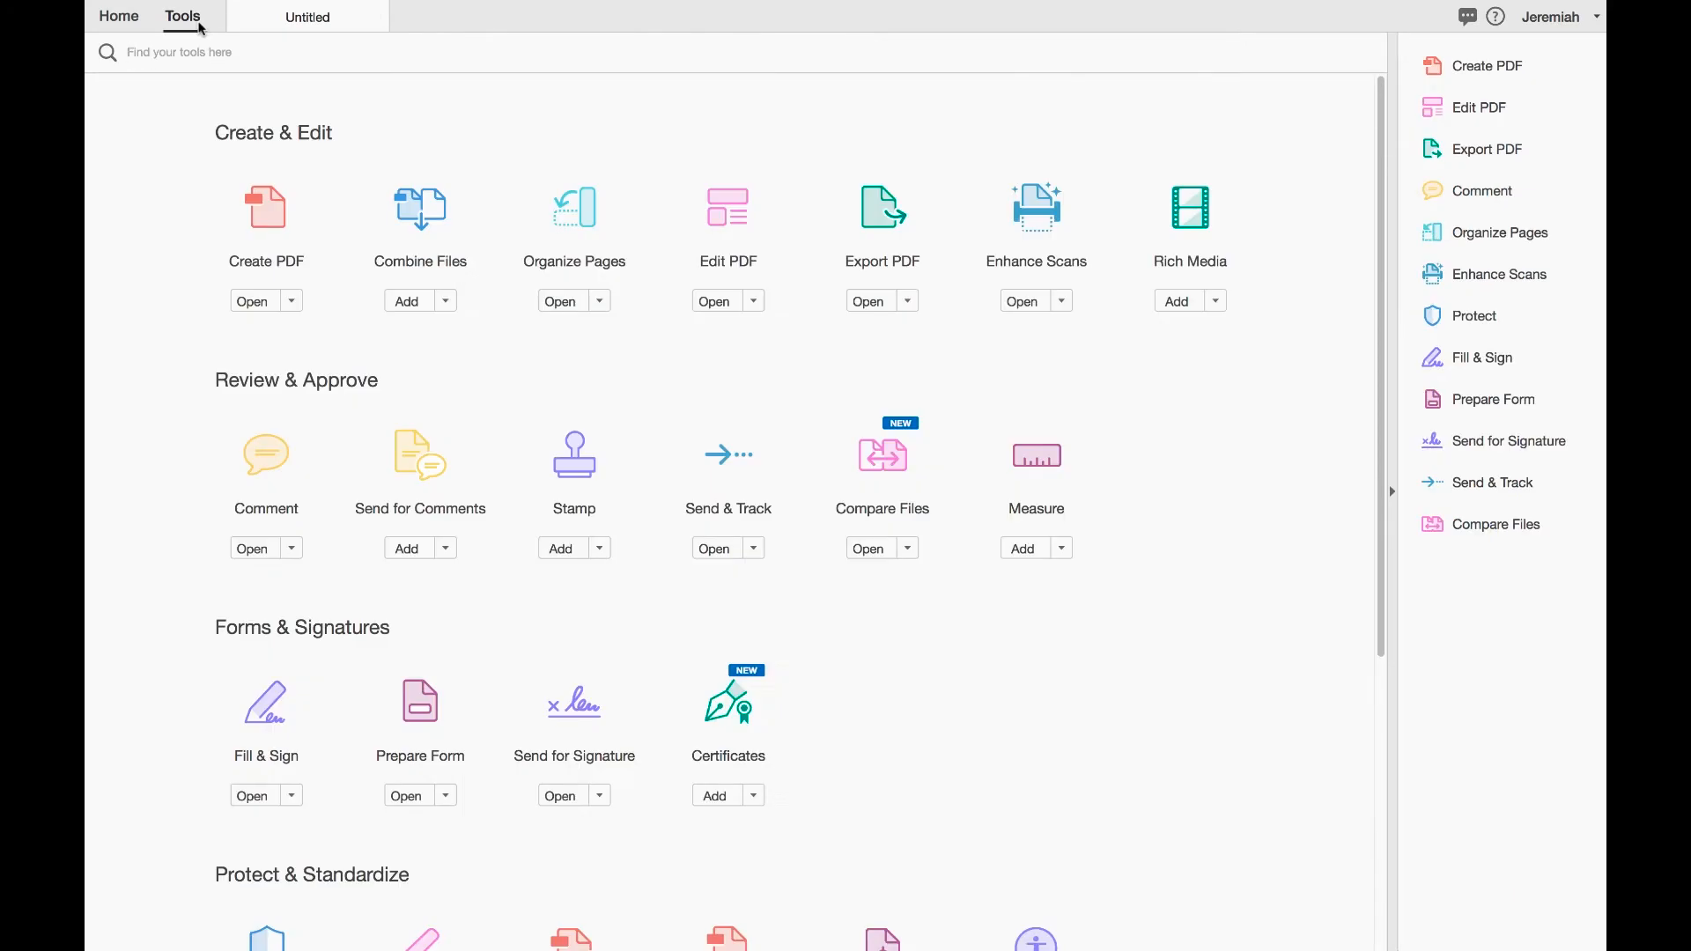
mouse_move(418, 214)
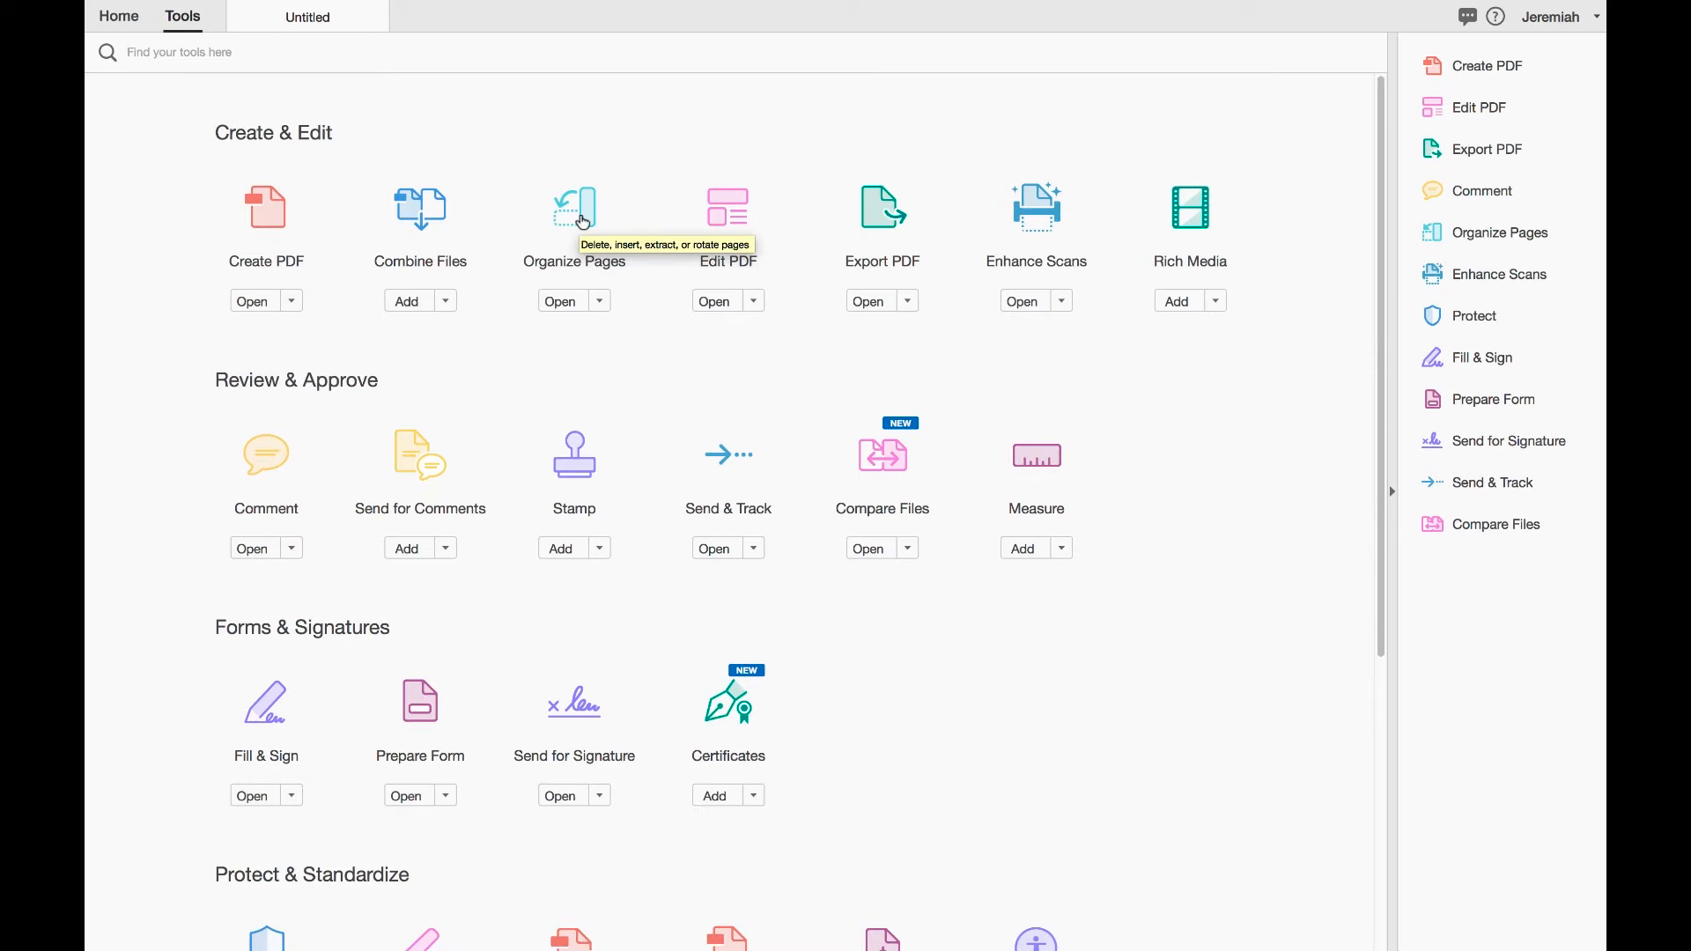
mouse_move(713, 205)
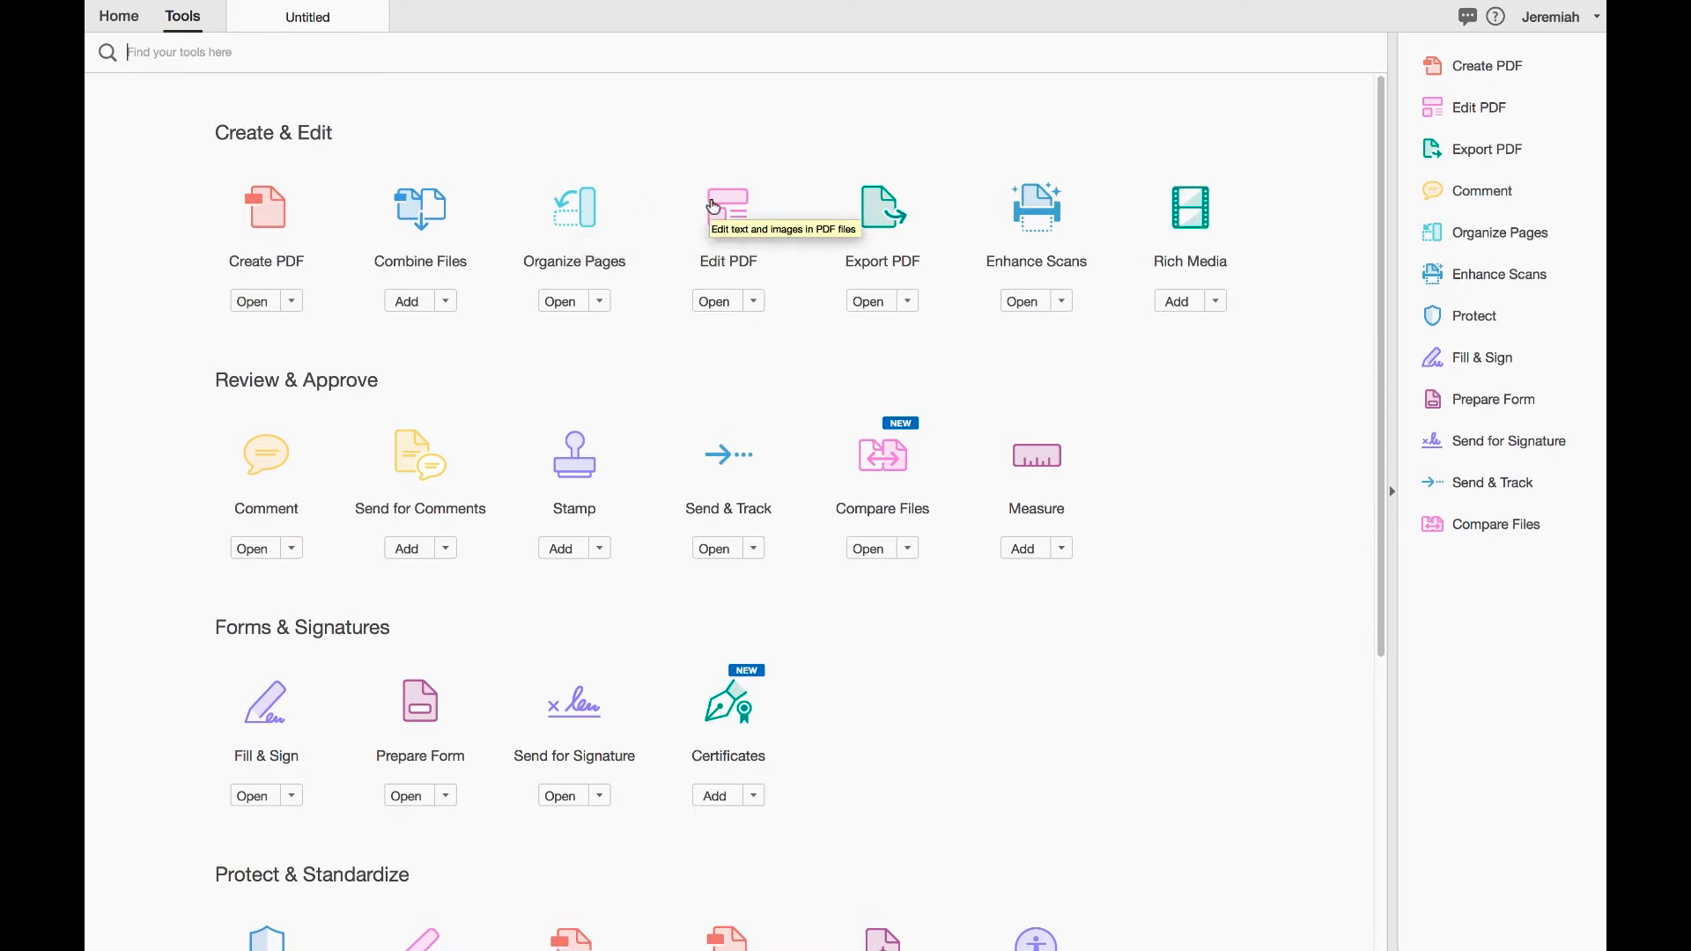
mouse_move(868, 211)
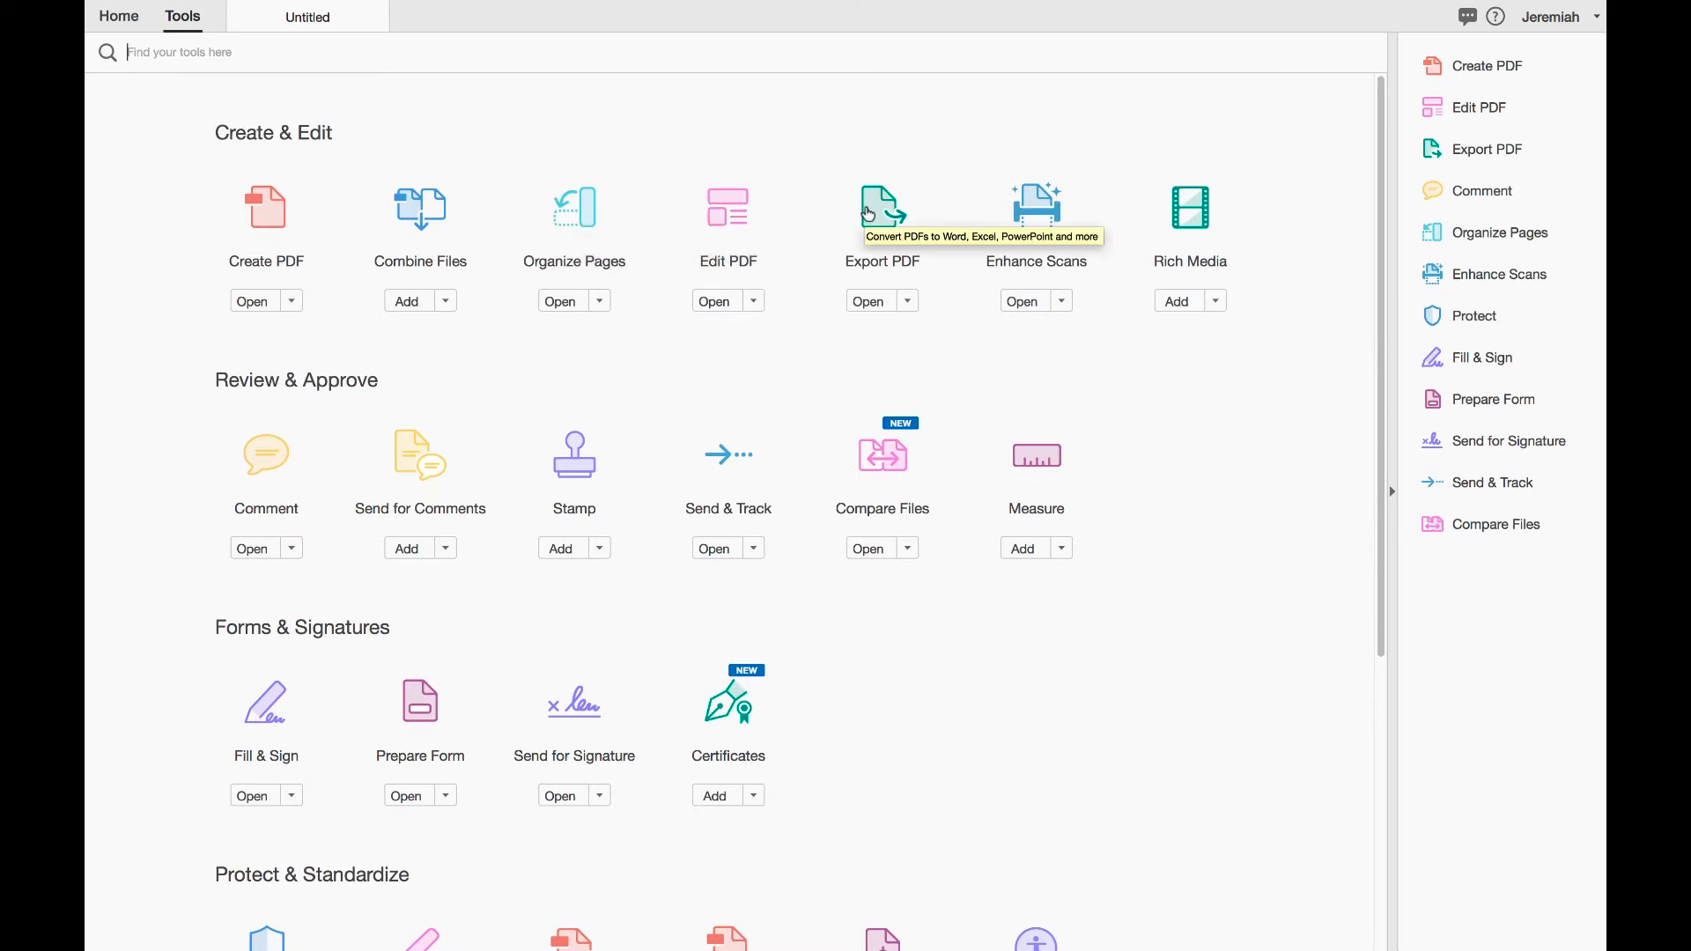
mouse_move(1030, 238)
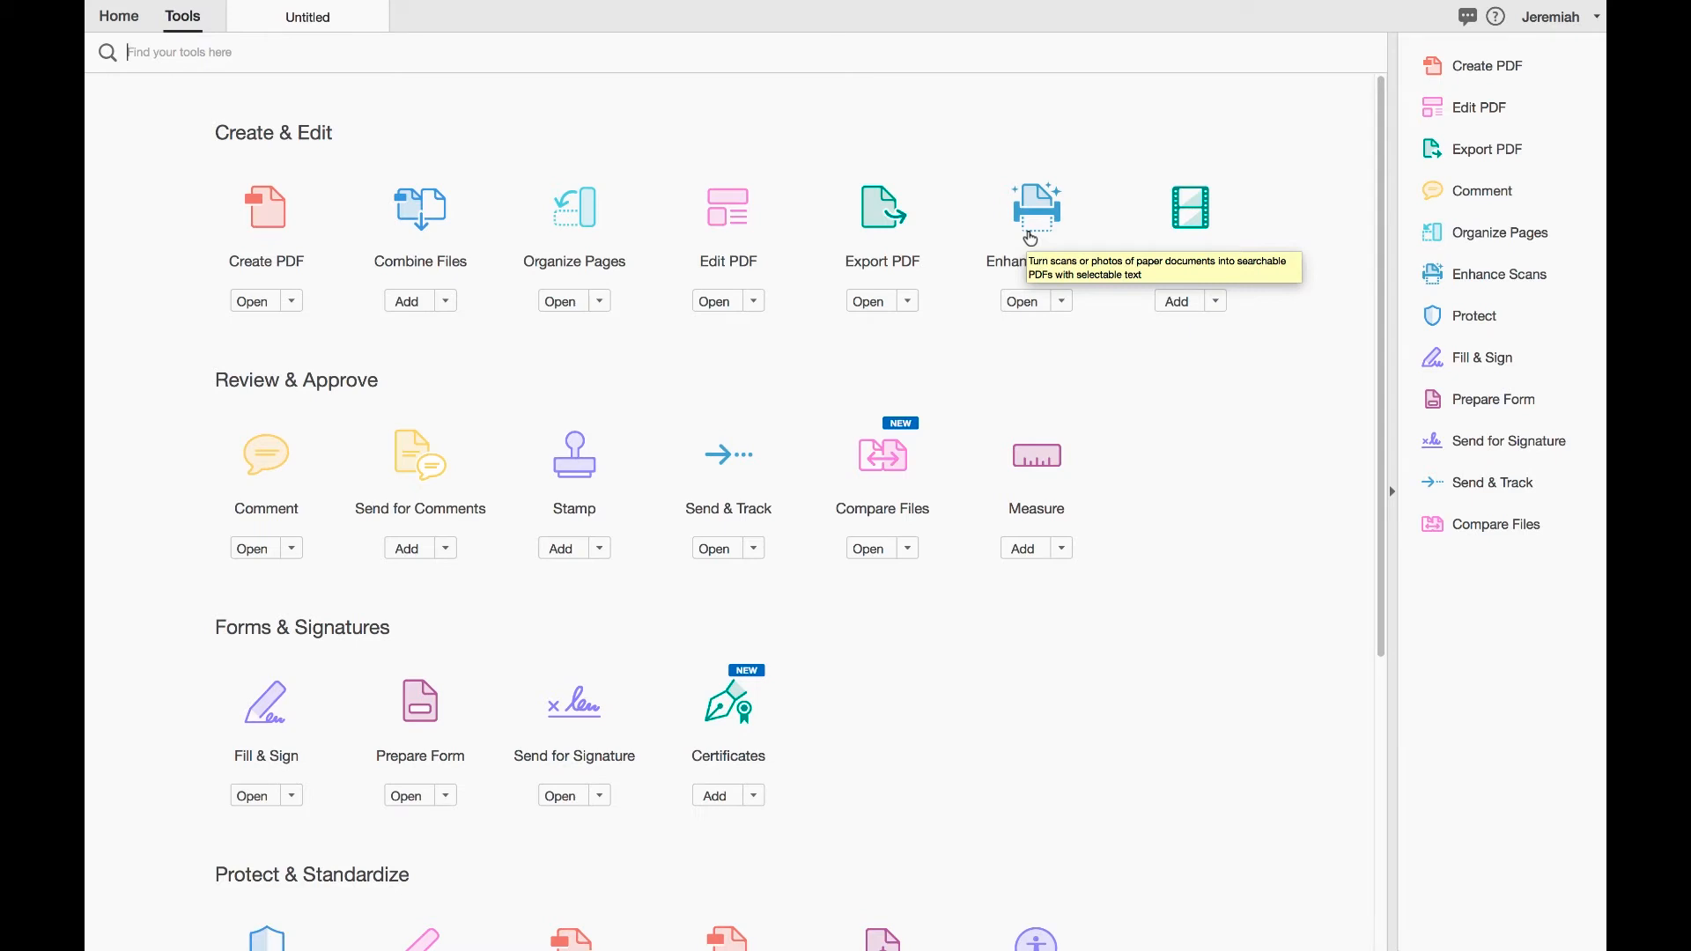
mouse_move(1180, 238)
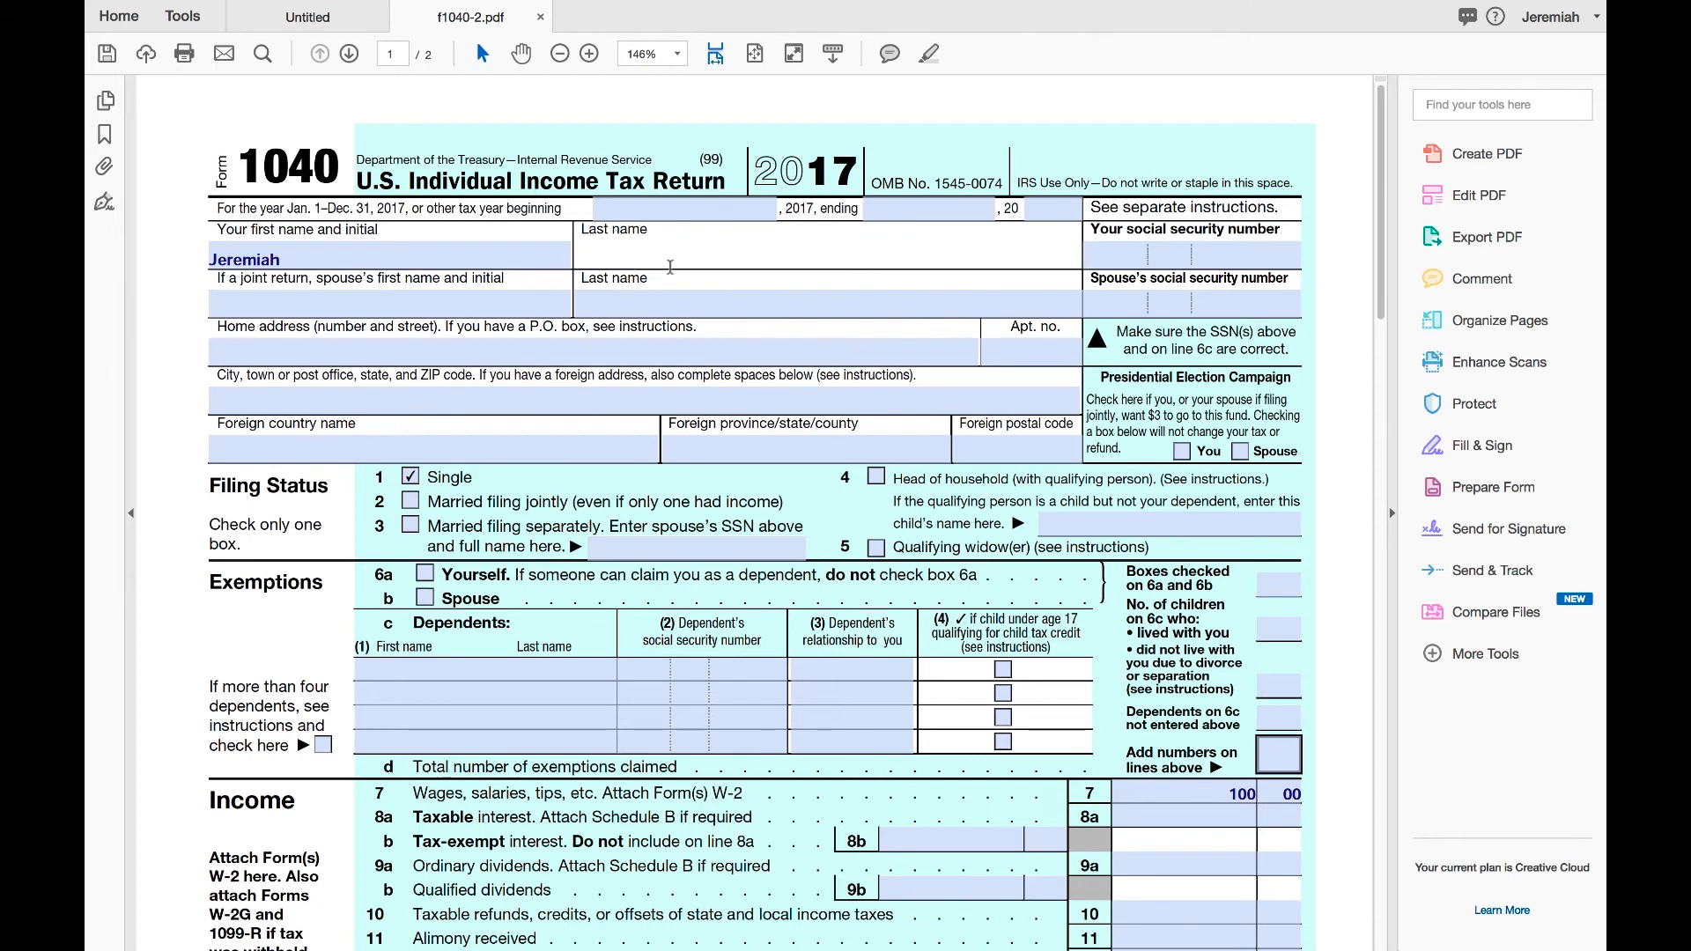
mouse_move(647, 266)
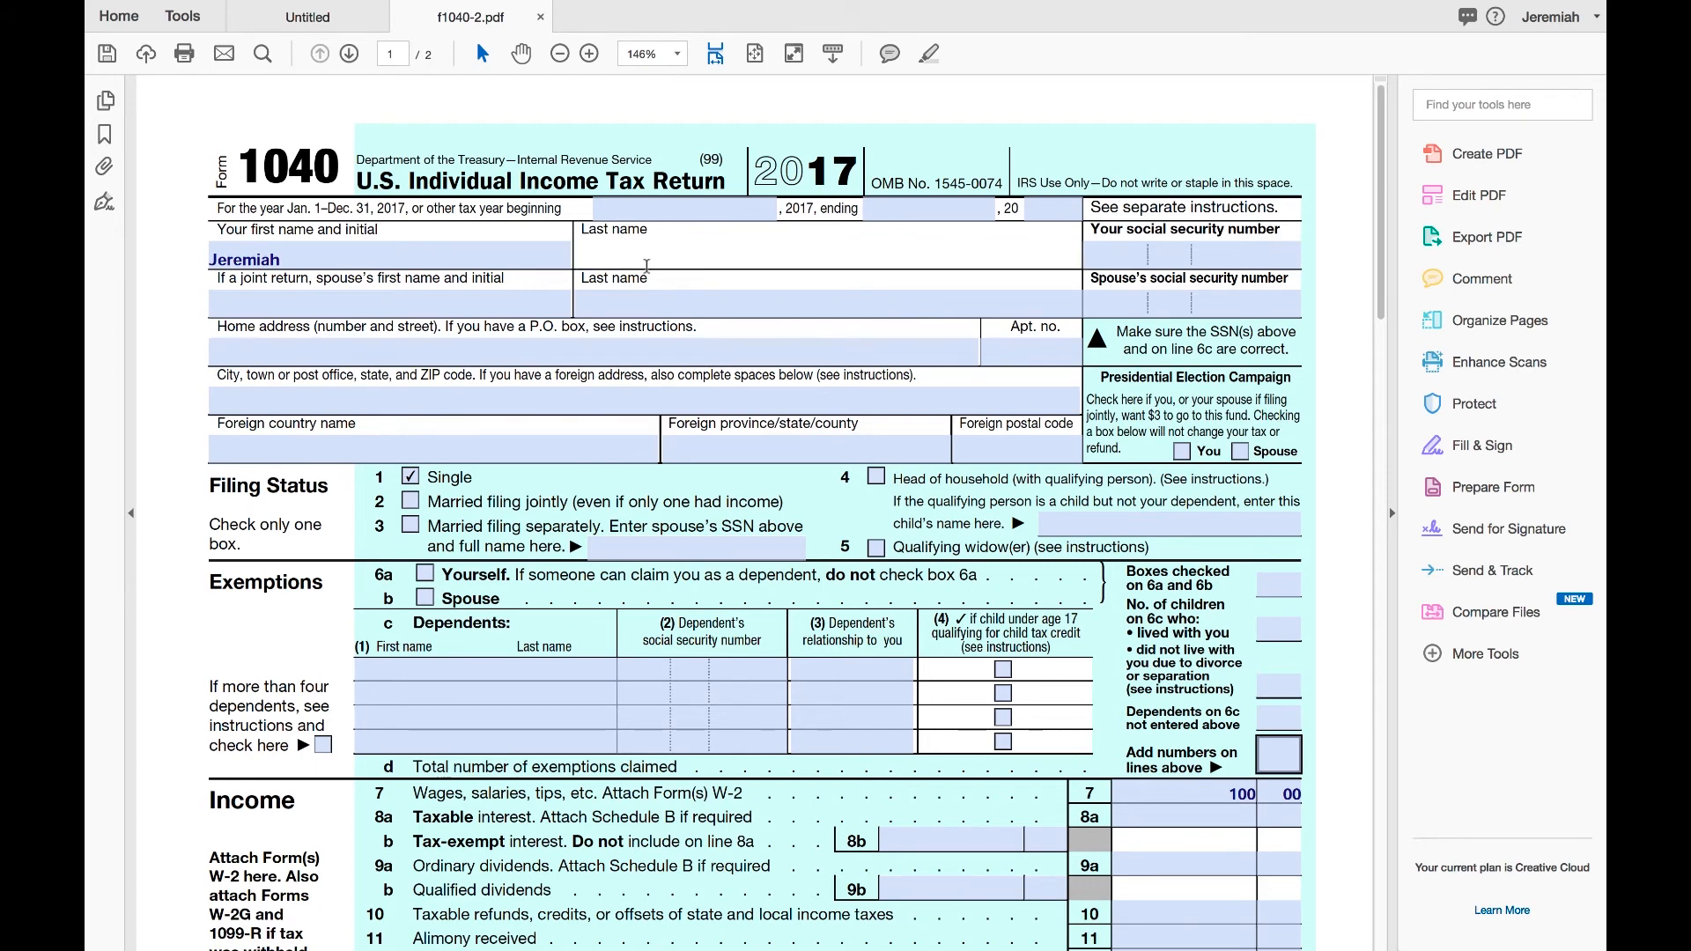
Step: Enter 'Jeremiah' as the taxpayer's first name on Form 1040
click(824, 304)
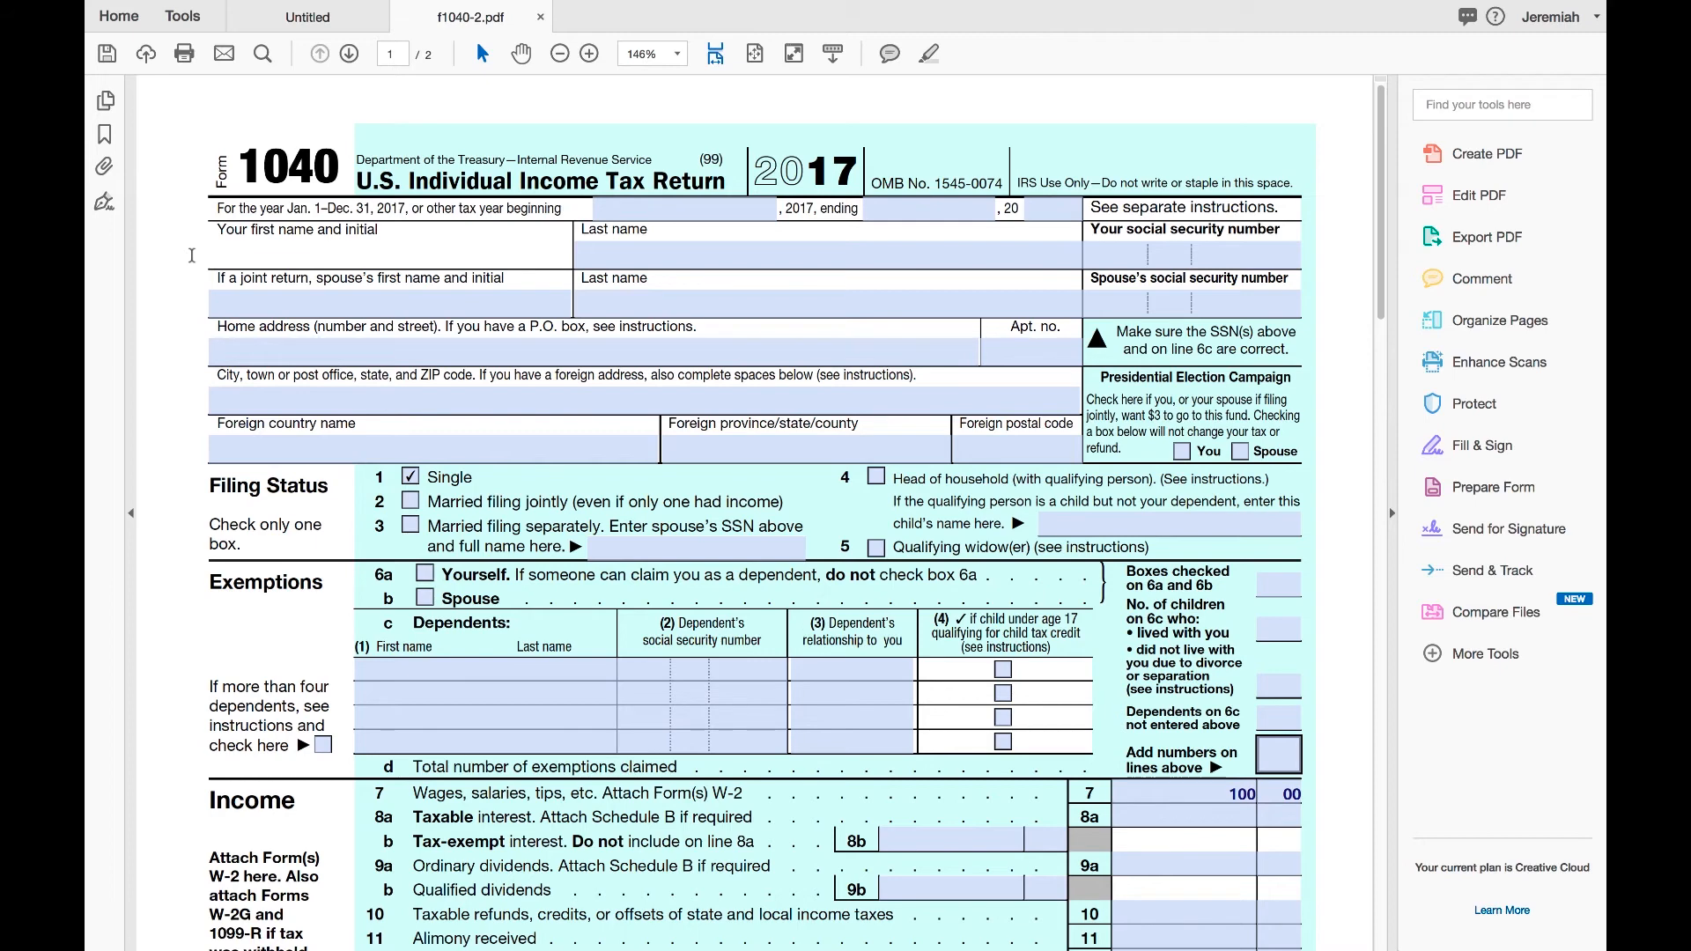
text(J)
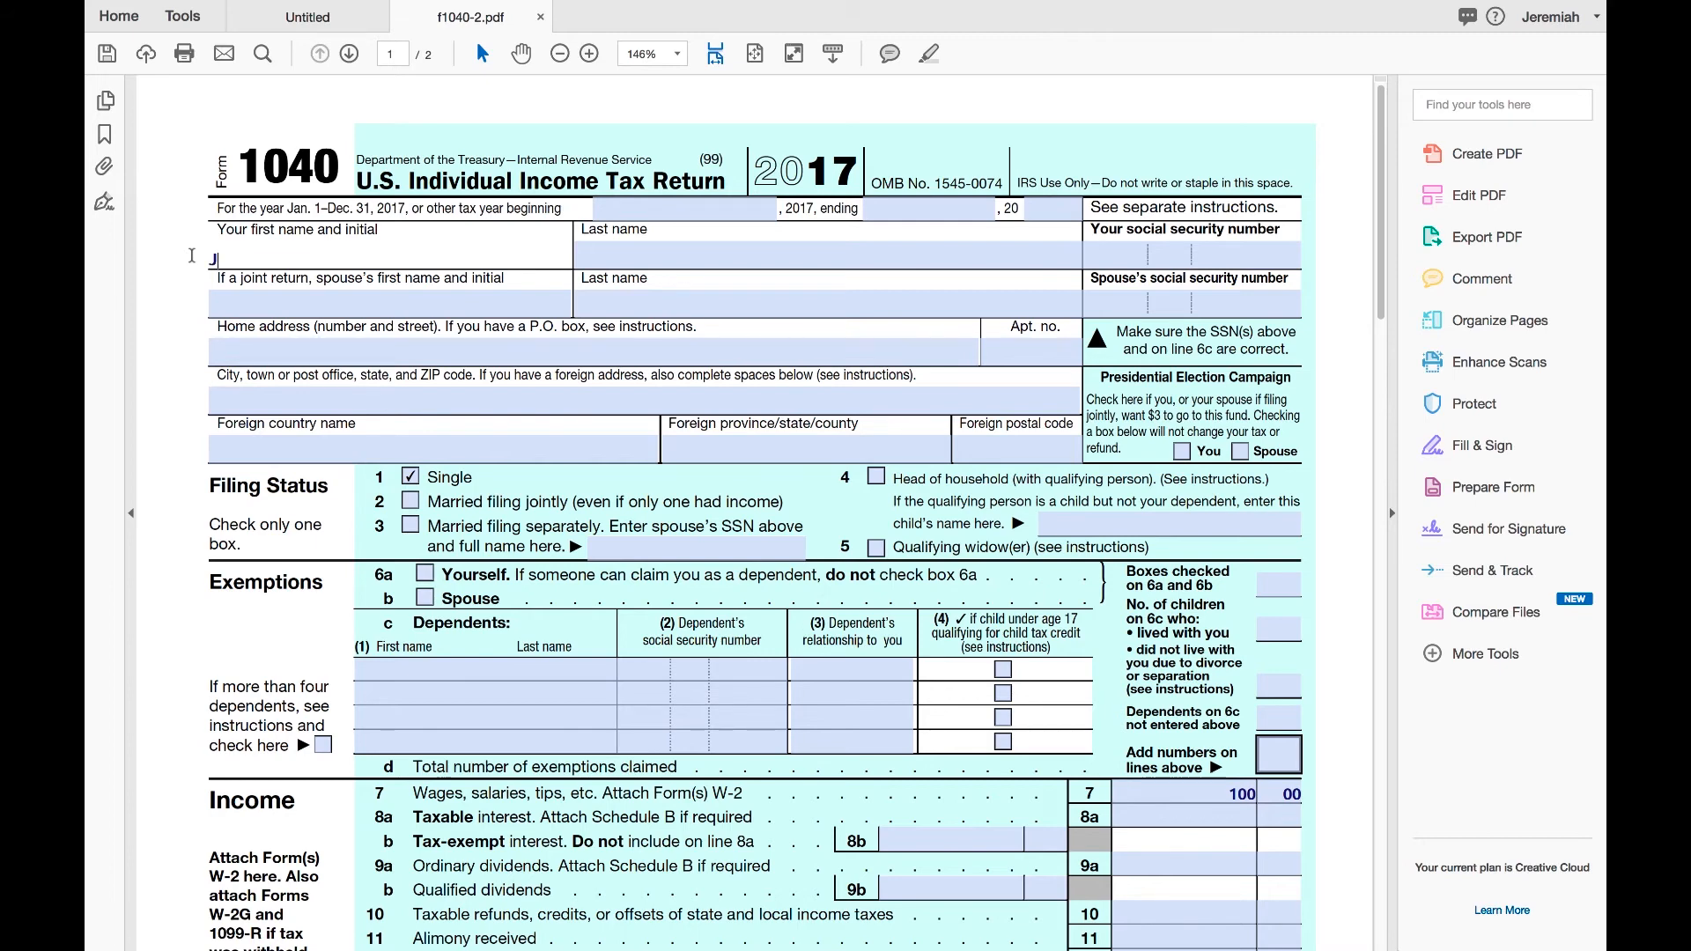
text(eremiah)
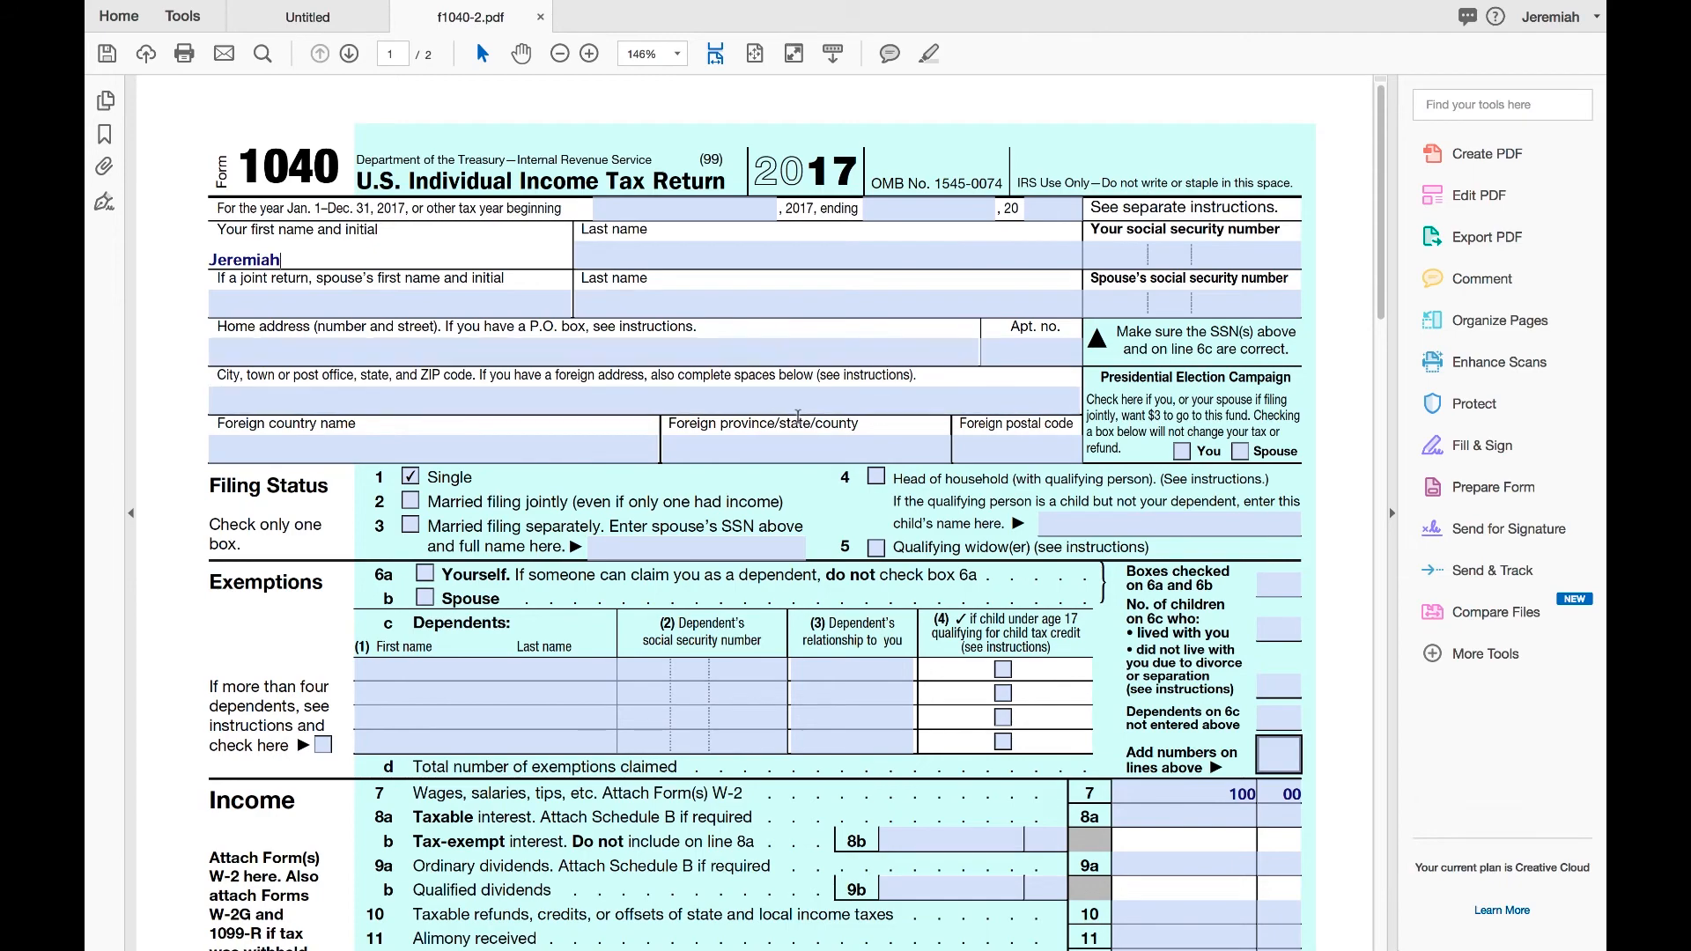
Step: Tick the Single filing status checkbox
scroll(down, 3)
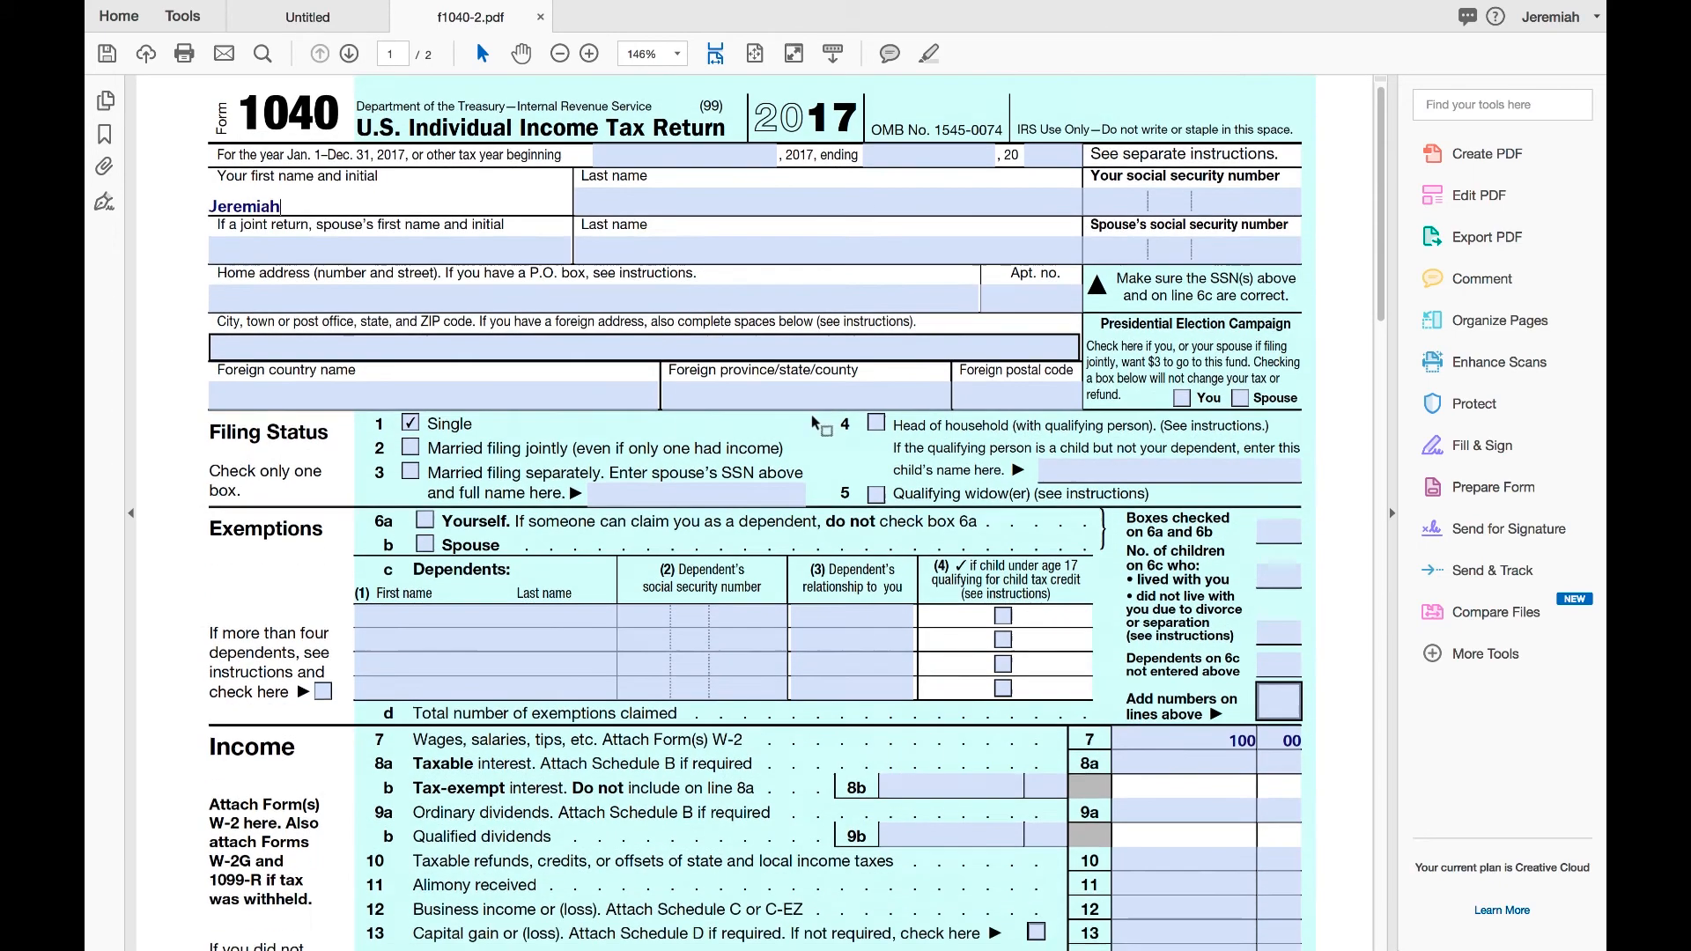
scroll(down, 3)
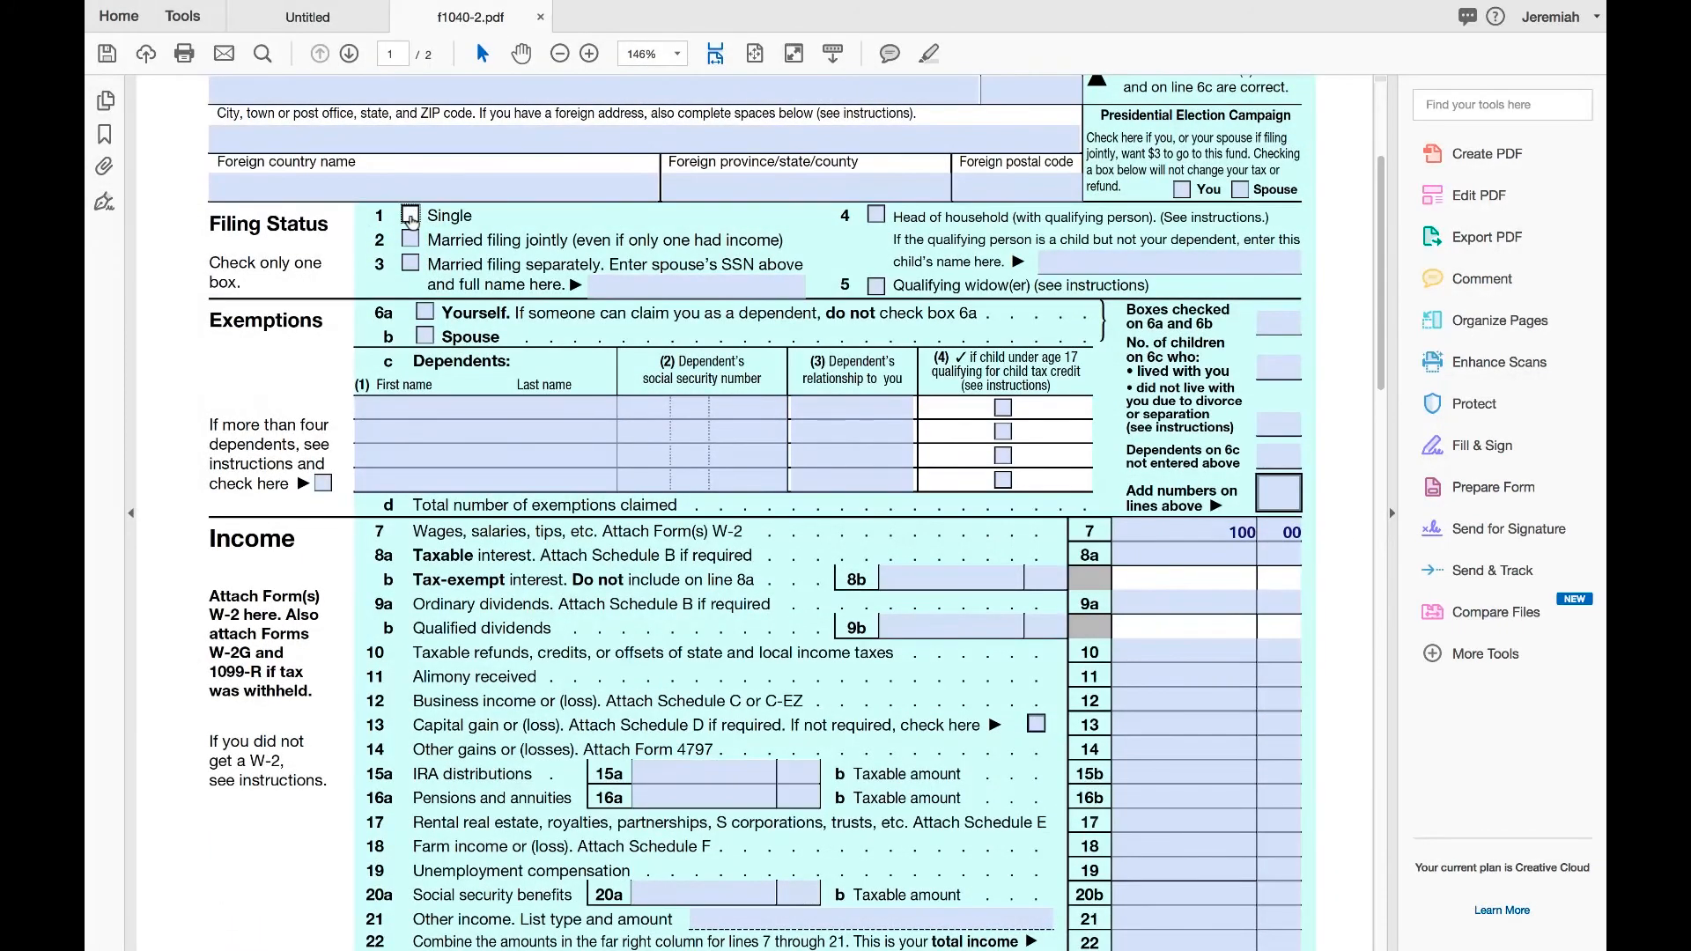
click(410, 217)
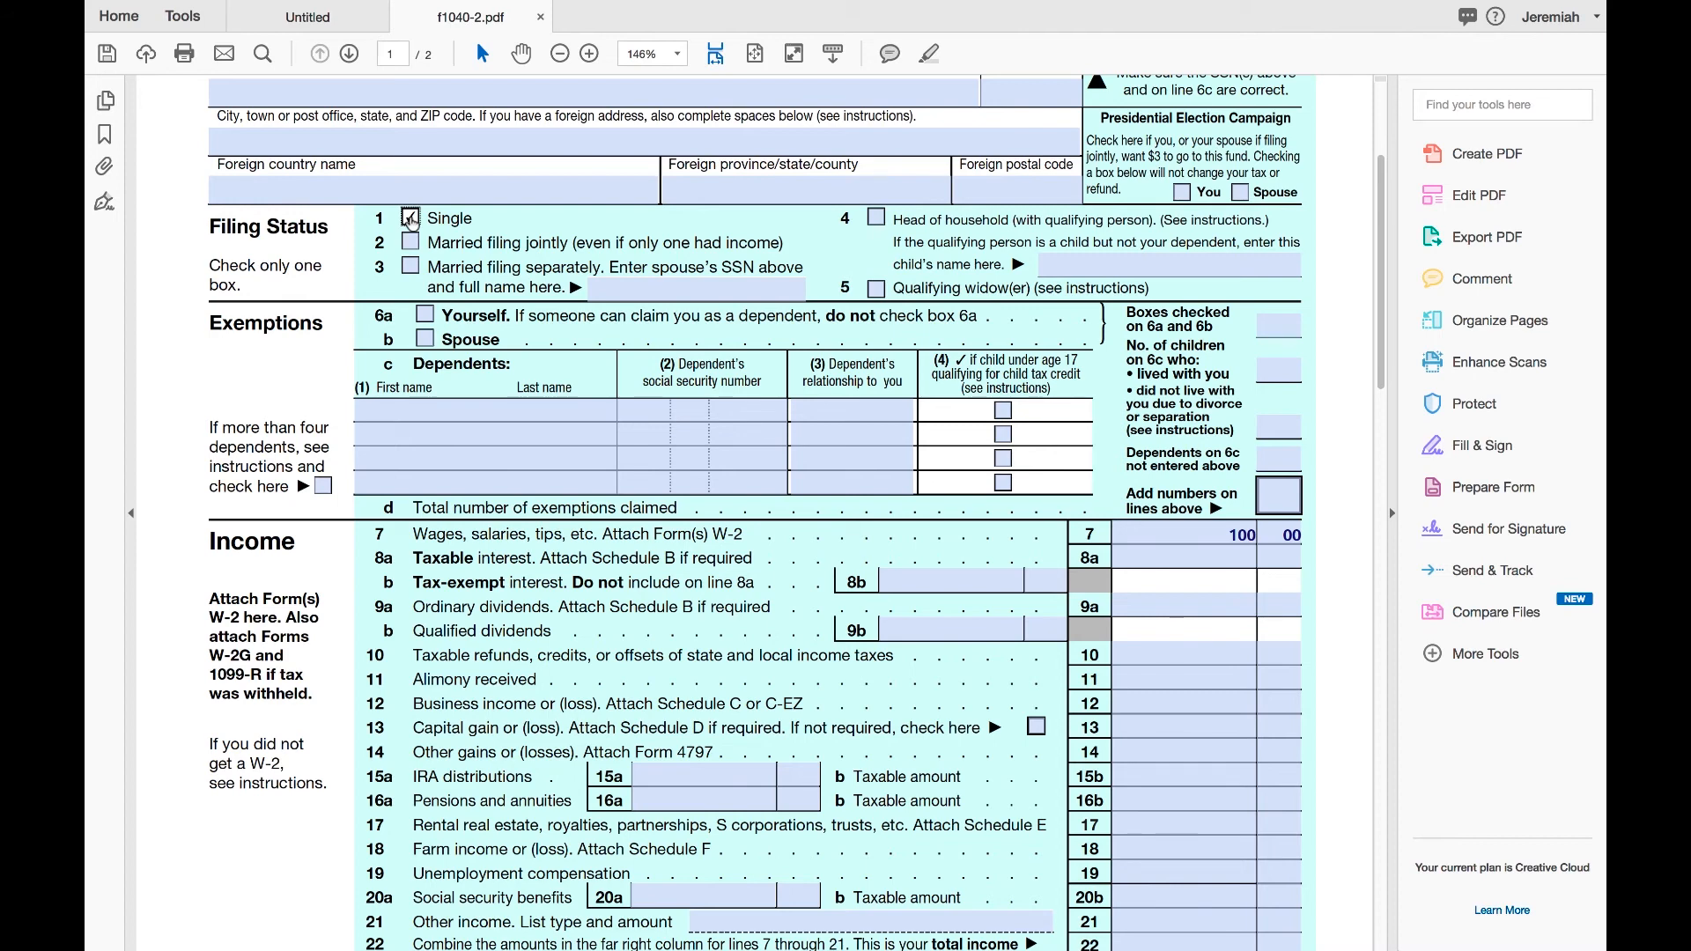
scroll(down, 3)
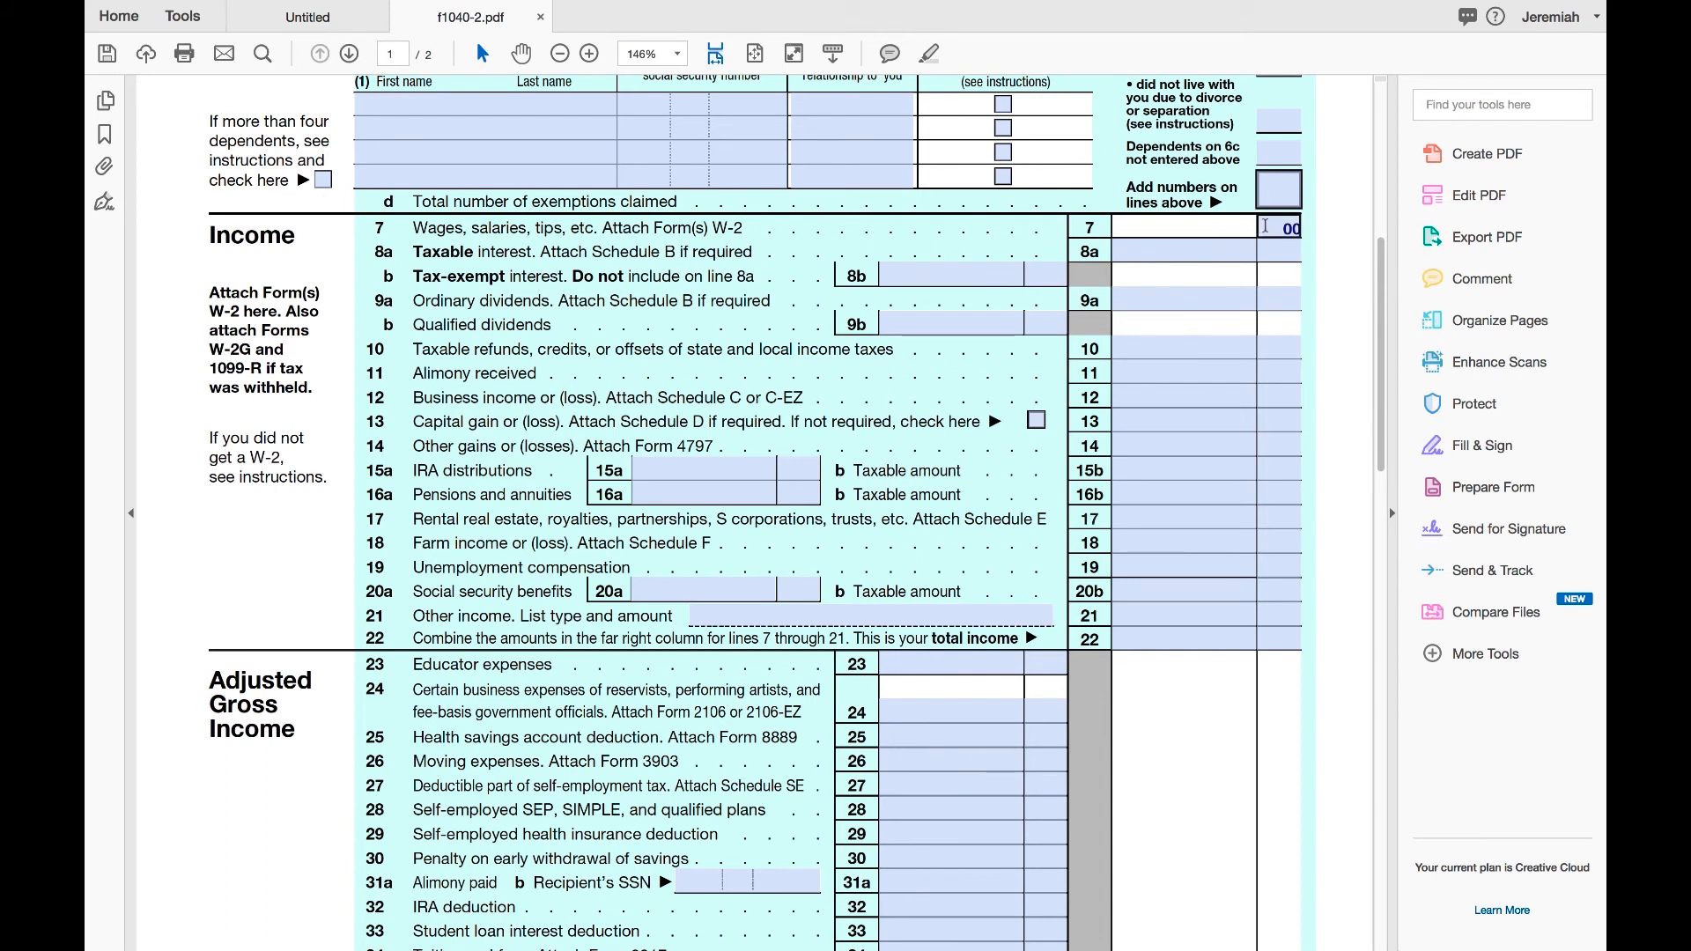
Step: Retype 100 into the line 7 wages field so it reads 100.00
click(1184, 250)
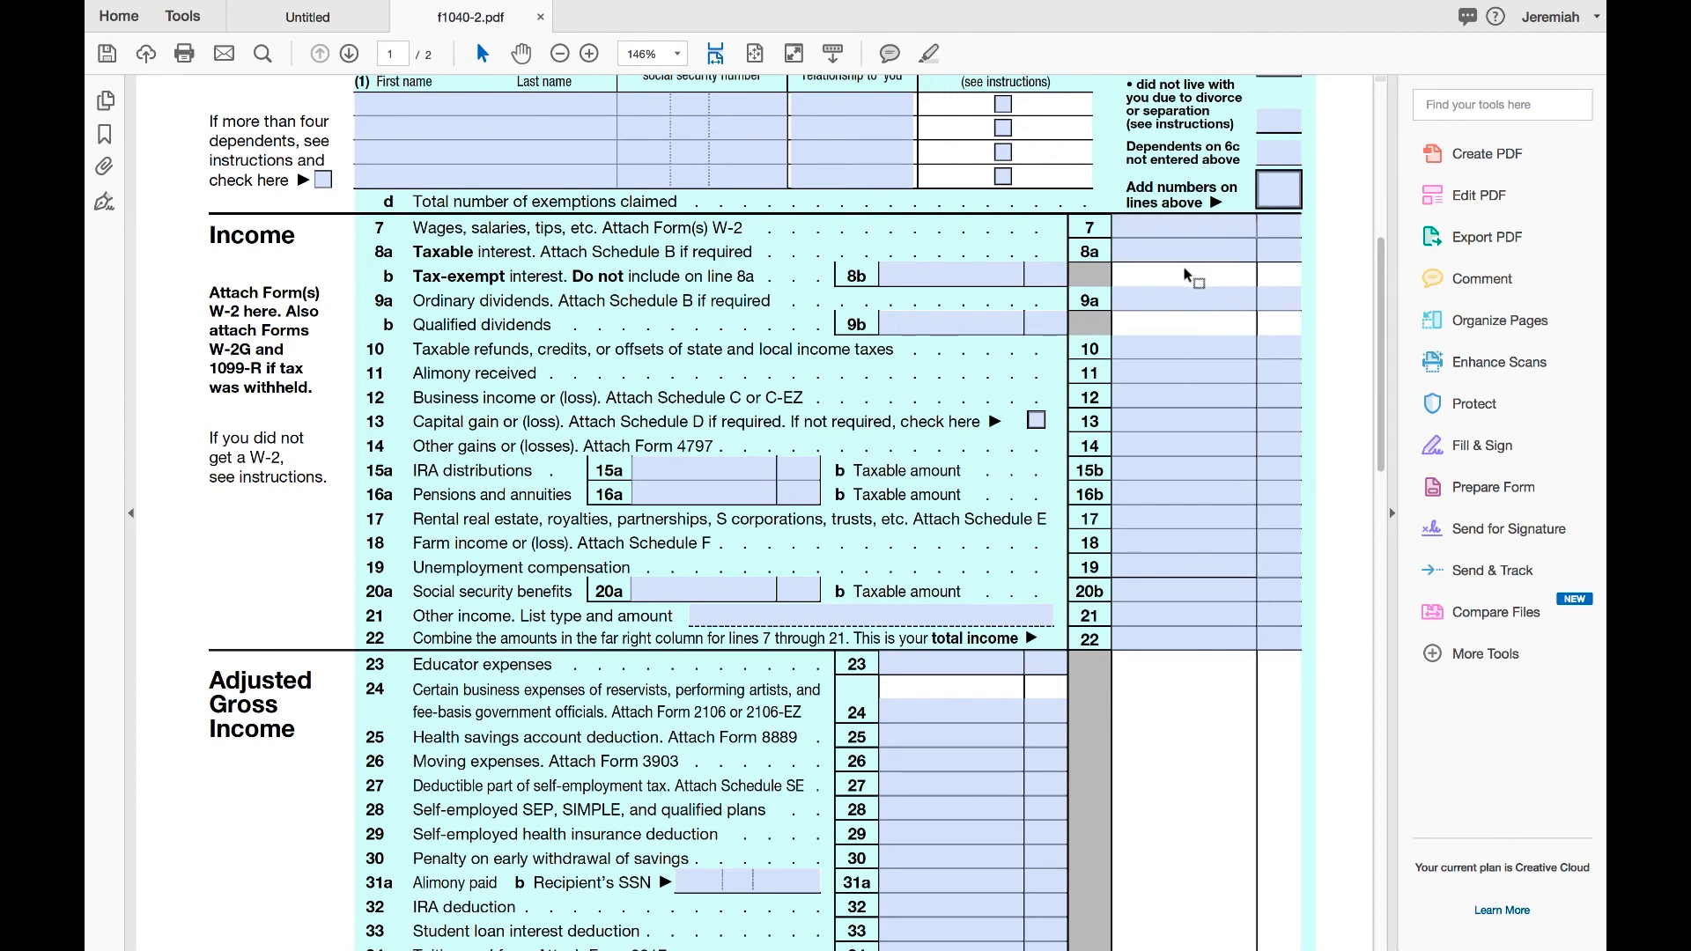
text(1)
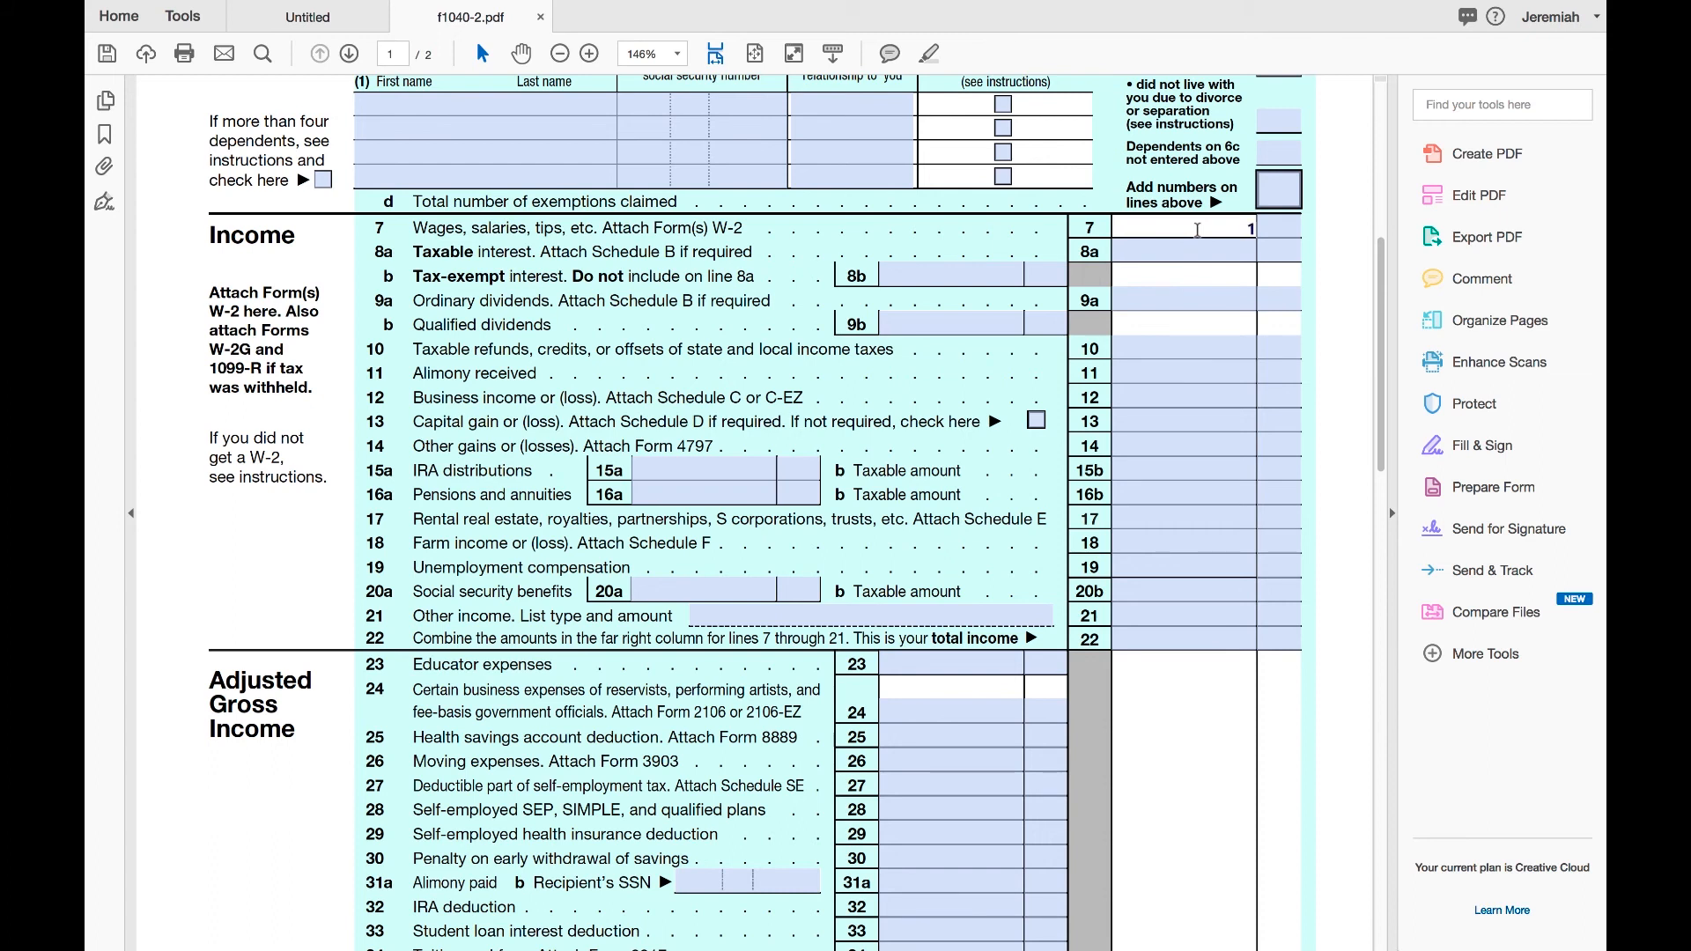
text(100)
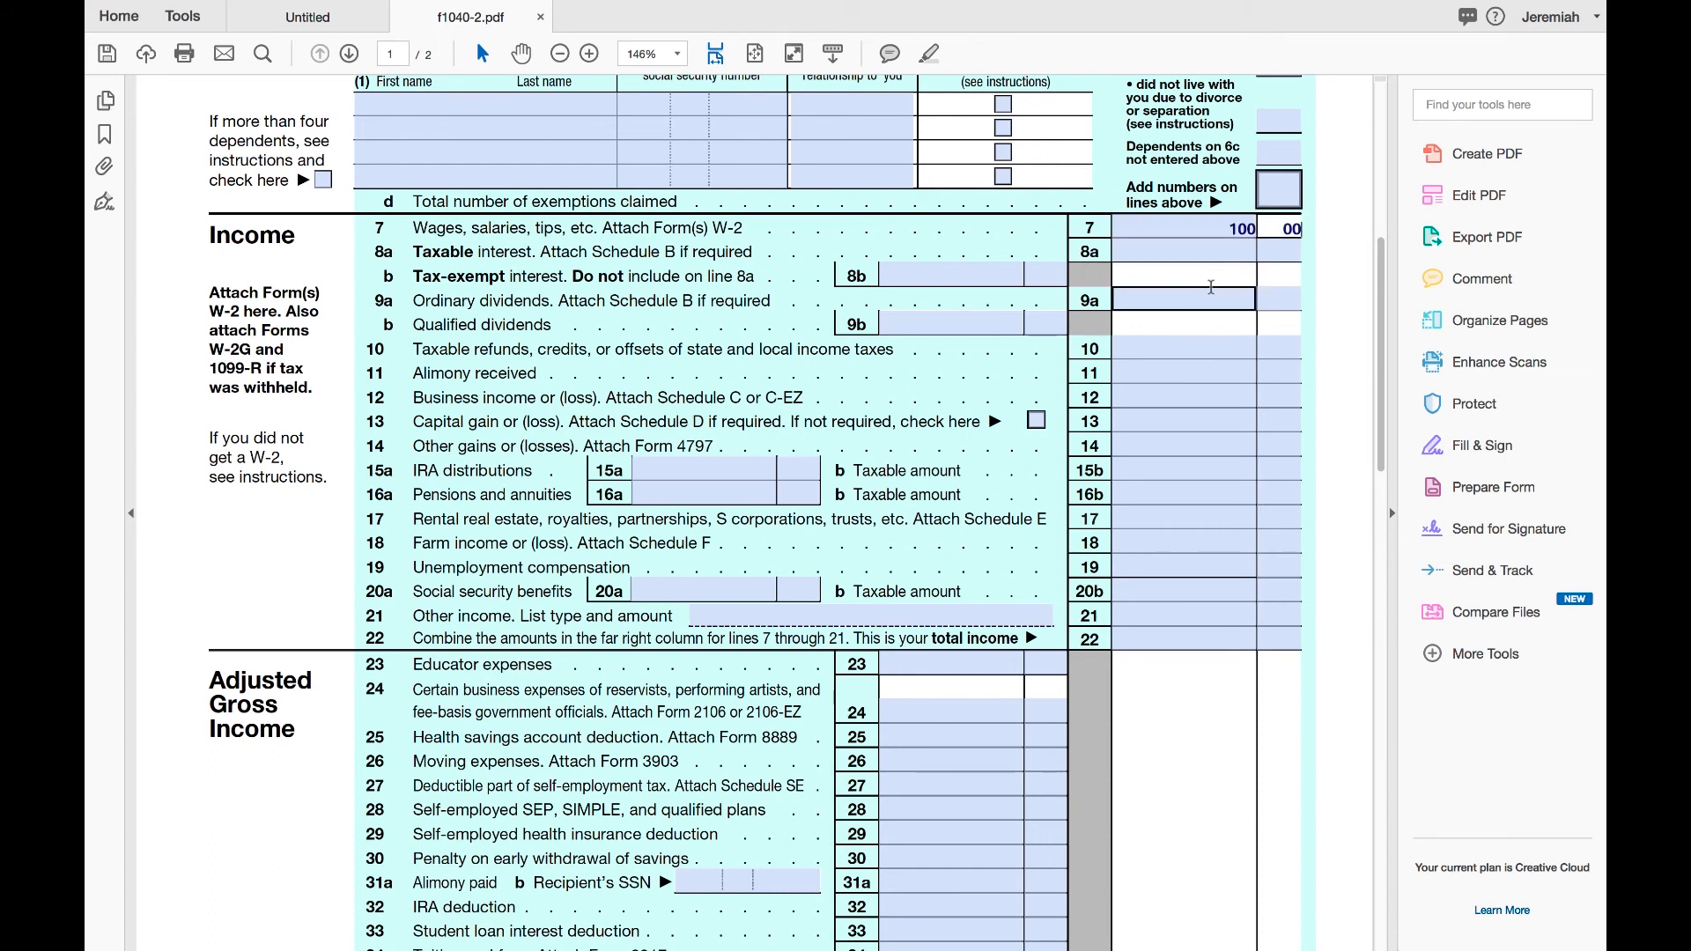
Step: Scroll through page 2, selecting the line 41 field, down to the Sign Here section
scroll(down, 3)
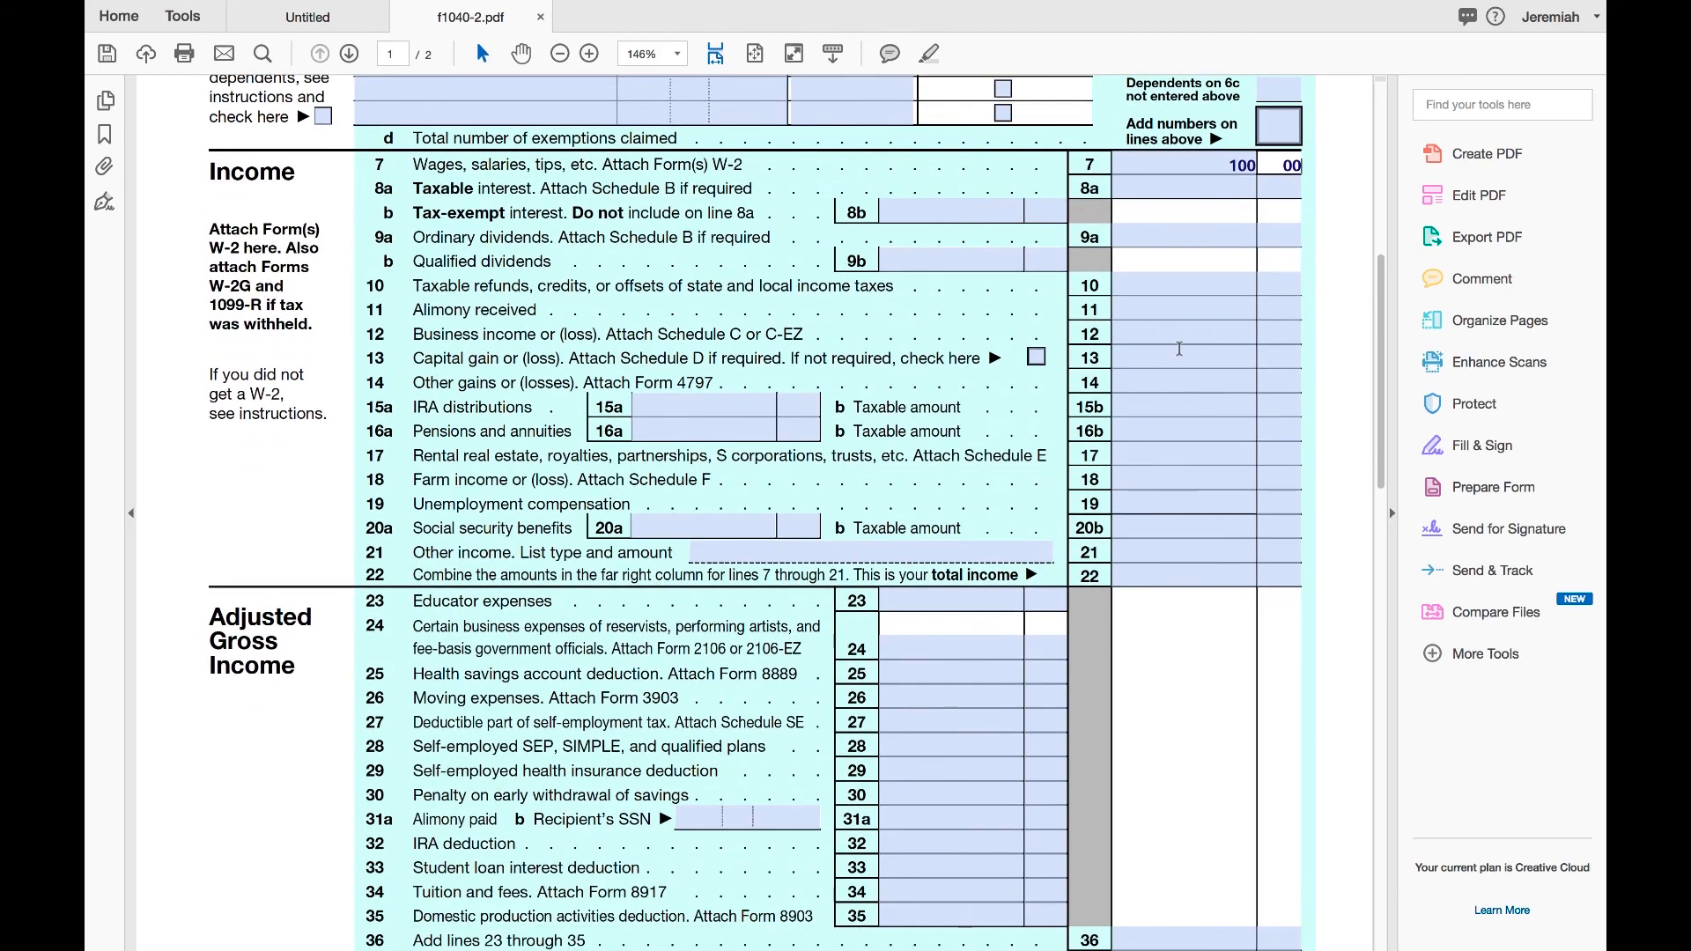
scroll(down, 3)
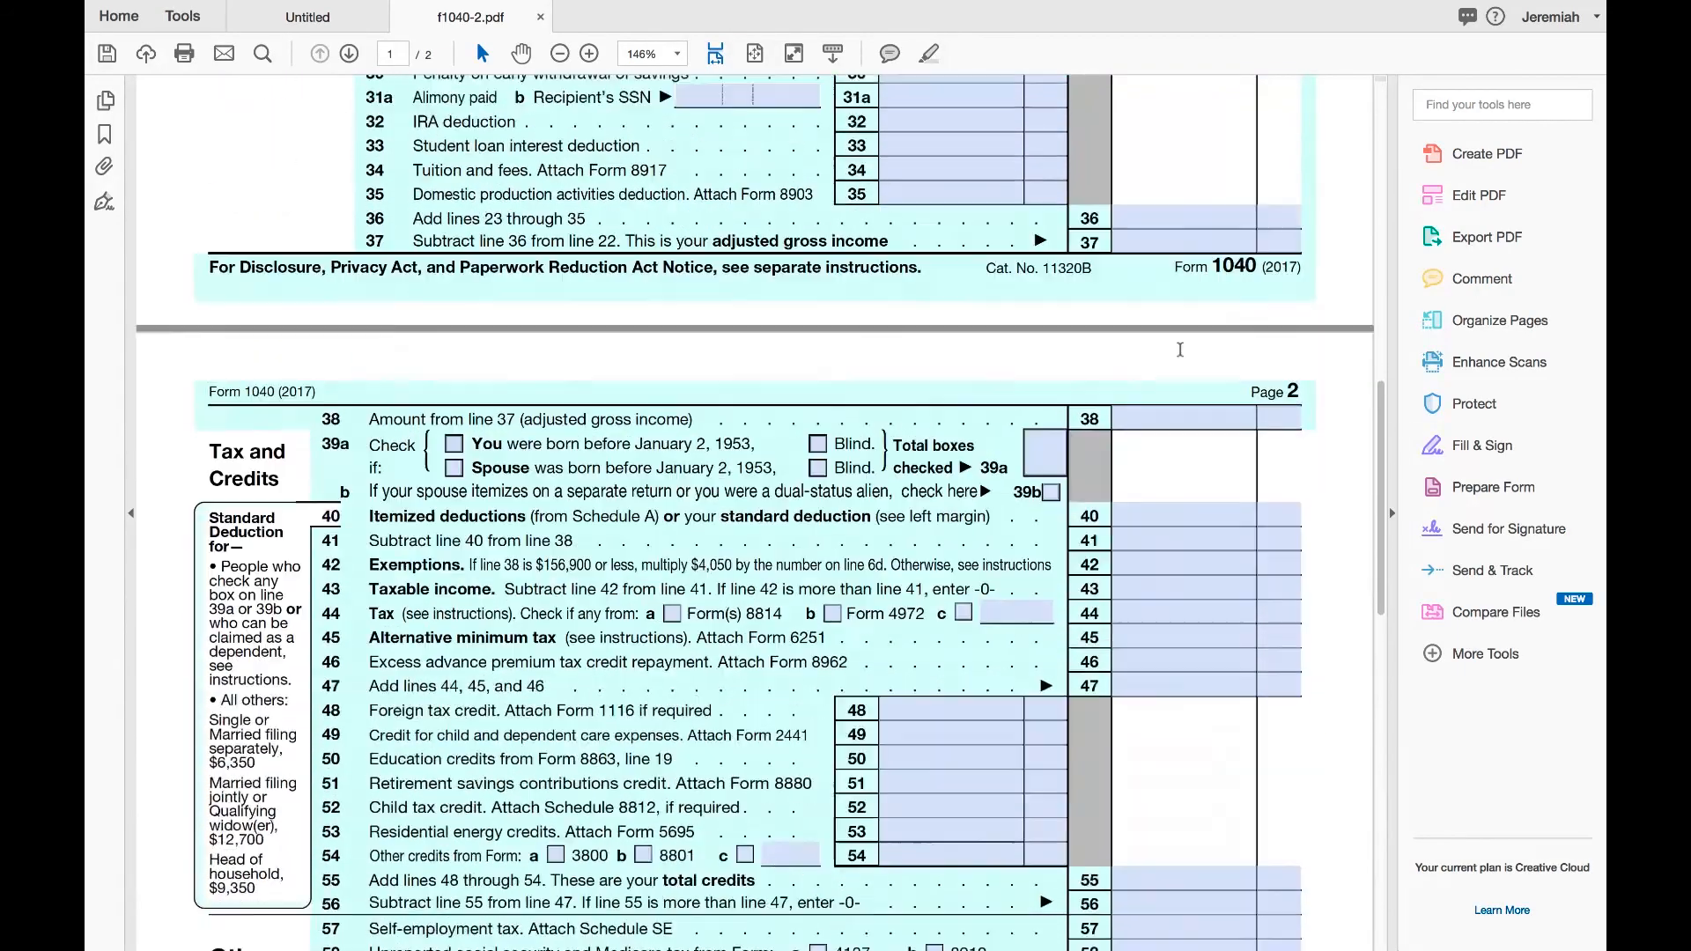
scroll(down, 3)
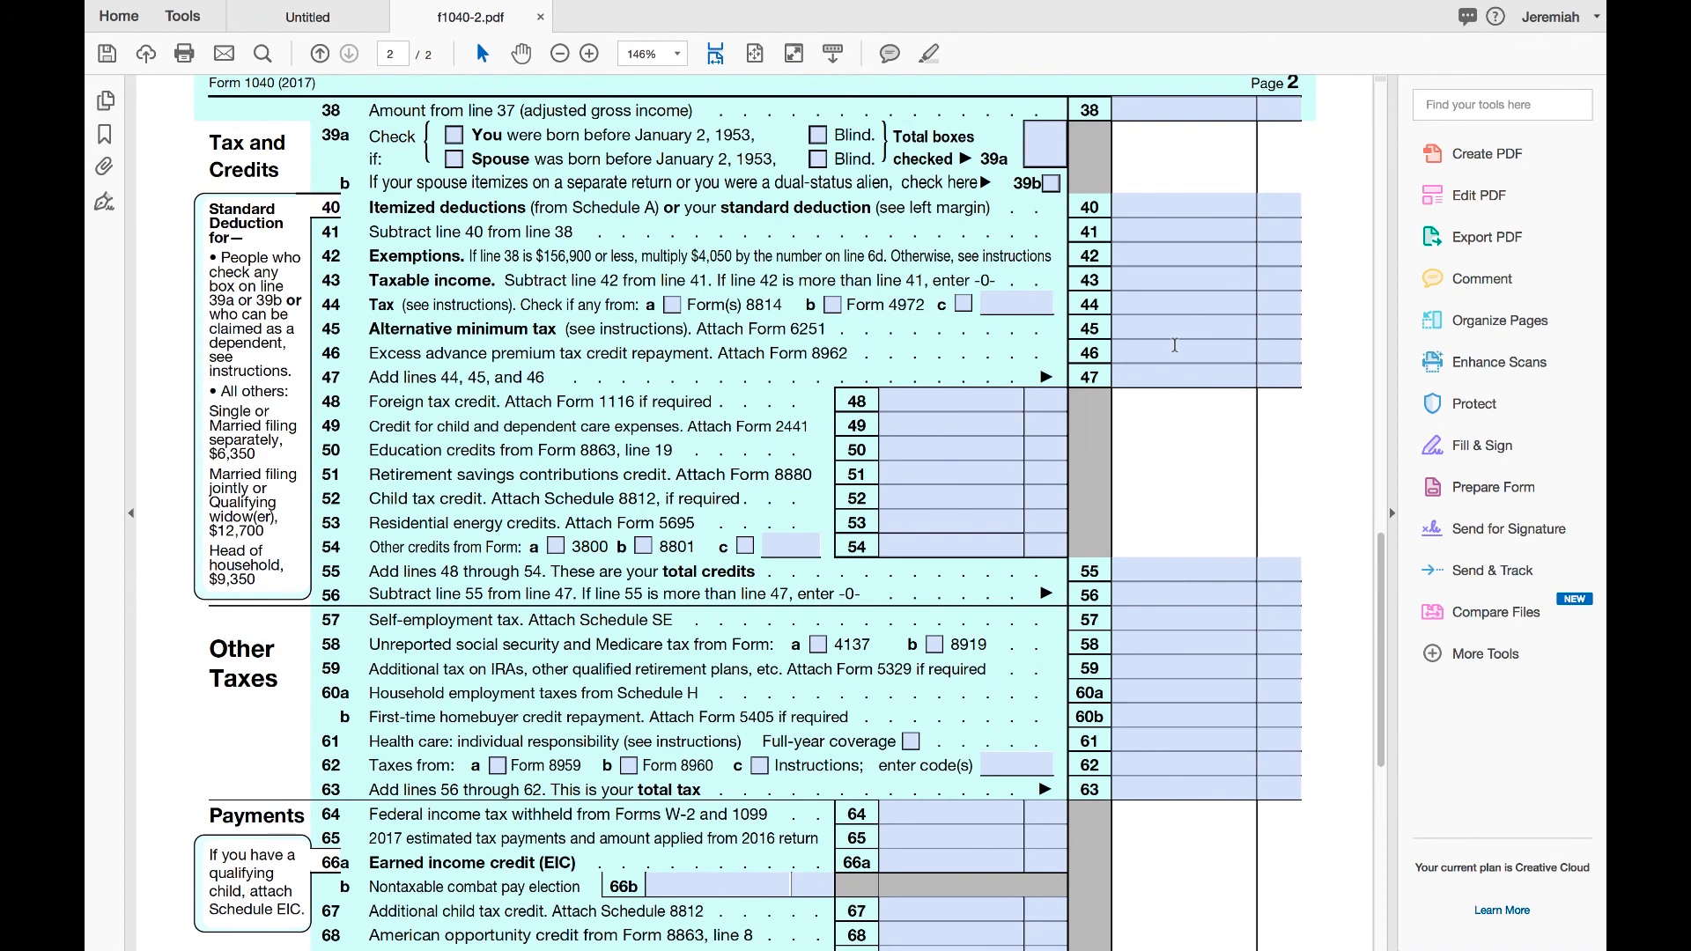
mouse_move(960, 310)
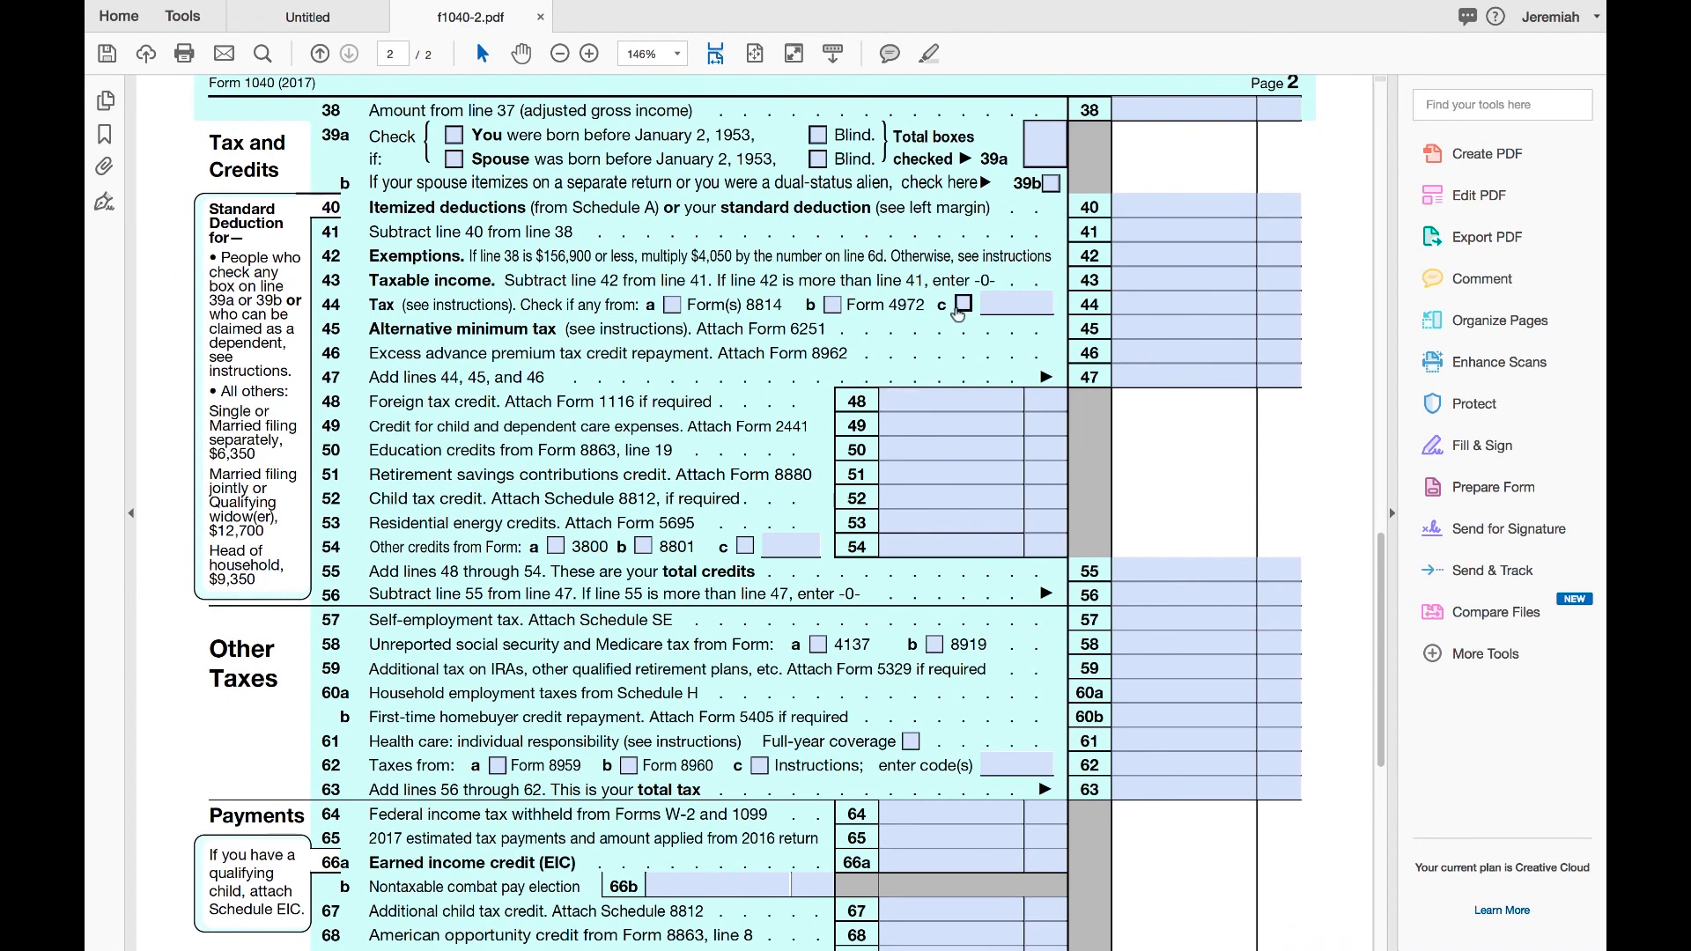
click(1180, 231)
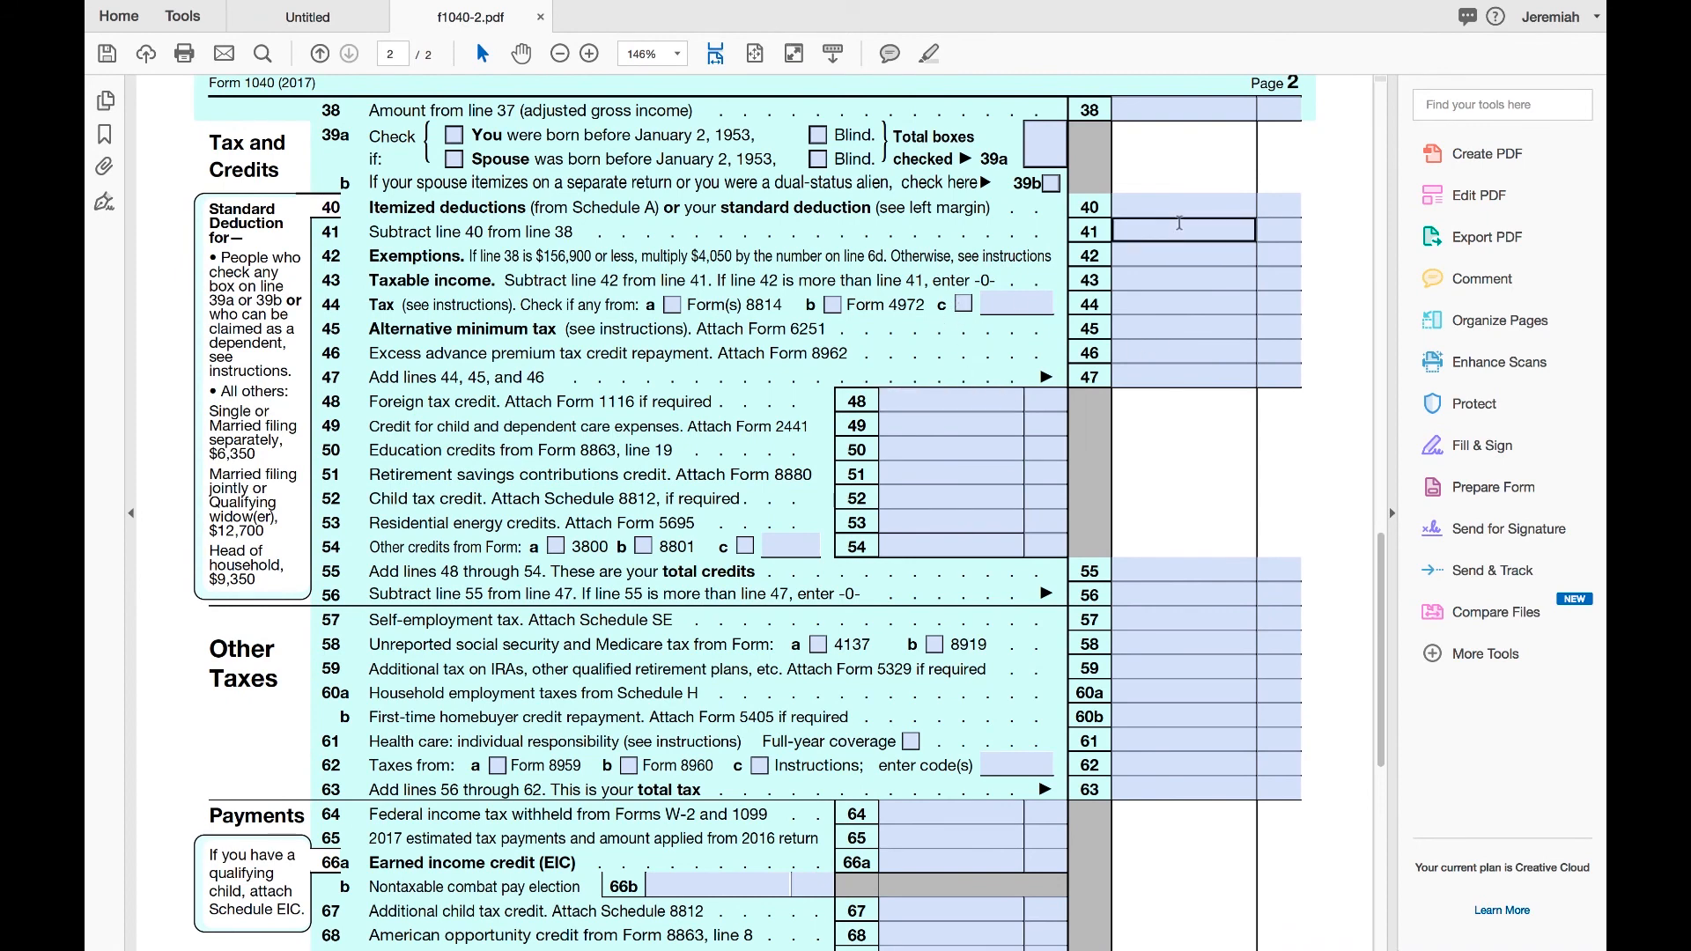
scroll(down, 3)
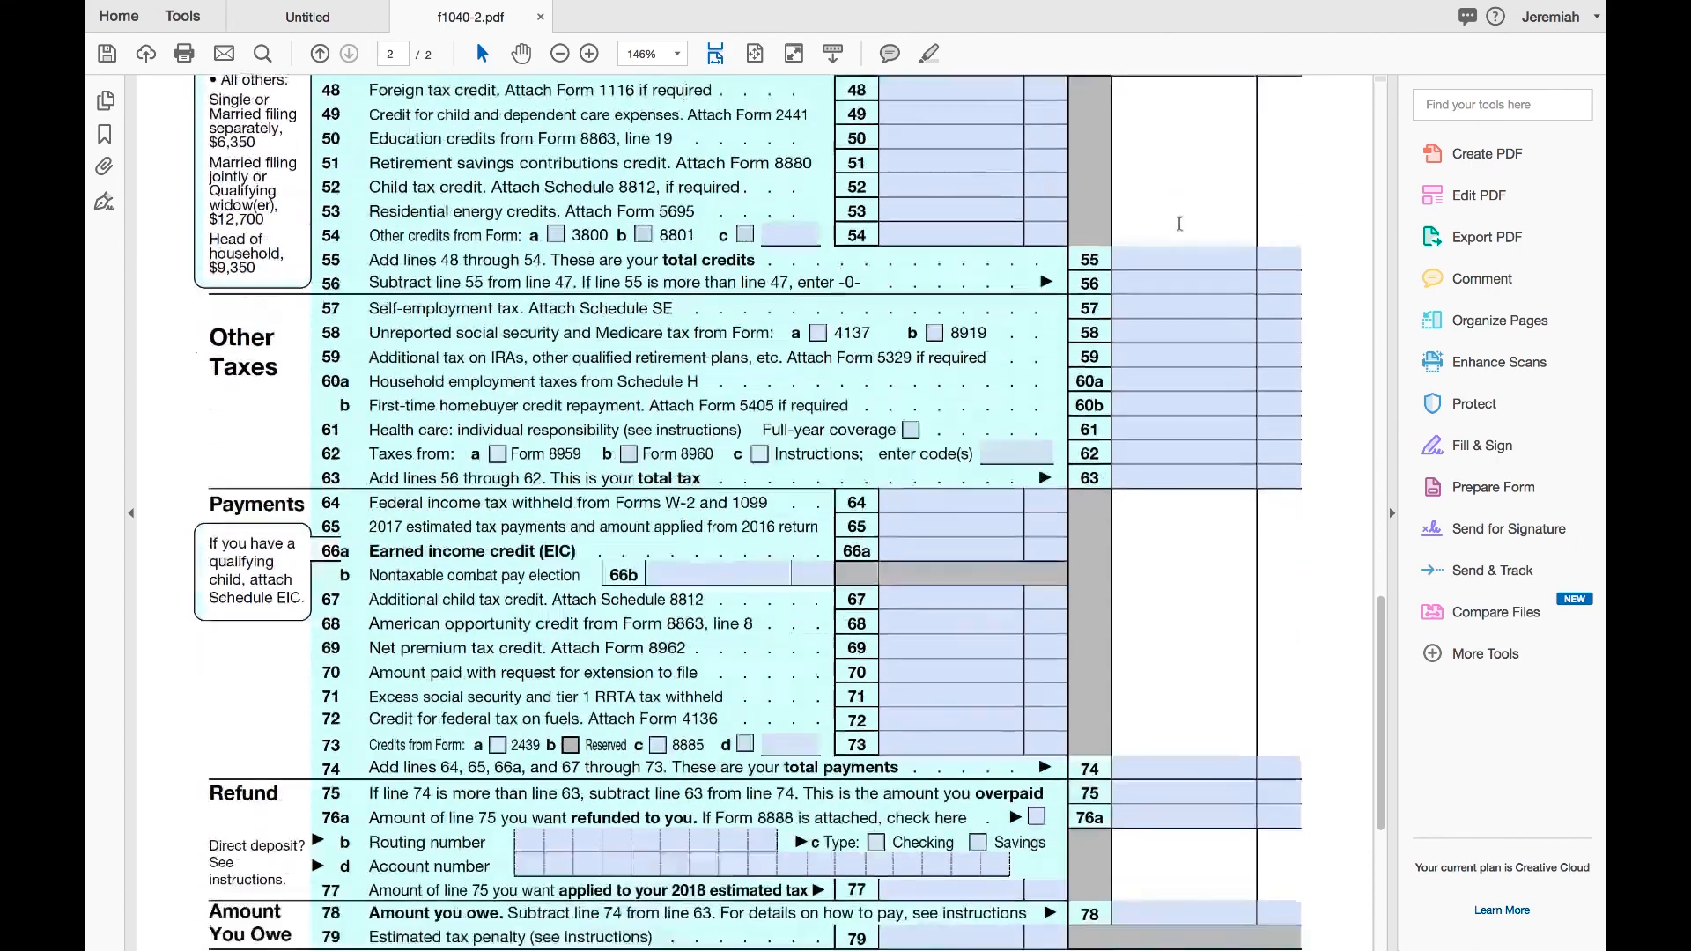
scroll(down, 3)
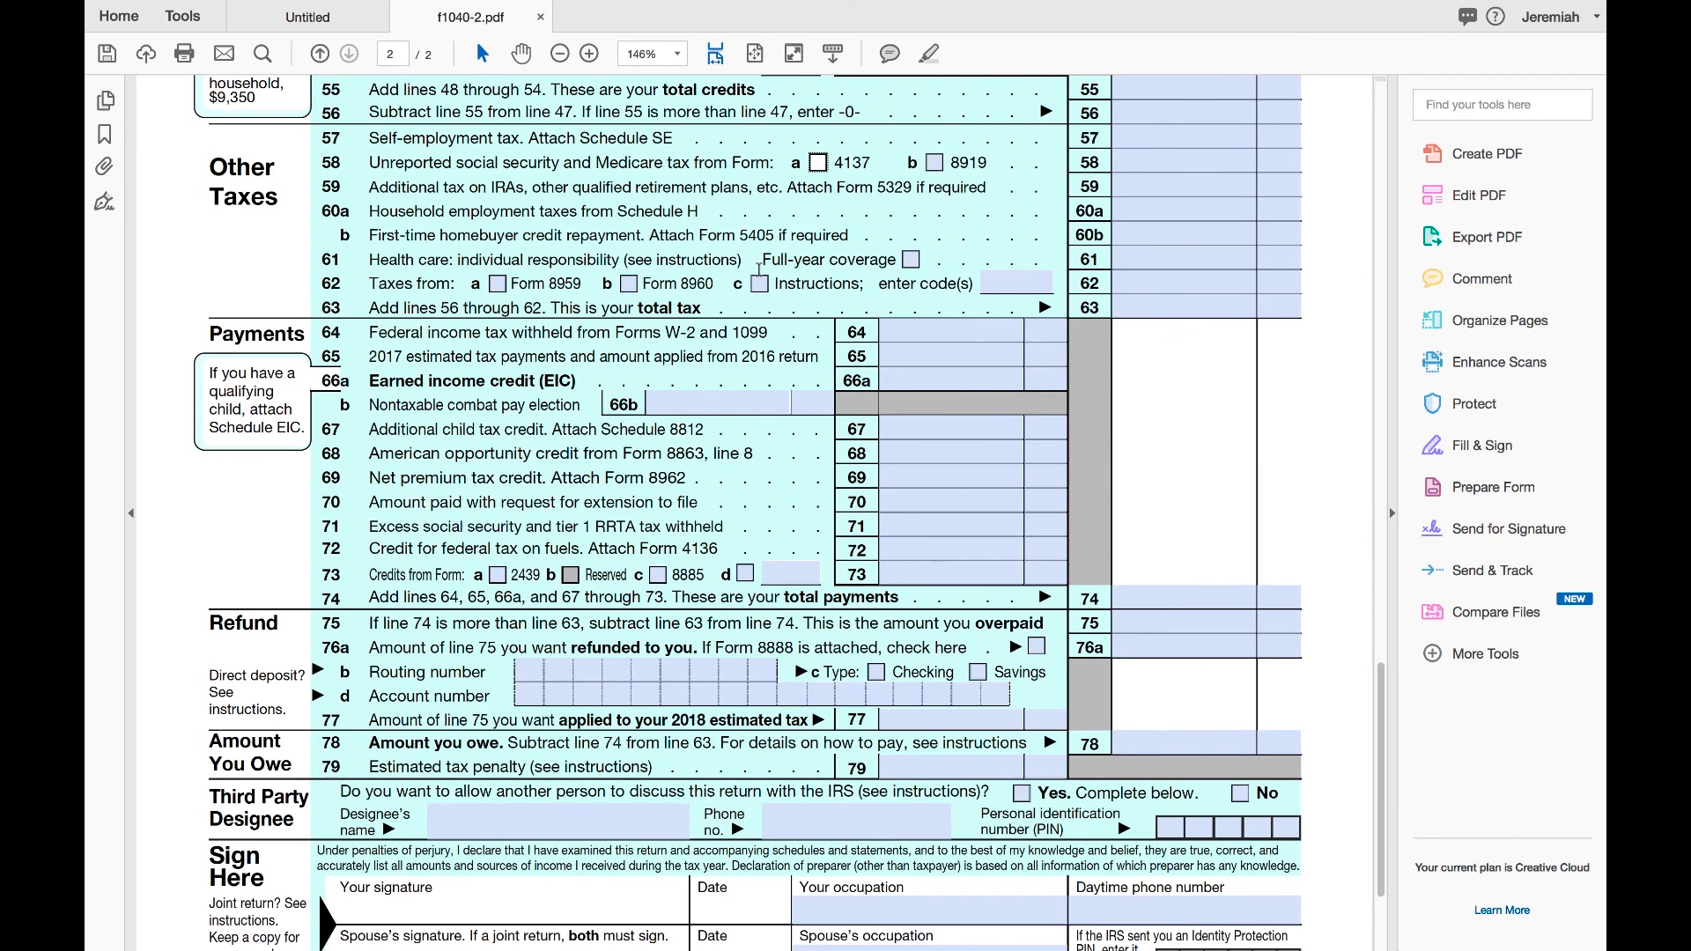
scroll(down, 3)
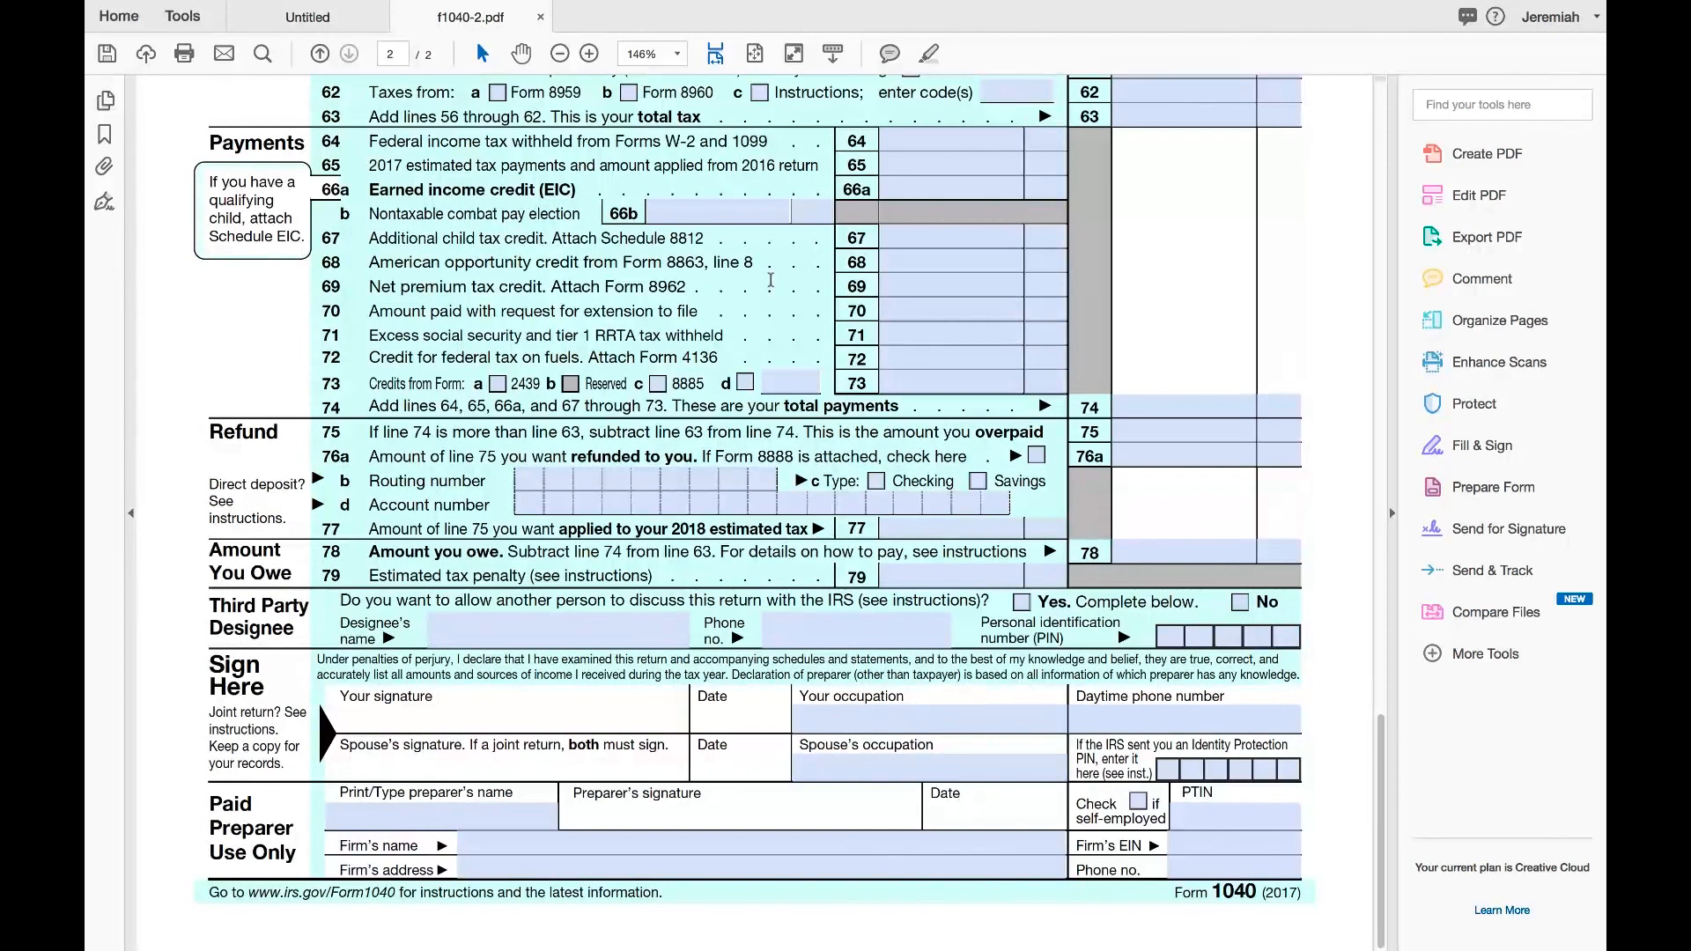